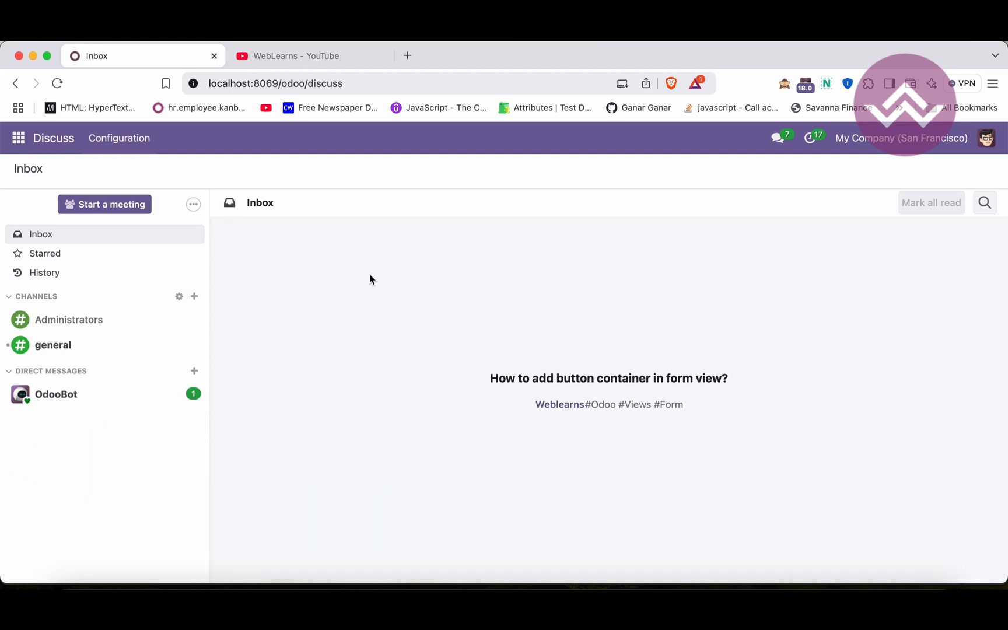
pyautogui.moveTo(310, 56)
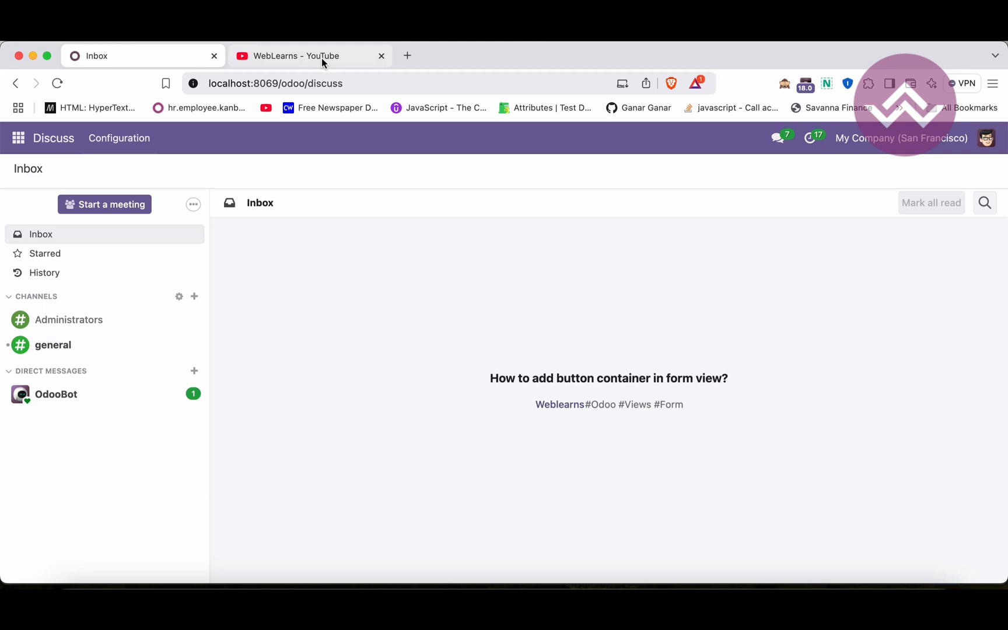
pyautogui.moveTo(311, 56)
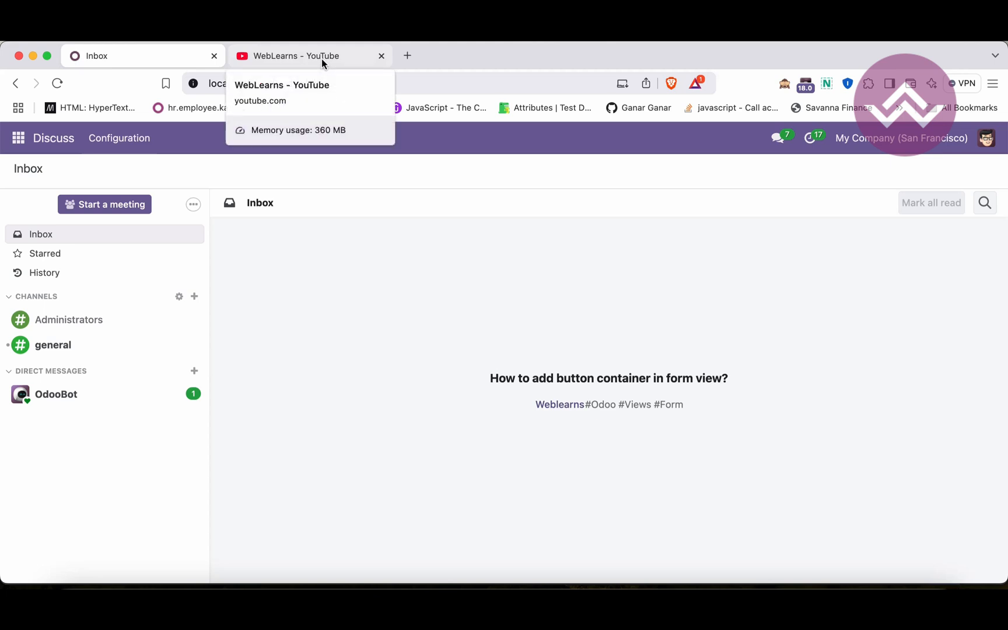
# - Switch from the Odoo Discuss inbox to the WebLearns YouTube channel tab
pyautogui.click(308, 56)
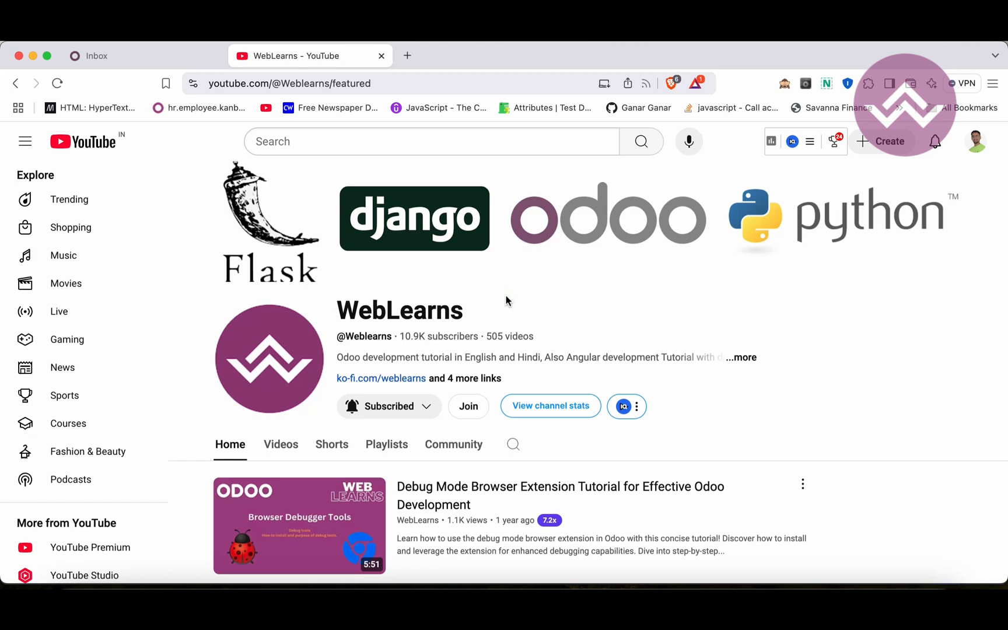
# - Browse the Odoo 17 and 18 tutorial playlist row on the WebLearns channel, then return to the Odoo inbox tab
pyautogui.scroll(-3)
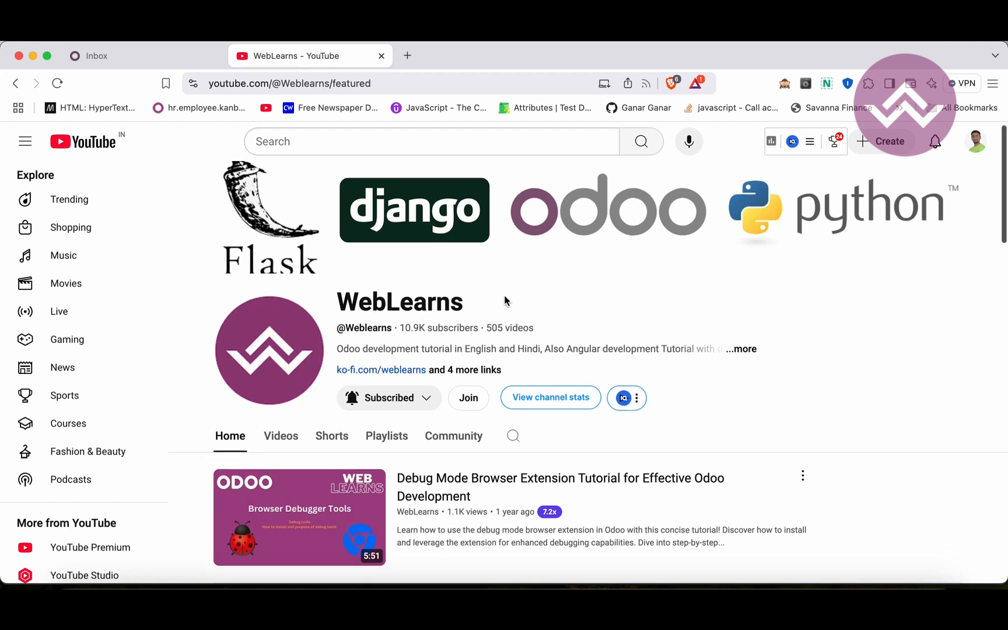
pyautogui.scroll(-3)
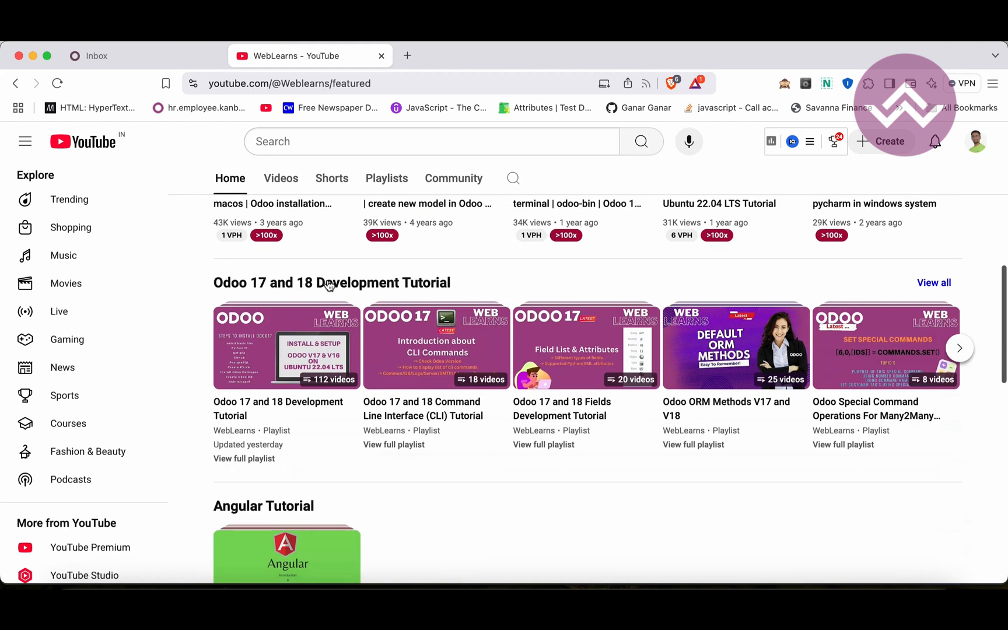
pyautogui.moveTo(490, 287)
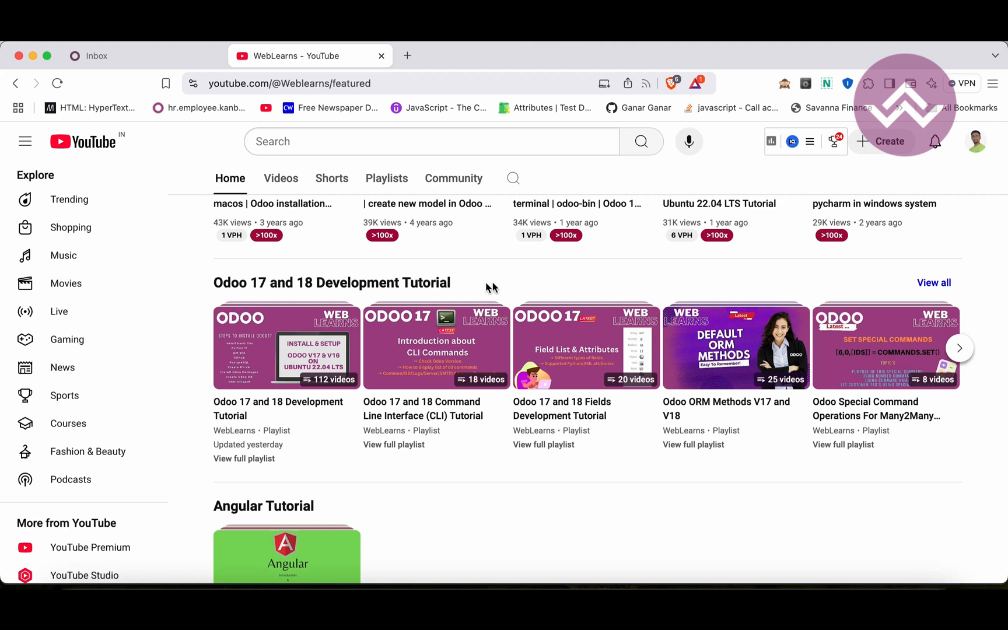
pyautogui.click(959, 347)
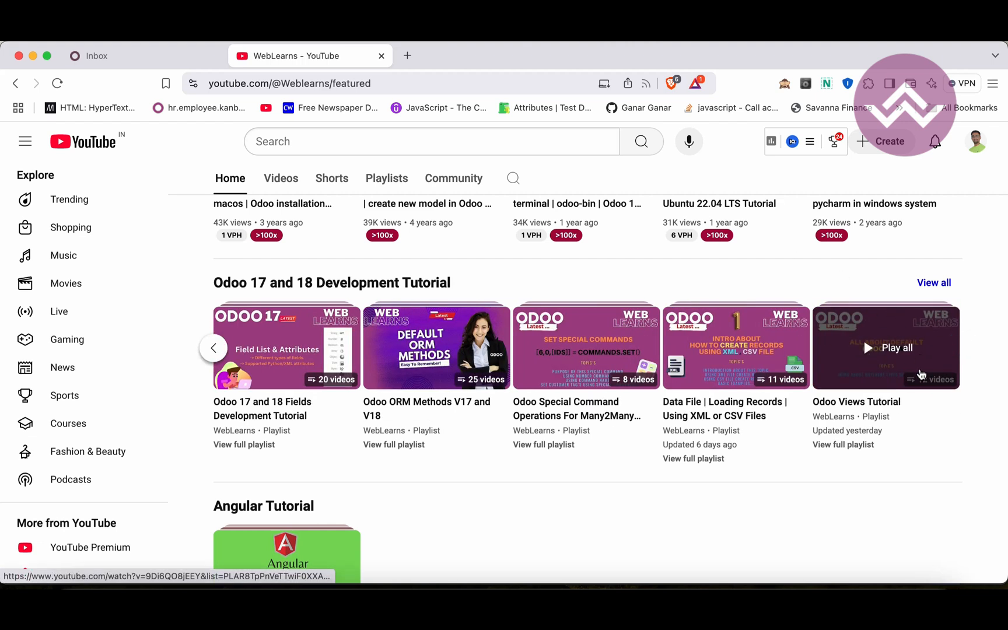
pyautogui.moveTo(699, 275)
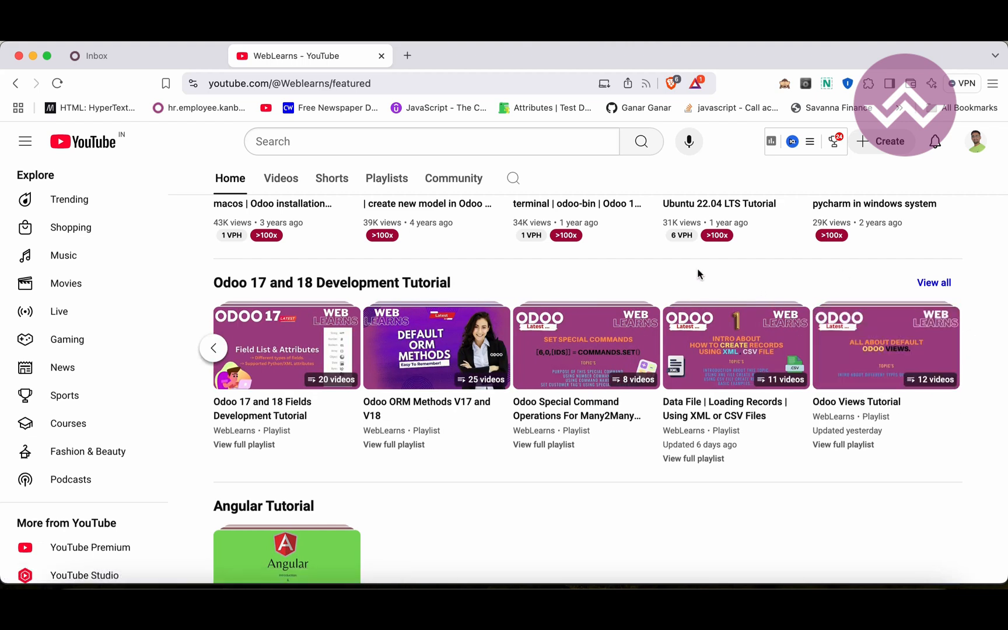
pyautogui.click(213, 348)
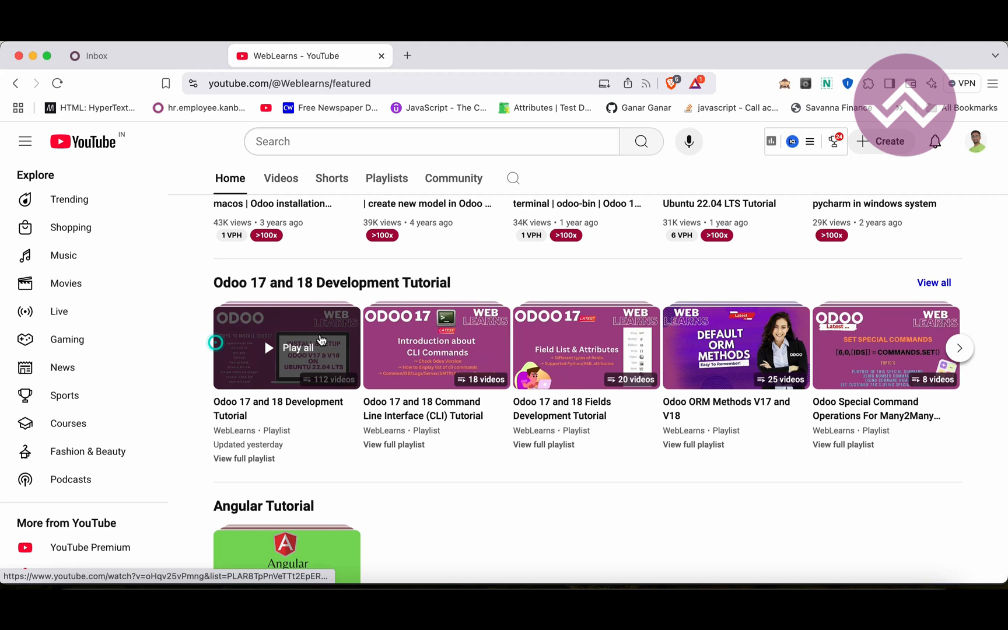
pyautogui.moveTo(357, 327)
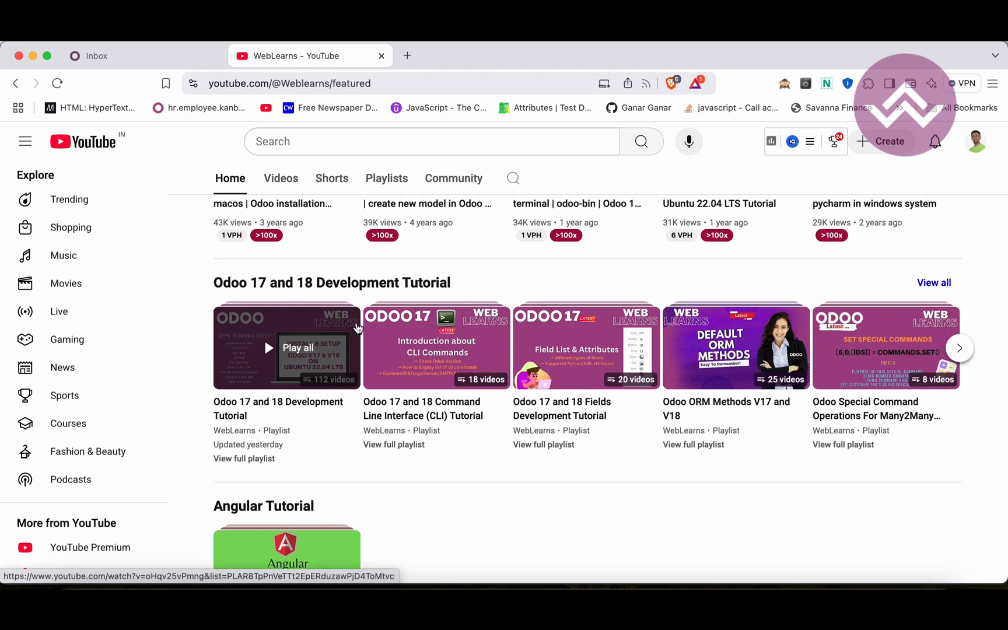
pyautogui.moveTo(645, 286)
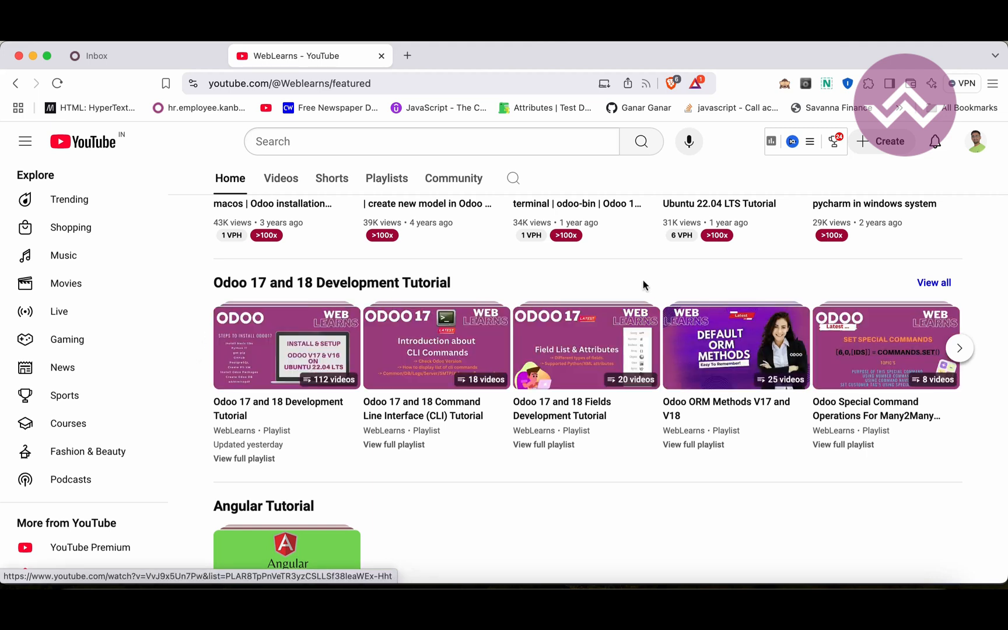
pyautogui.scroll(3)
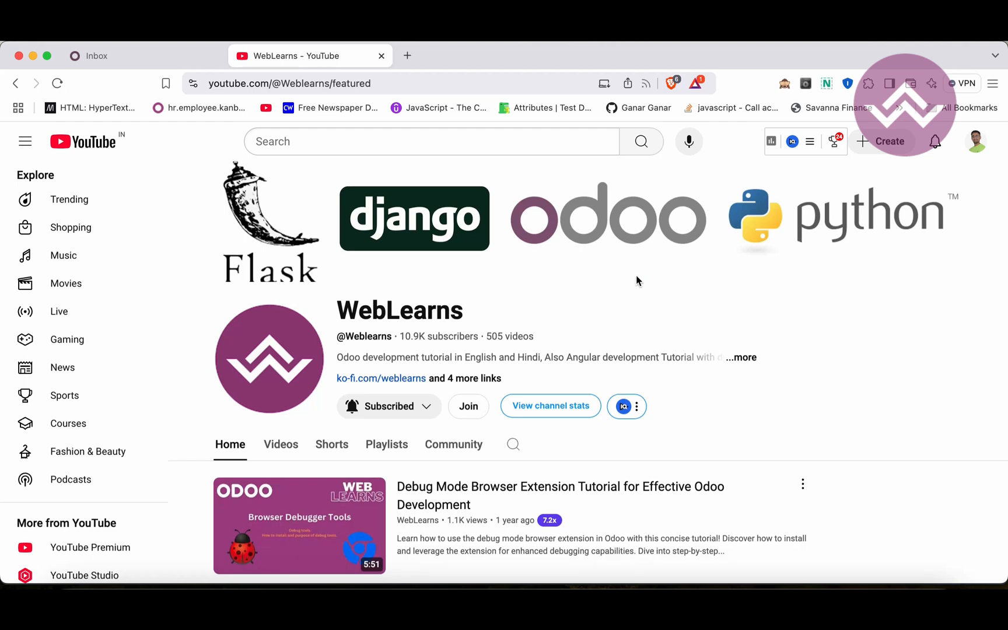
pyautogui.moveTo(396, 289)
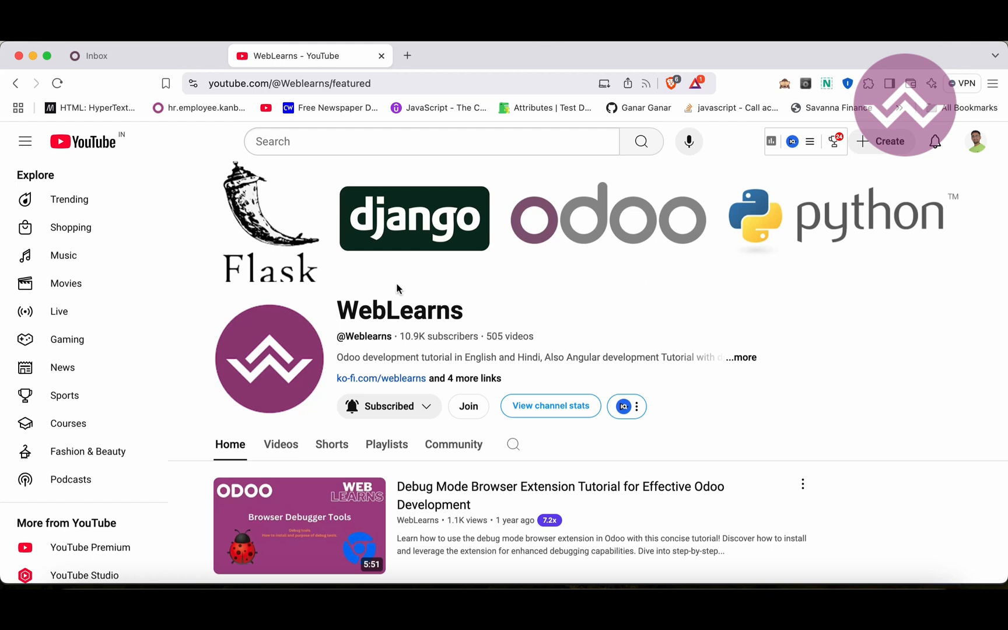
pyautogui.click(96, 56)
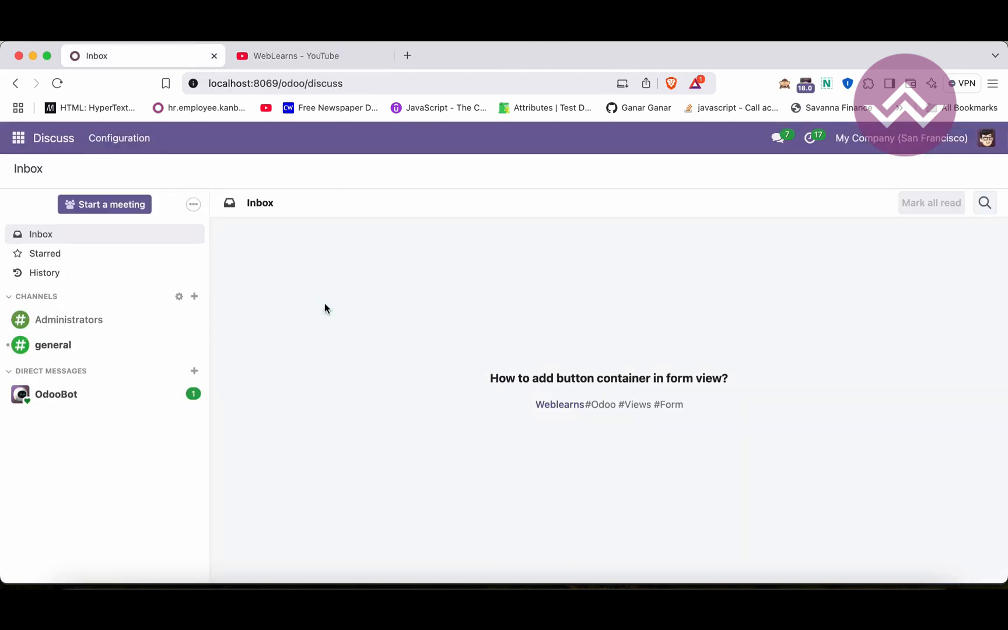
# - Go to the Contacts app and view the Azure Interior contact record
pyautogui.click(17, 138)
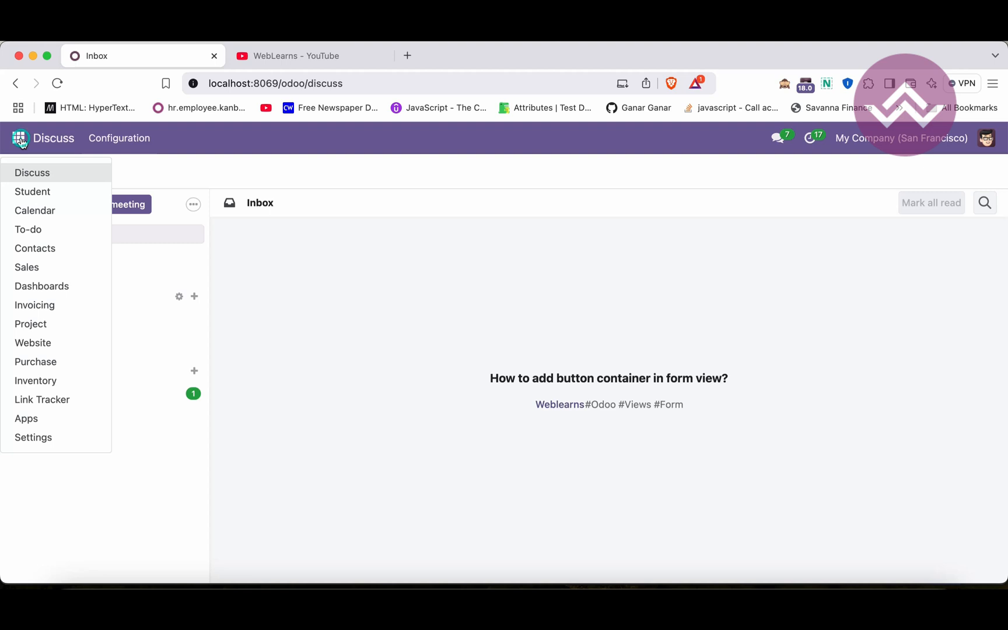
pyautogui.moveTo(35, 248)
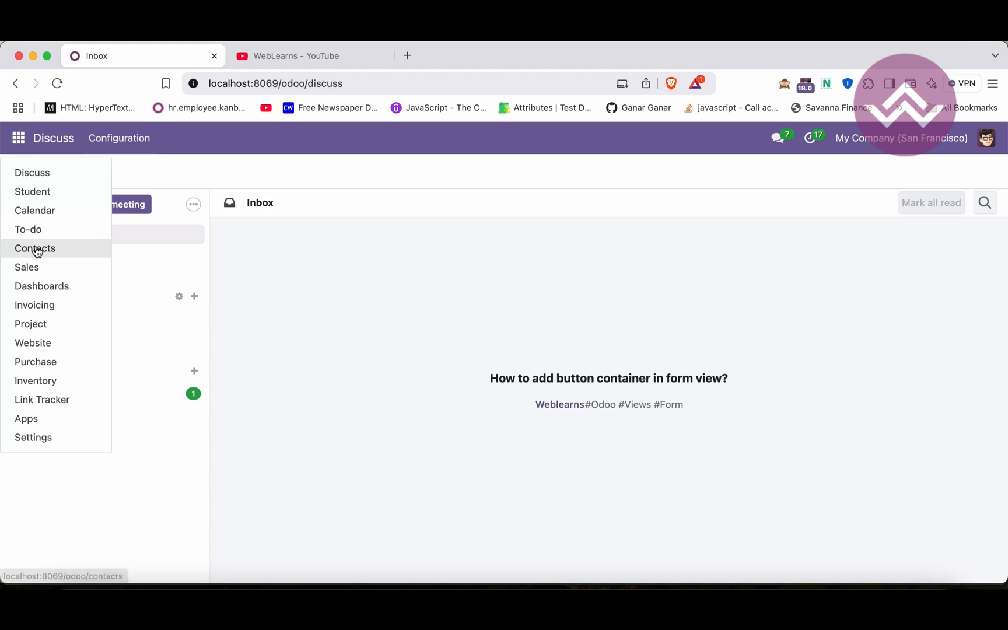
pyautogui.click(35, 248)
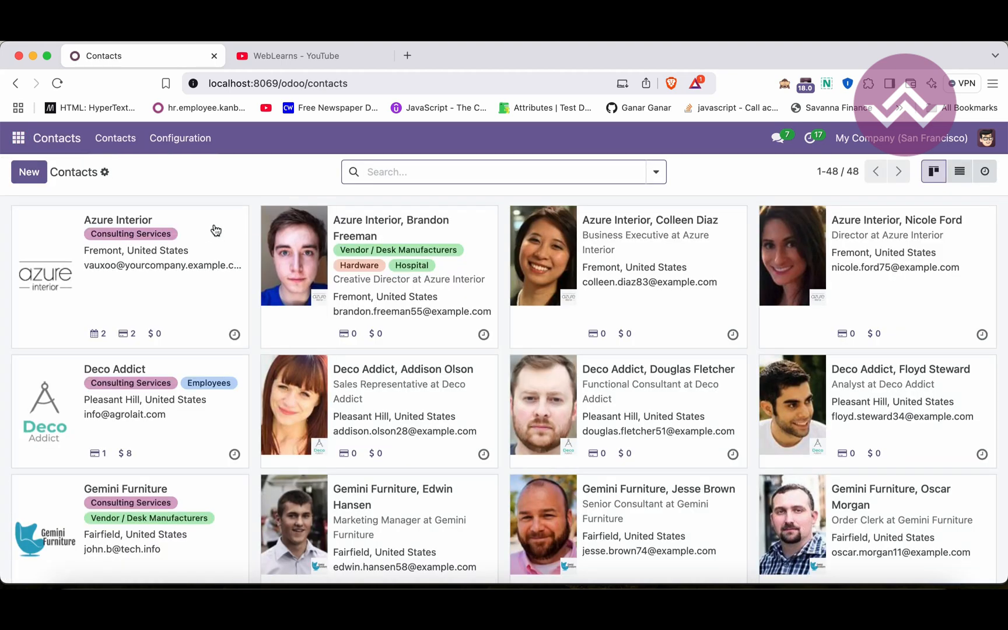
pyautogui.click(118, 220)
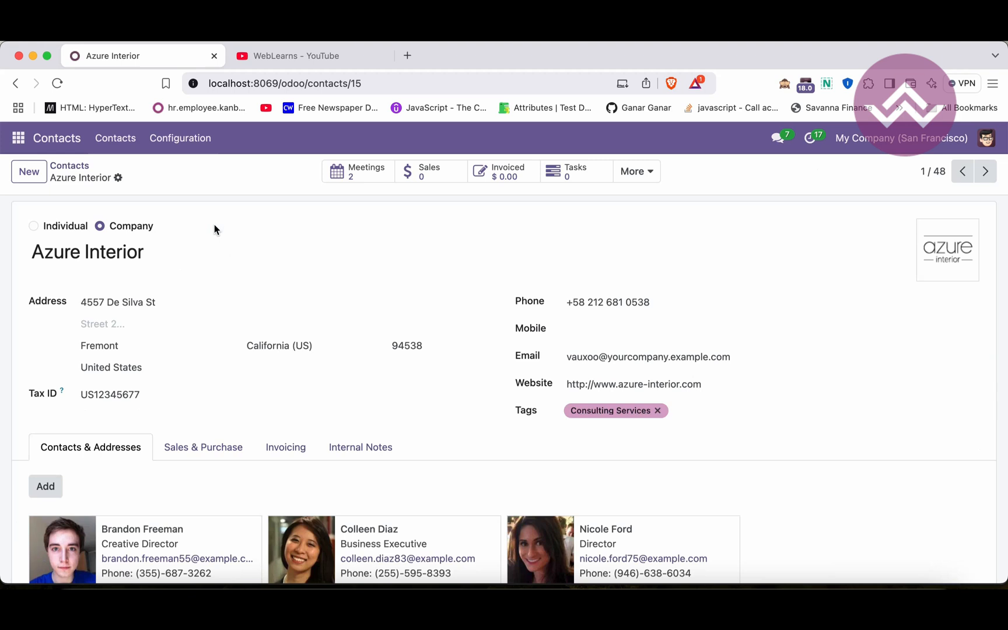
pyautogui.moveTo(636, 172)
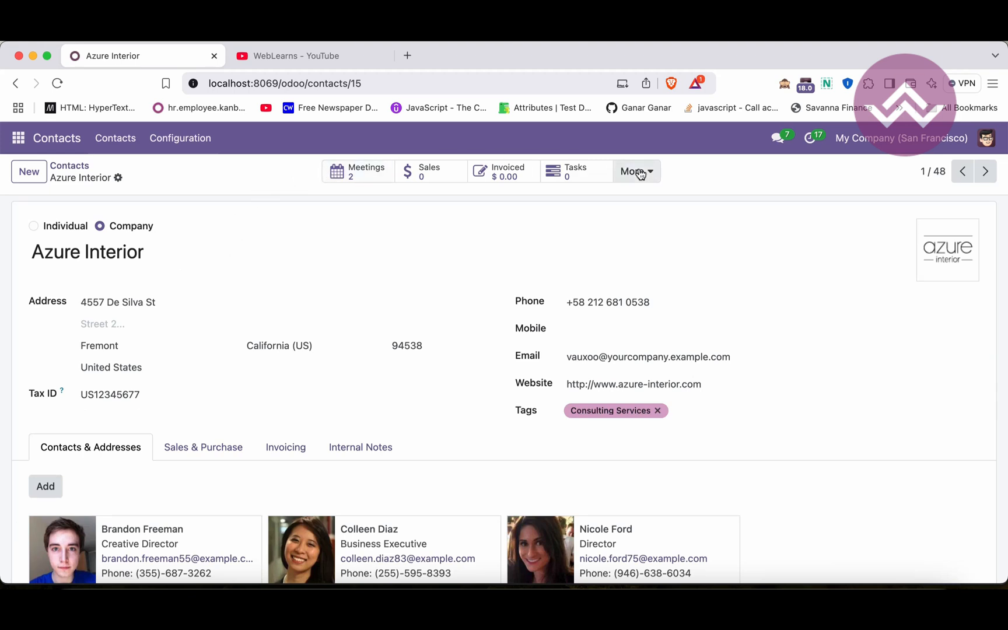
pyautogui.click(636, 171)
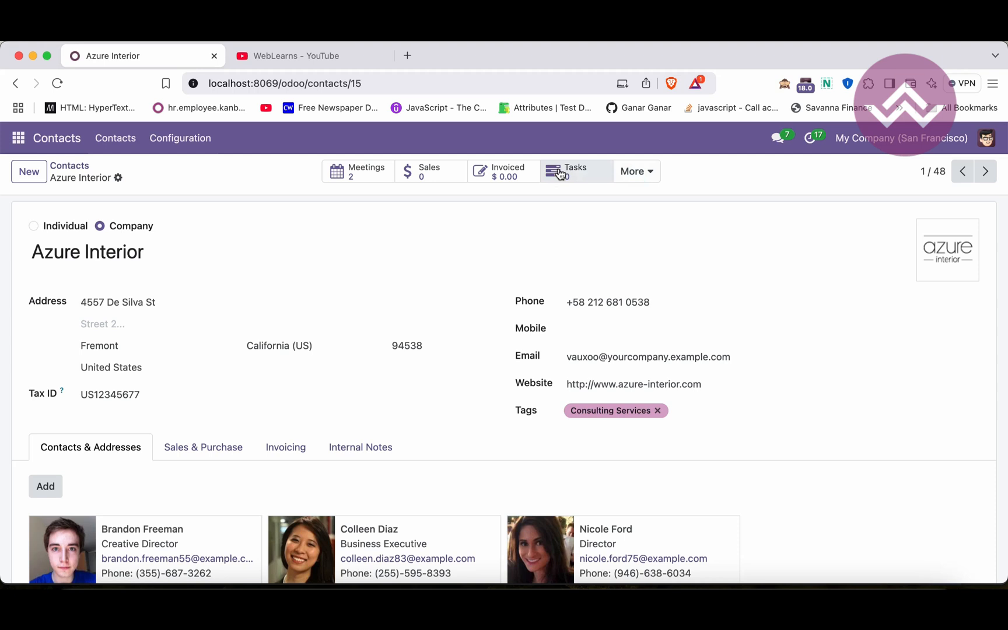
pyautogui.moveTo(366, 176)
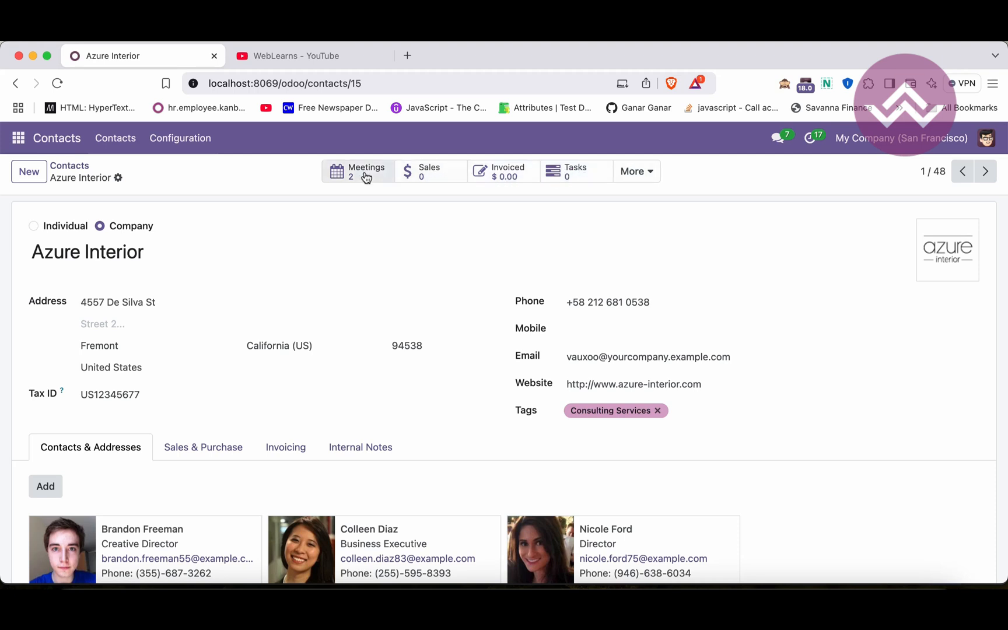
# - Page through Brandon Freeman and Deco Addict to Floyd Steward and check his empty sales list
pyautogui.click(986, 171)
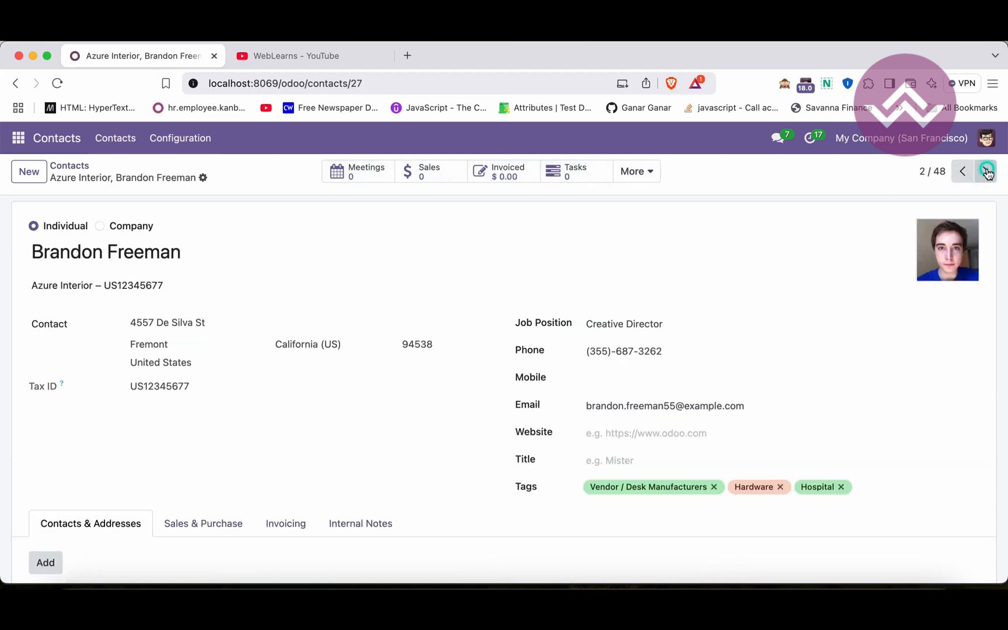
pyautogui.click(987, 172)
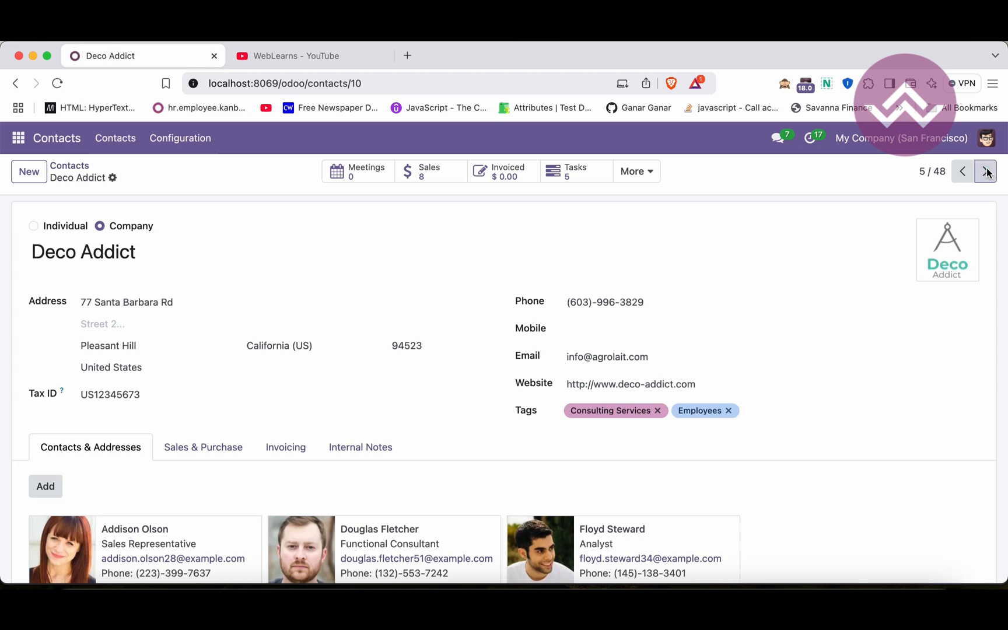
pyautogui.click(986, 172)
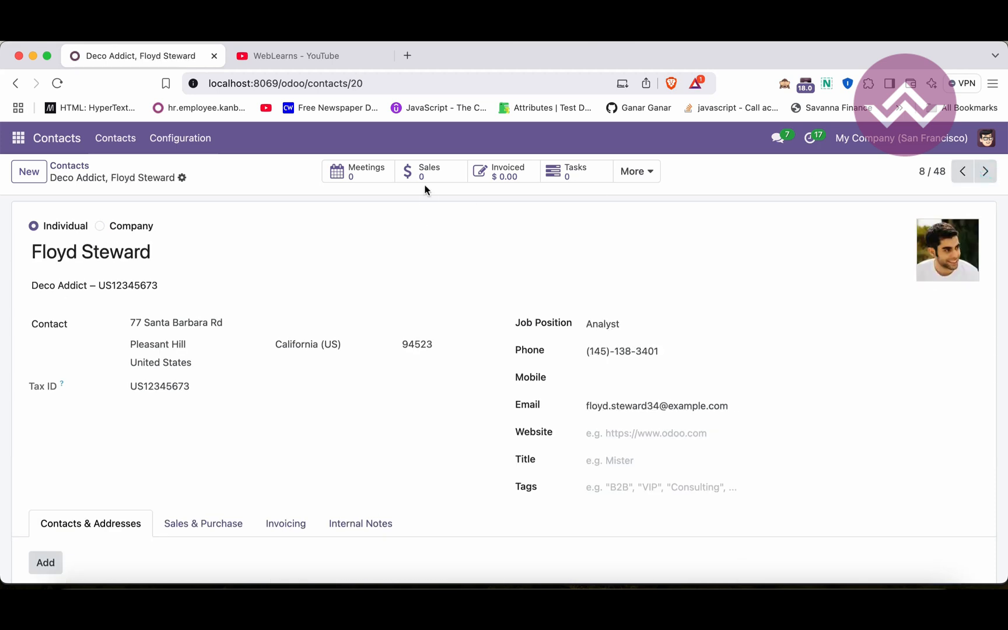
pyautogui.moveTo(436, 177)
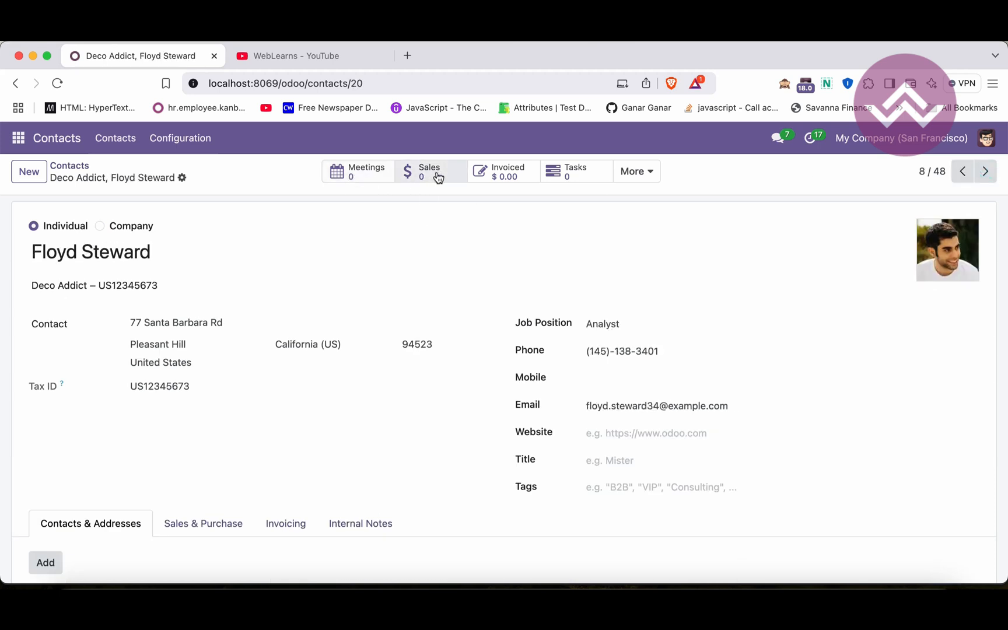
pyautogui.click(429, 172)
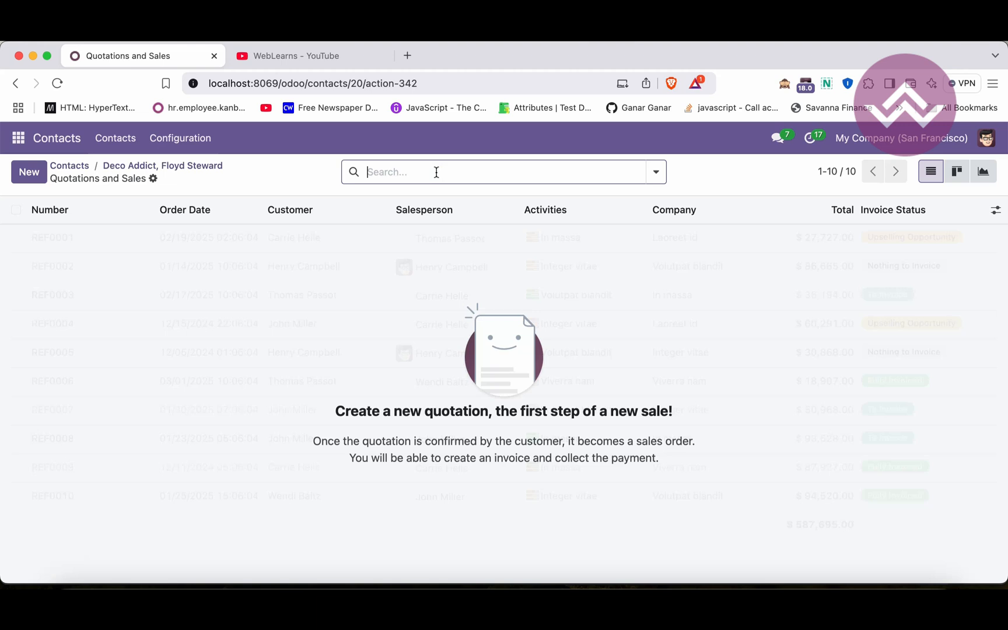
pyautogui.moveTo(219, 179)
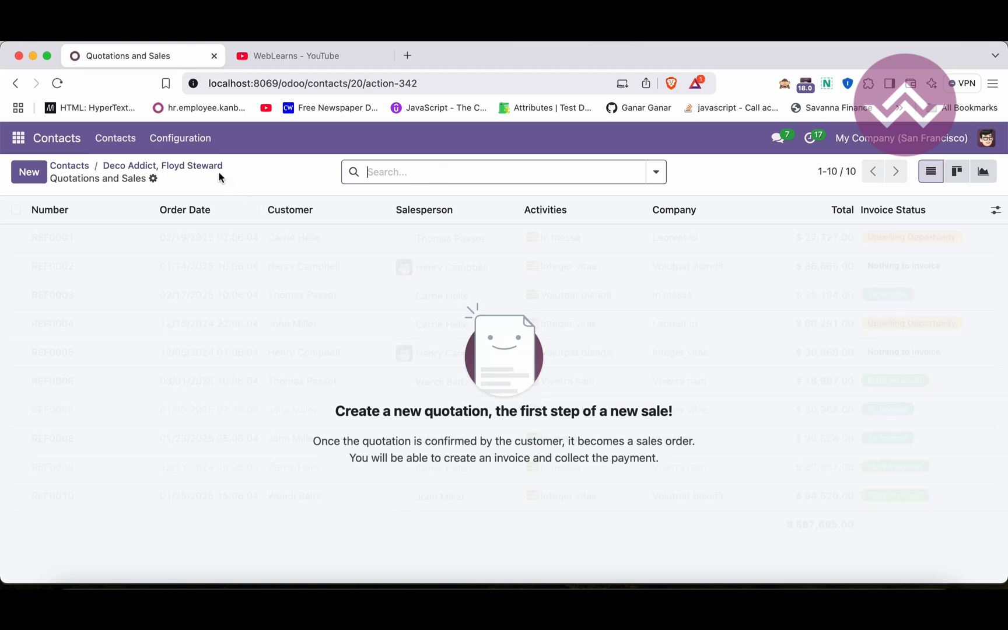
pyautogui.click(162, 166)
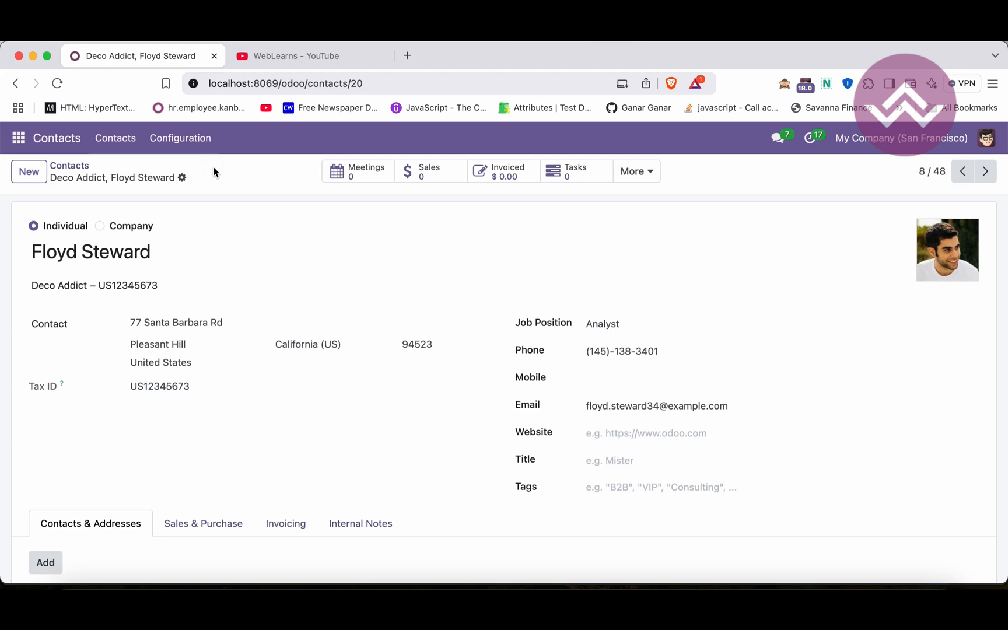
# - Switch to the Student app from the apps menu
pyautogui.click(18, 138)
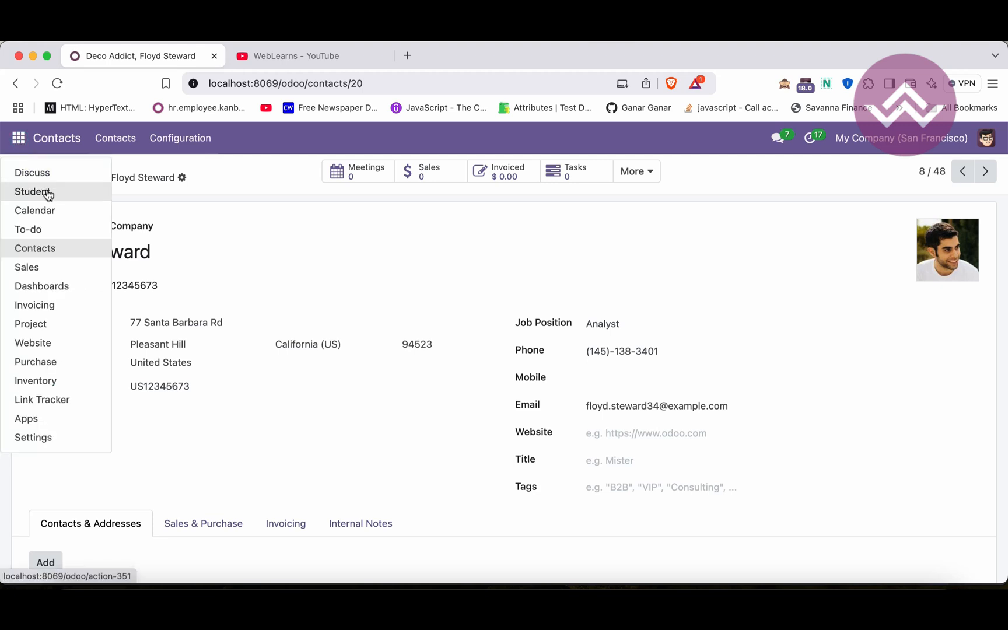
pyautogui.click(34, 191)
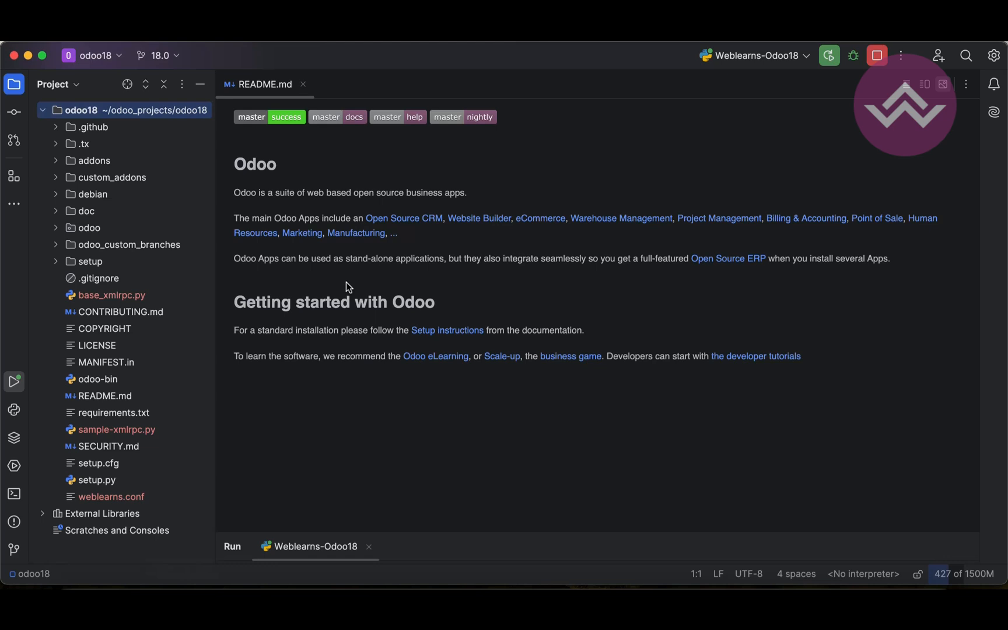
# - Locate school_view.xml under custom_addons > student > views and scroll to the school form
pyautogui.click(110, 177)
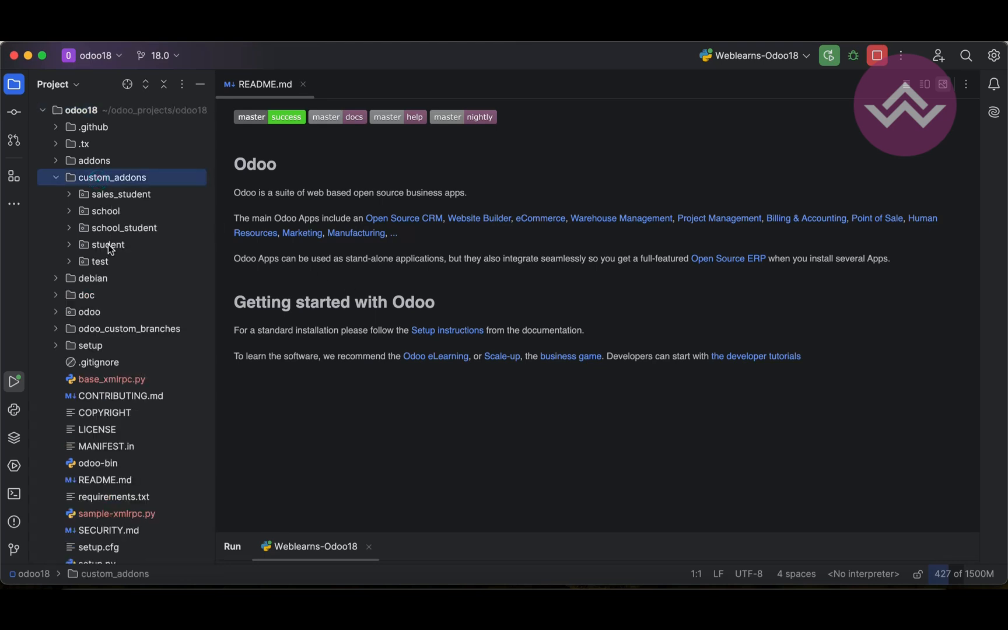
pyautogui.click(105, 244)
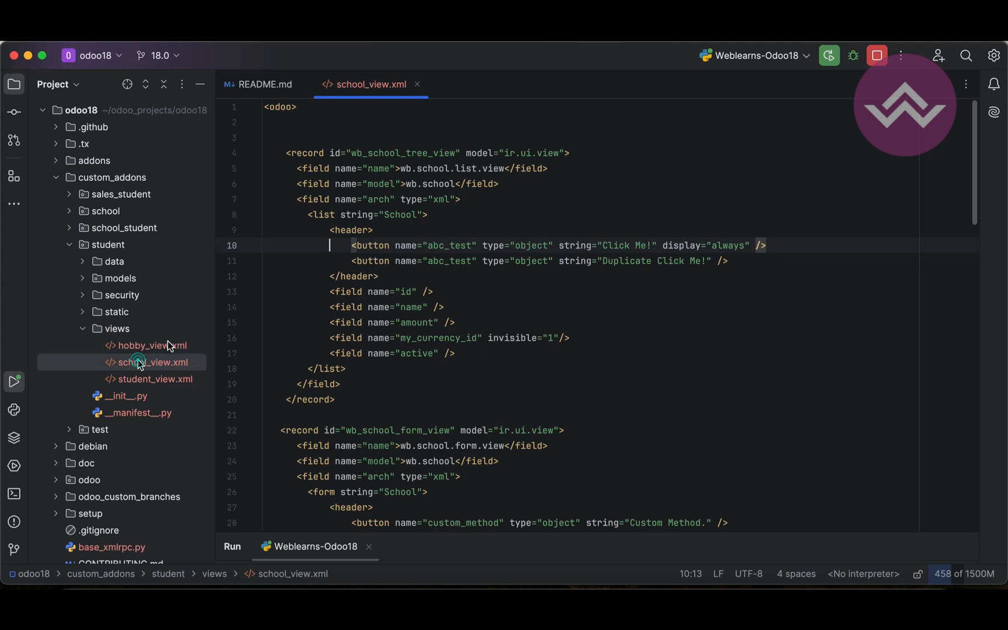
pyautogui.scroll(-3)
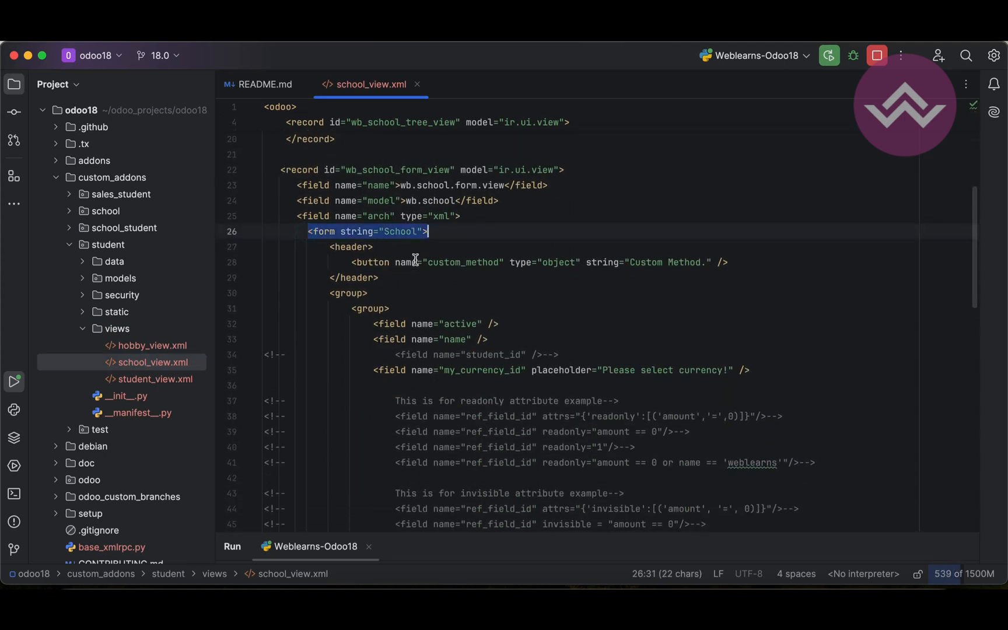
pyautogui.scroll(-3)
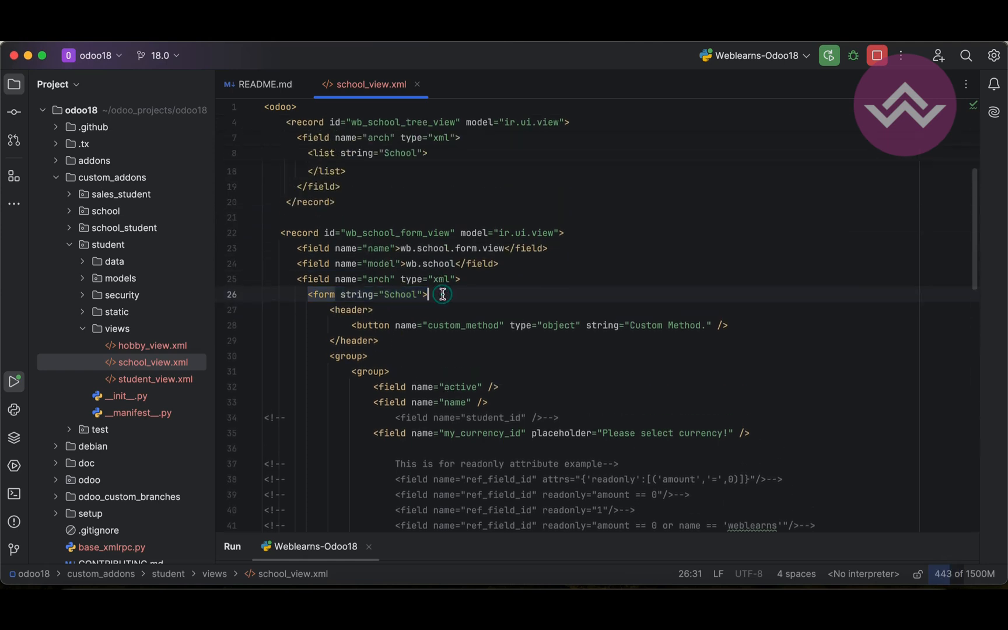
# - Add an empty <sheet></sheet> element on a new line below the form's </header>
pyautogui.press('enter')
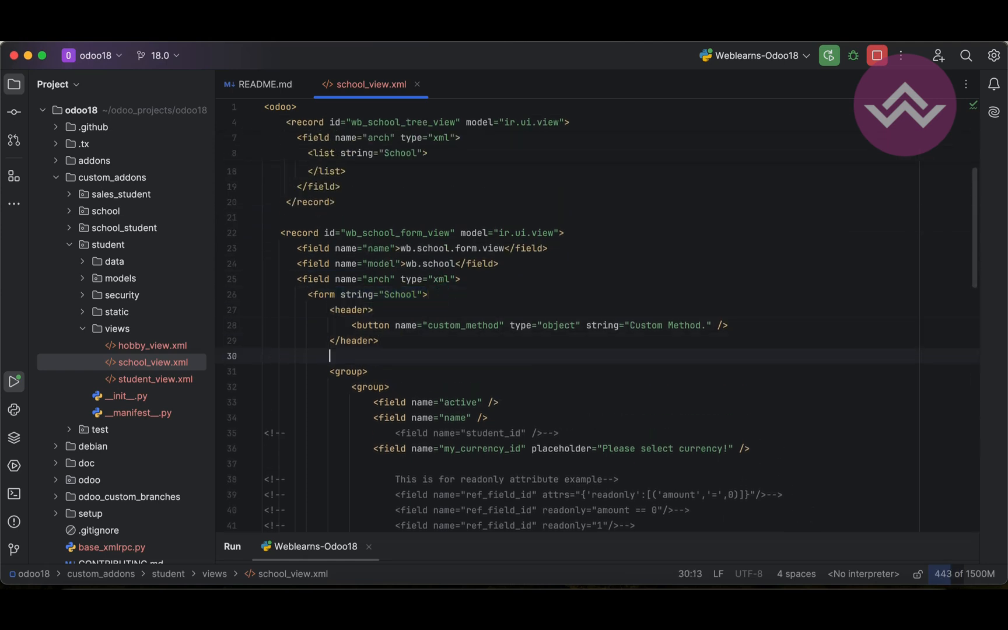
pyautogui.write('<sheet></sheet>')
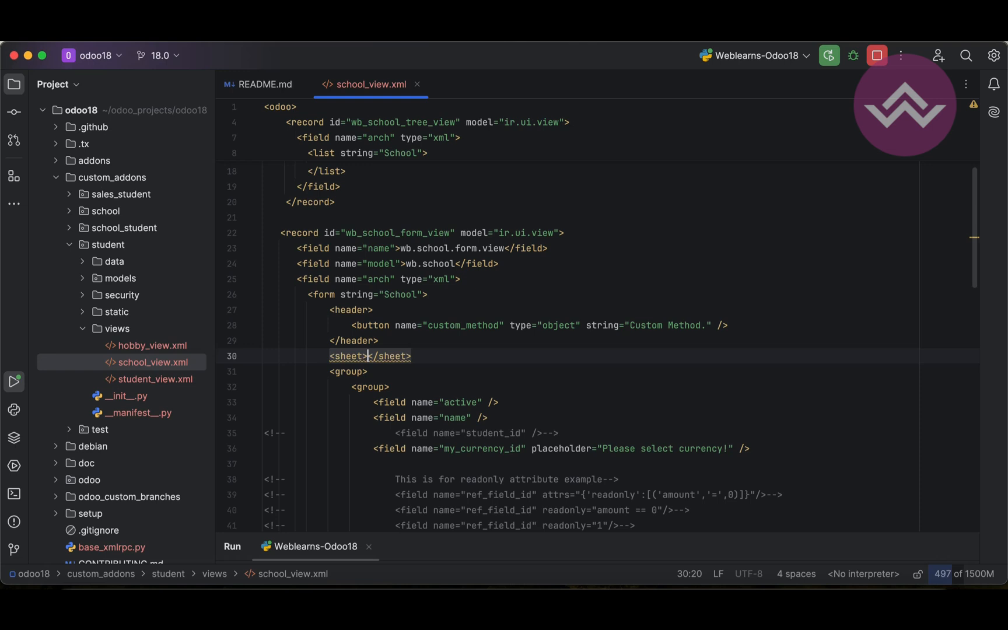
pyautogui.scroll(-3)
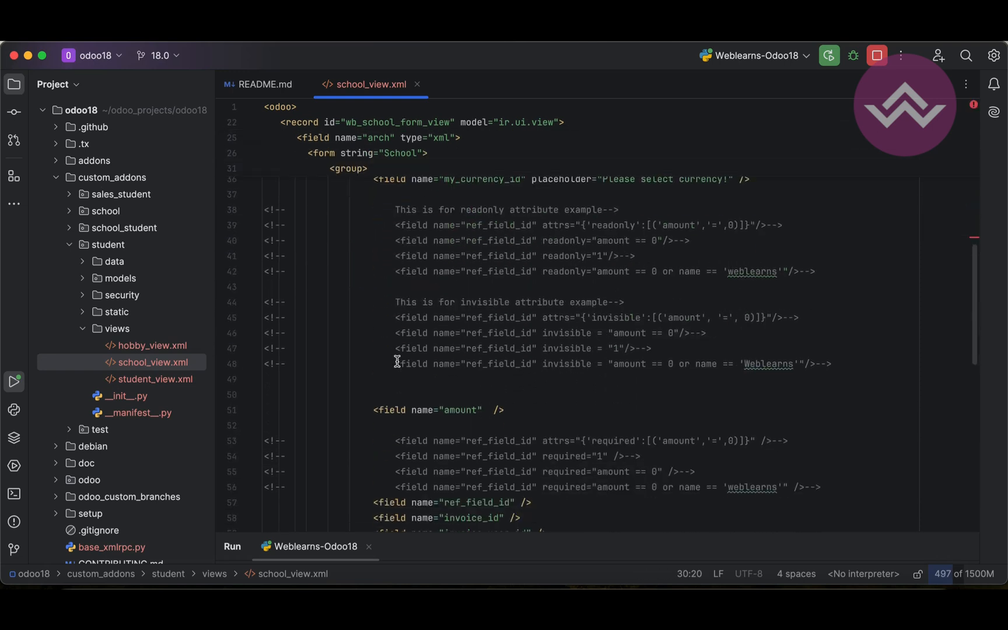
pyautogui.scroll(-3)
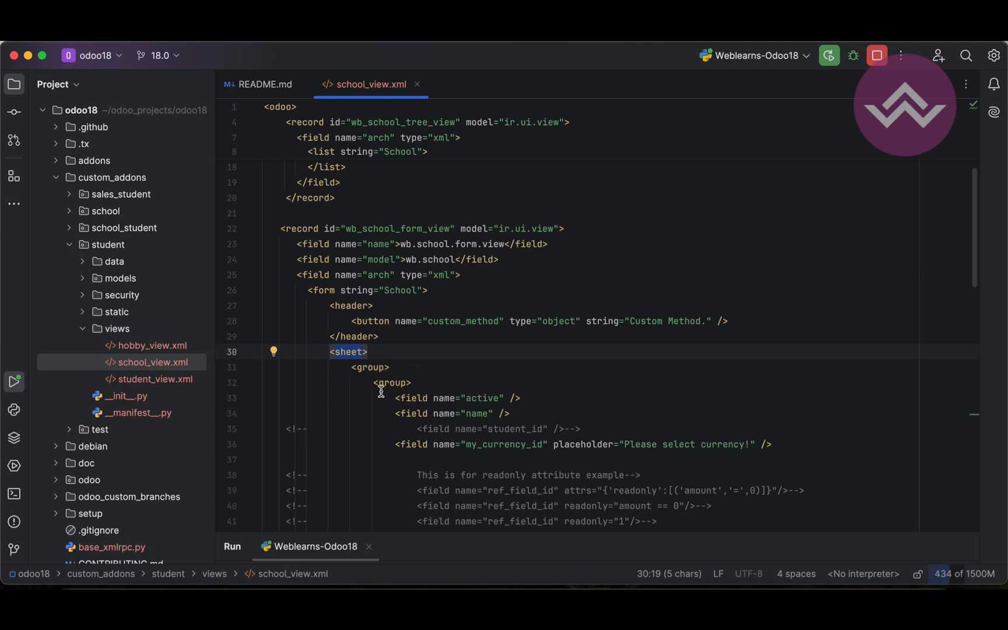
pyautogui.moveTo(376, 352)
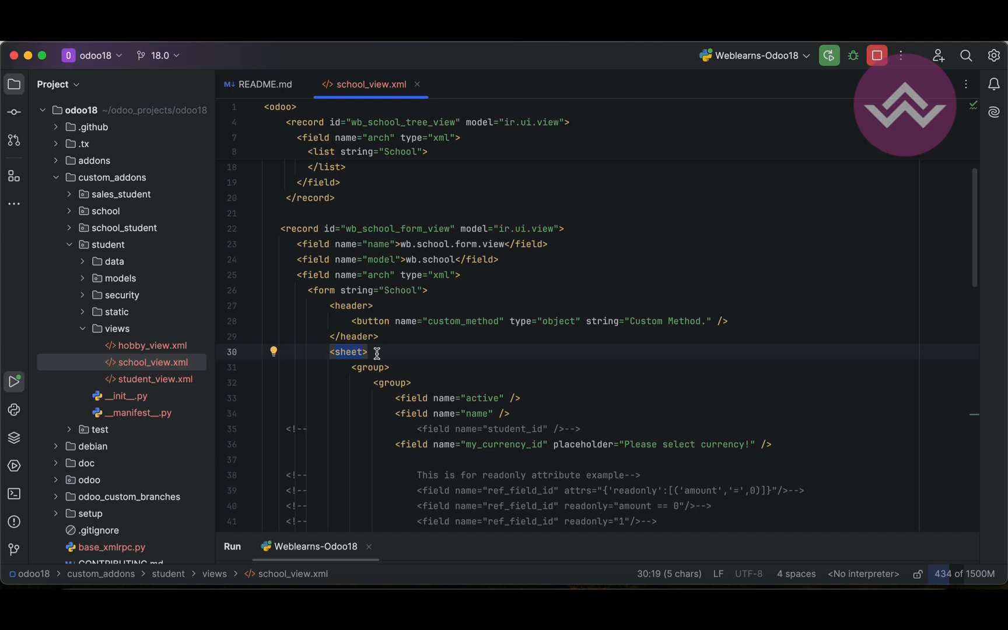
# - Inside the sheet add <div class="oe_button_box" name="button_box"> with a new <button> element
pyautogui.click(350, 306)
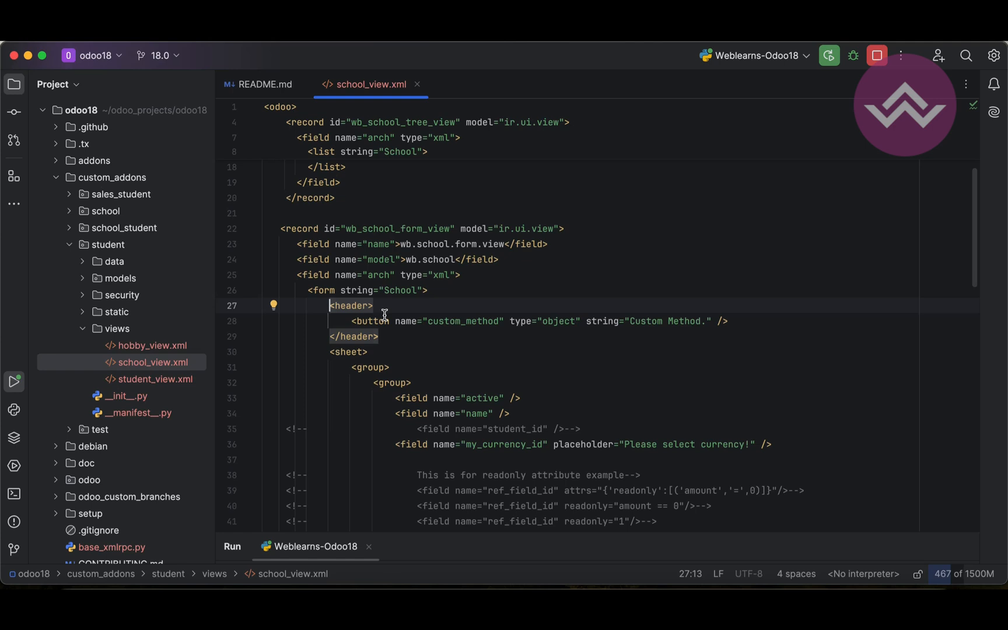
pyautogui.click(369, 351)
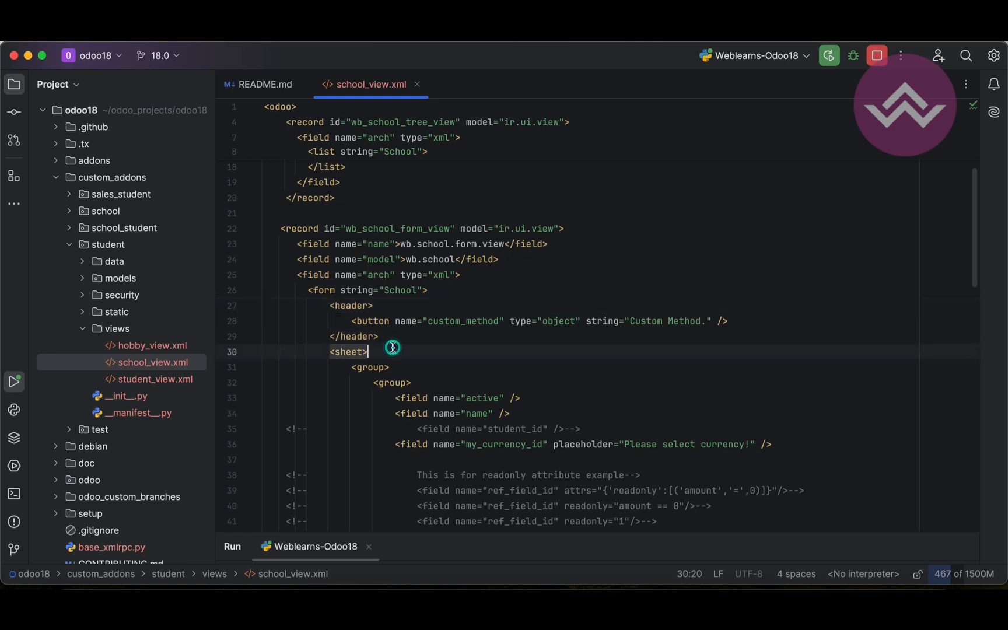
pyautogui.press('enter')
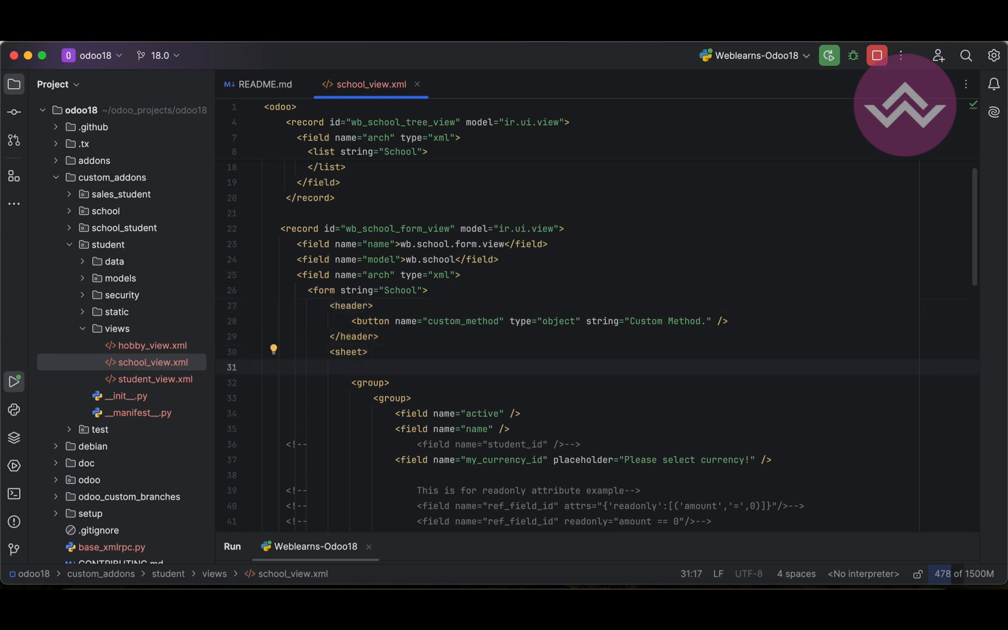
pyautogui.click(351, 351)
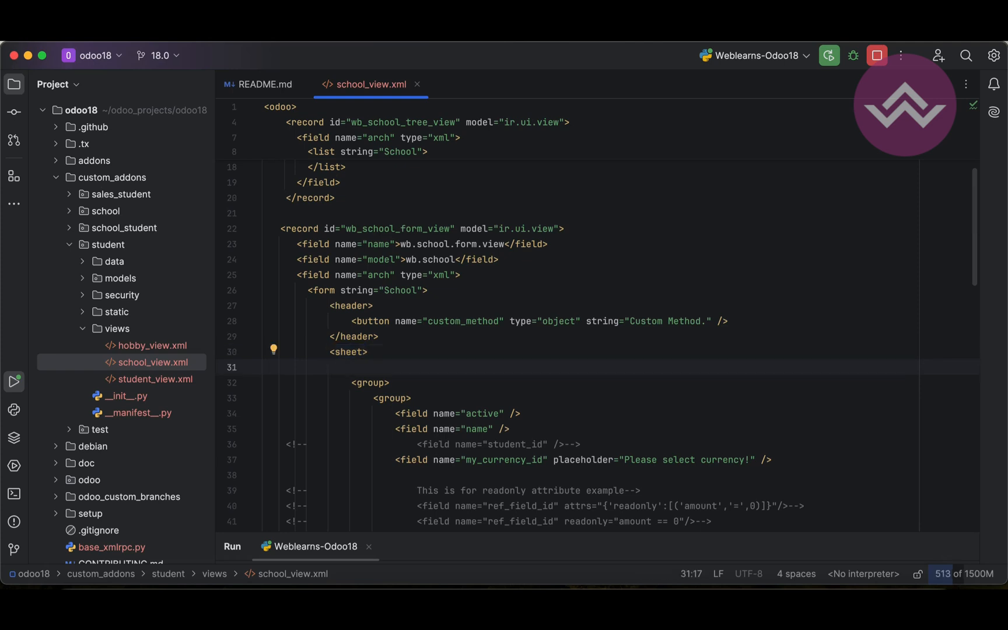
pyautogui.write('<div class="">')
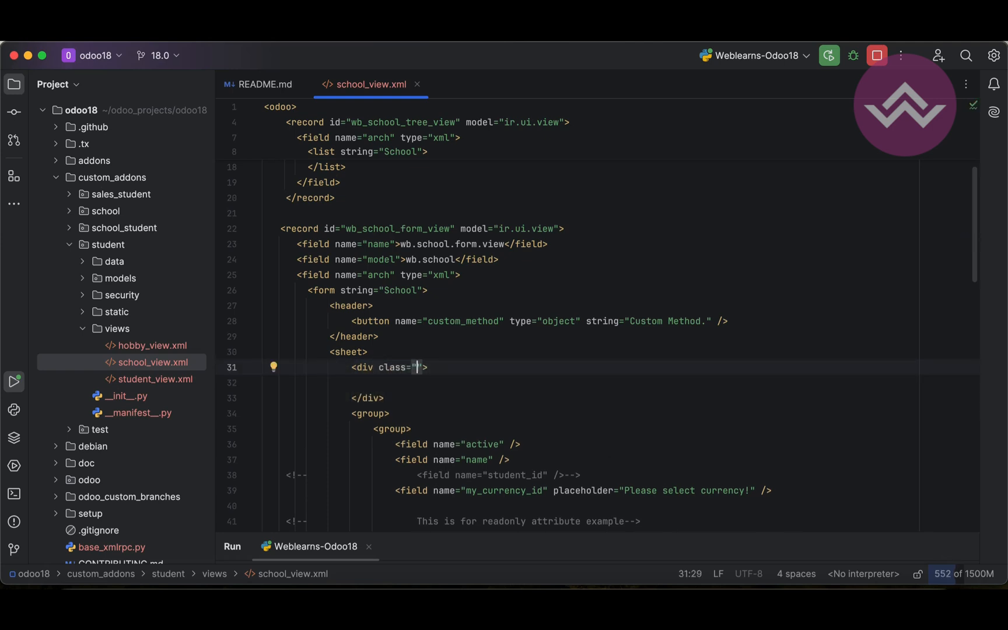
pyautogui.write('oe_button_')
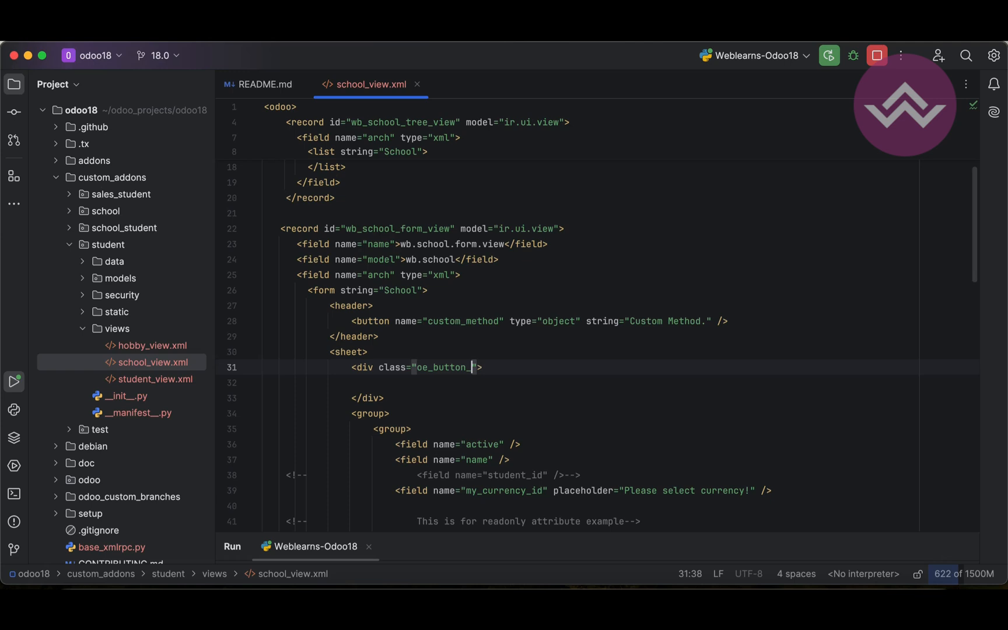
pyautogui.write('box" n')
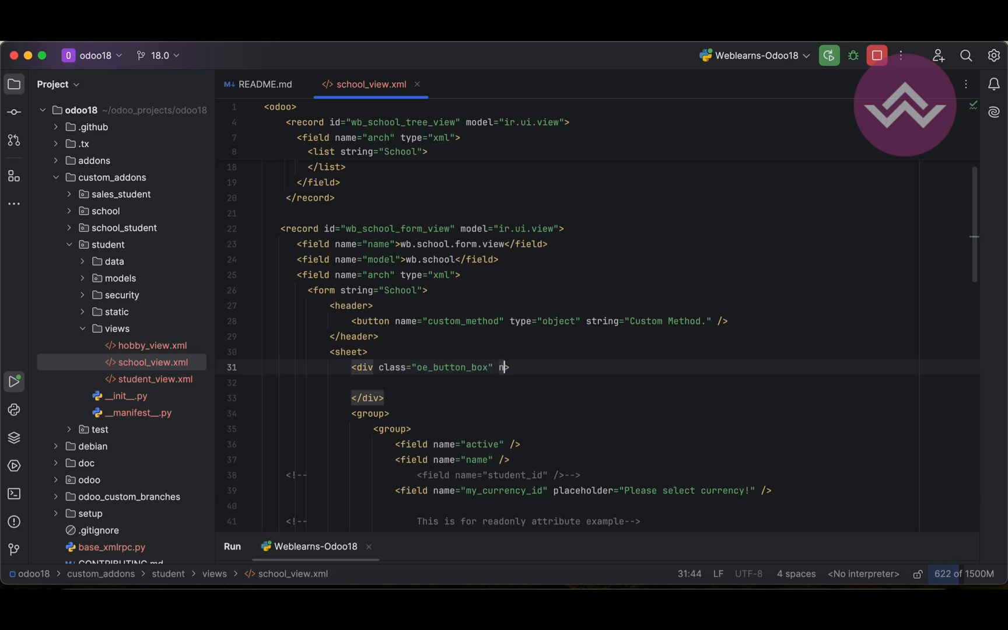
pyautogui.write('name="but"')
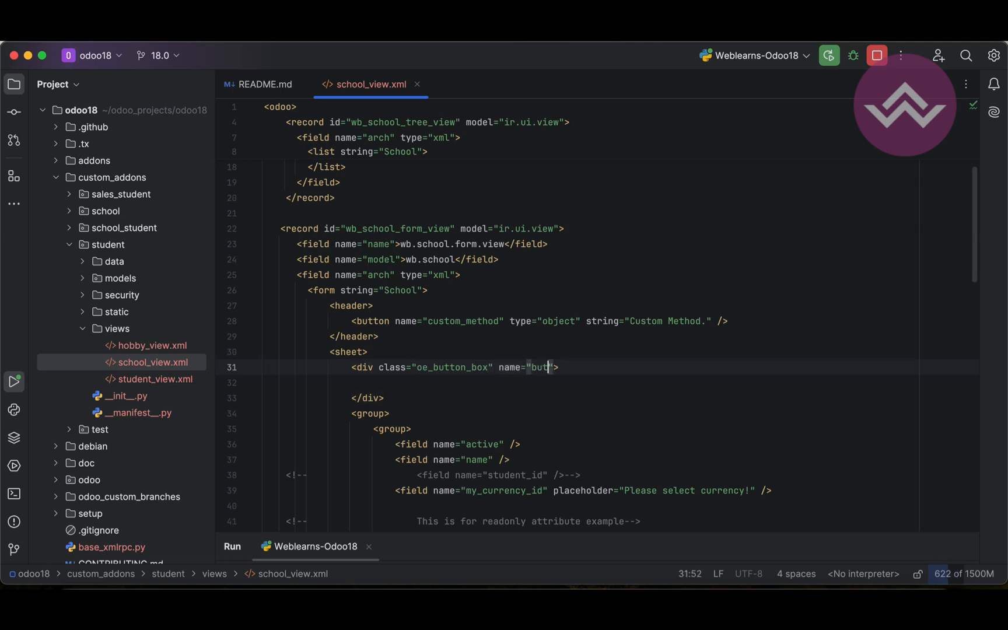
pyautogui.write('ton_box')
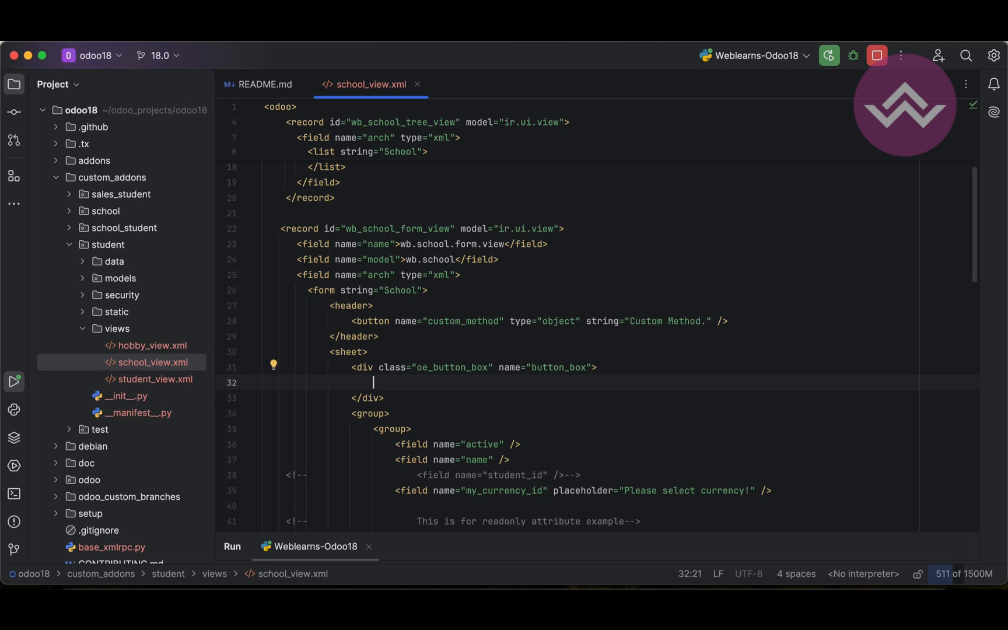
pyautogui.write('<button')
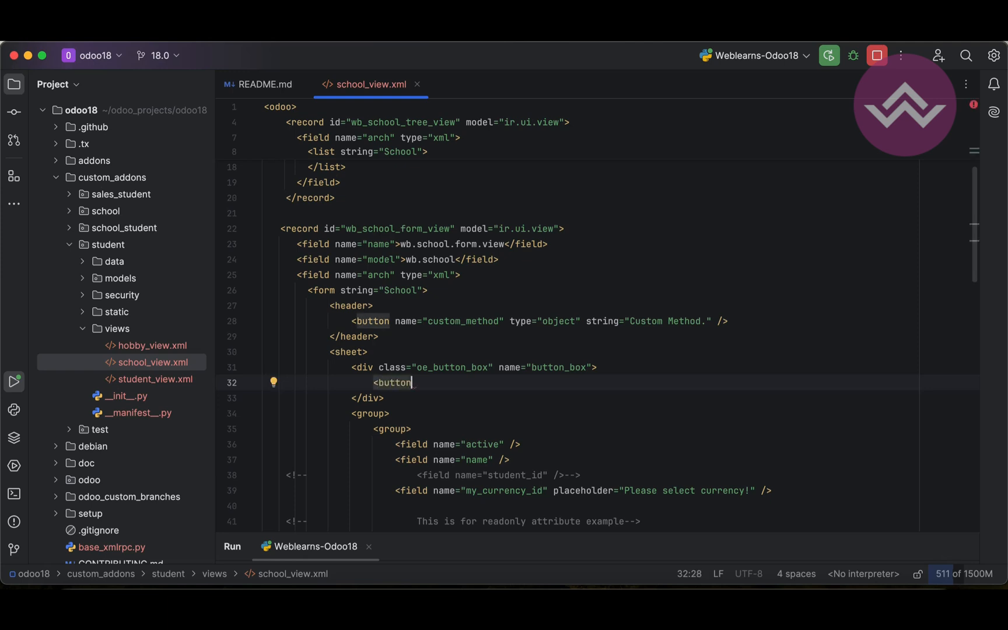
# - Comment out the old header and move the Custom Method button markup inside the new button, closing it with </button>
pyautogui.click(412, 321)
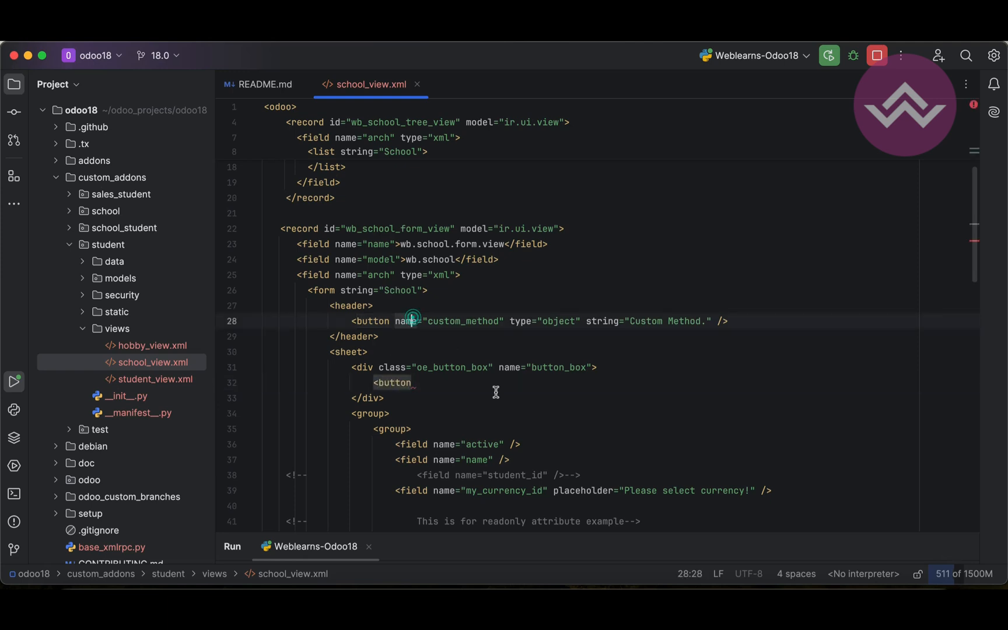
pyautogui.press('End')
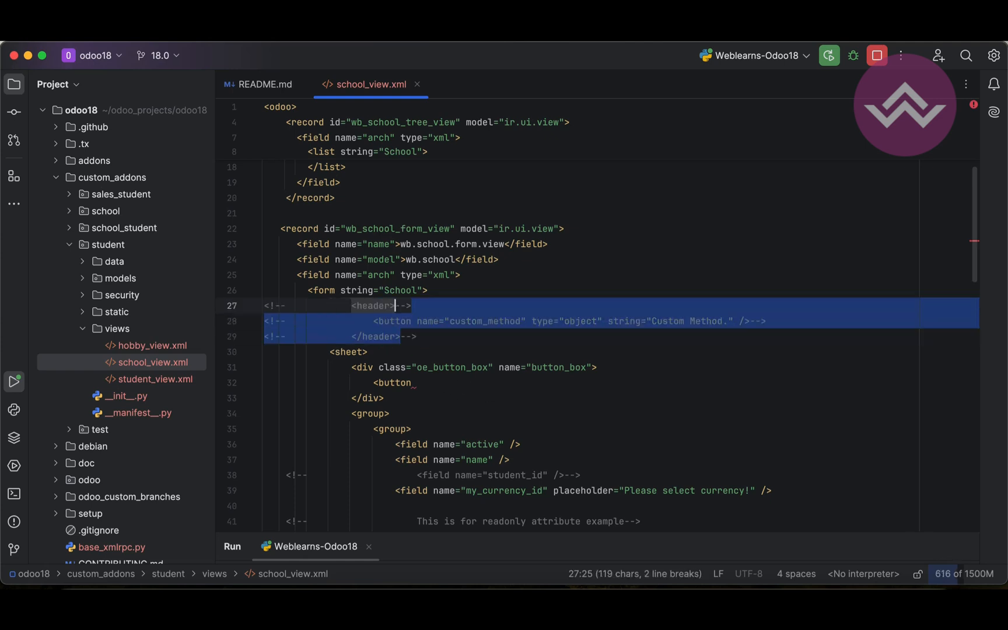
pyautogui.click(376, 321)
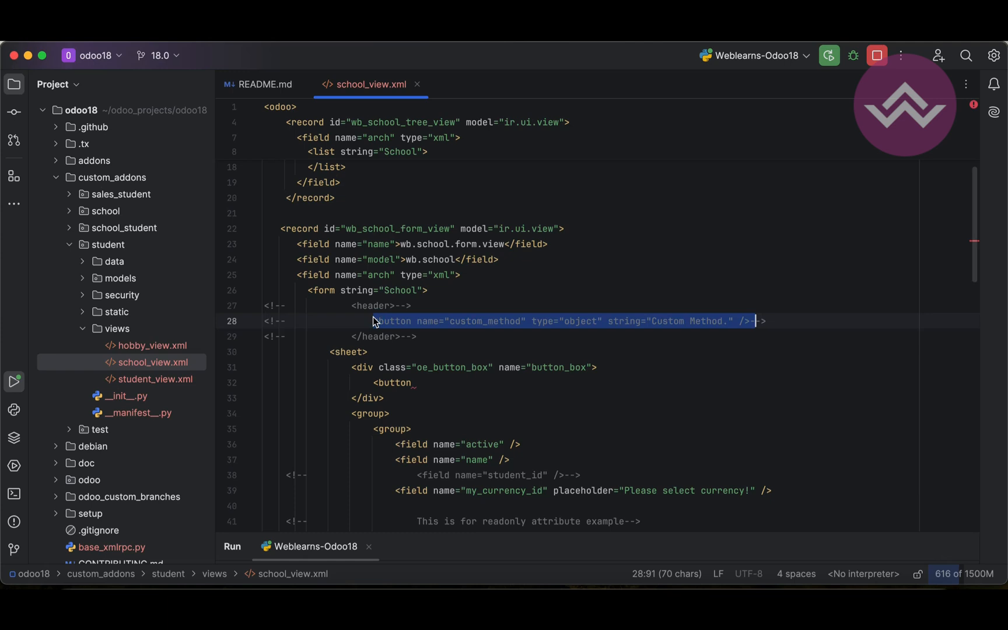
pyautogui.click(393, 383)
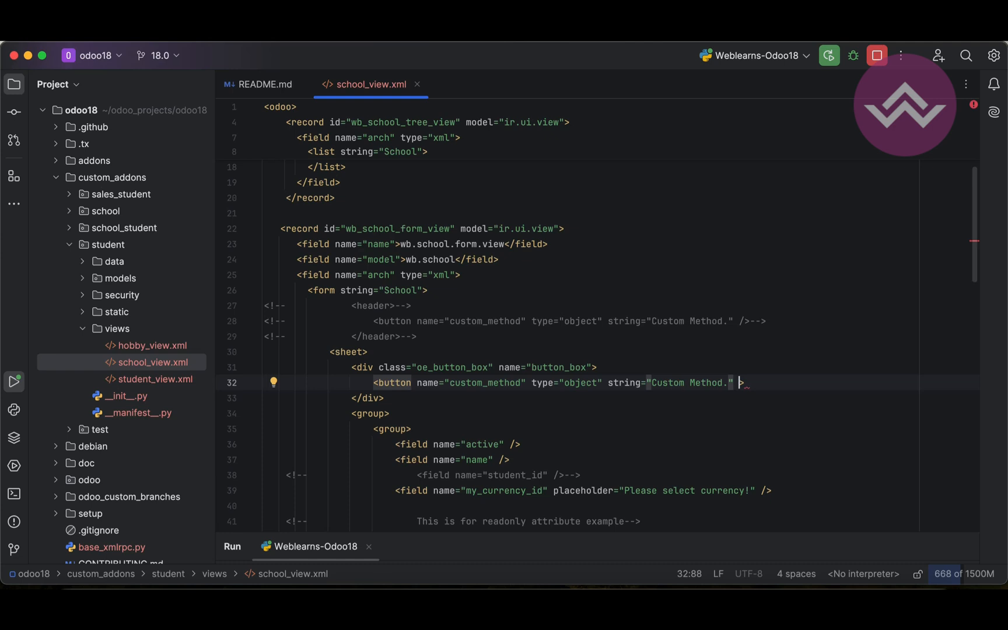
pyautogui.press('enter')
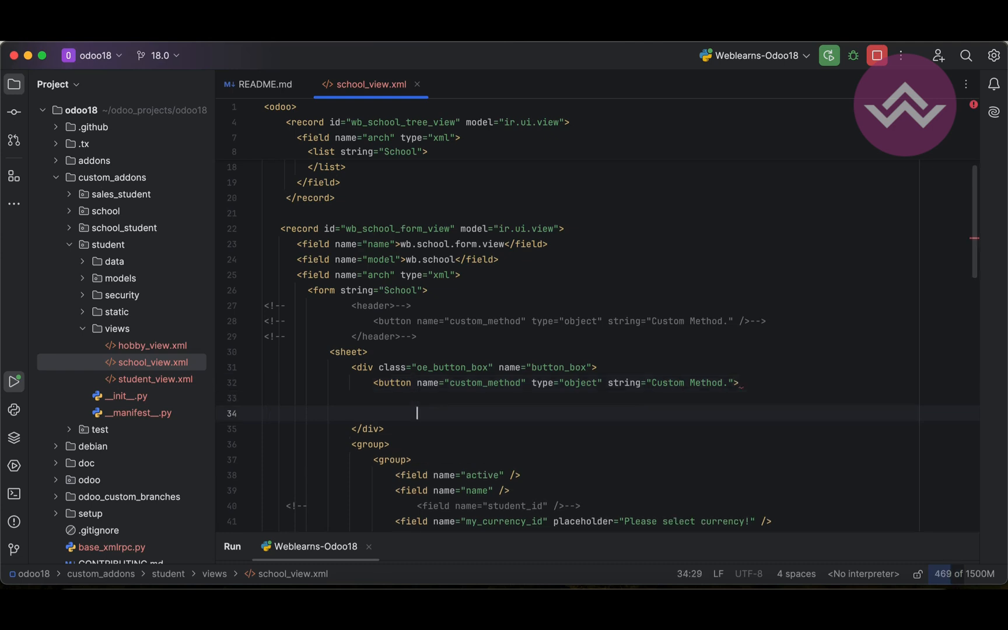
pyautogui.write('</button>')
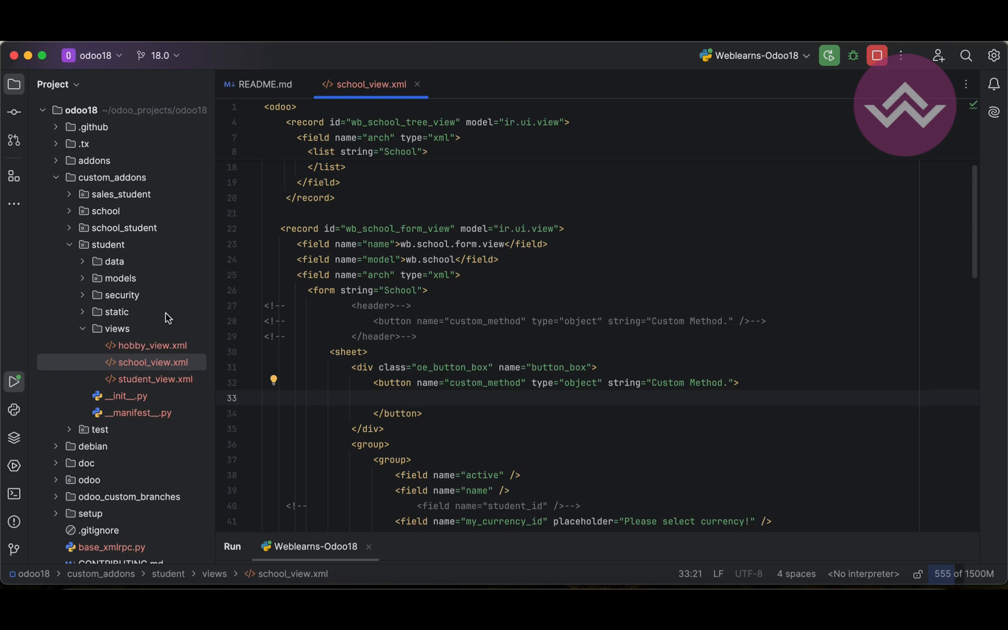
# - Add -u student to the Odoo run configuration's parameters and save it
pyautogui.click(107, 244)
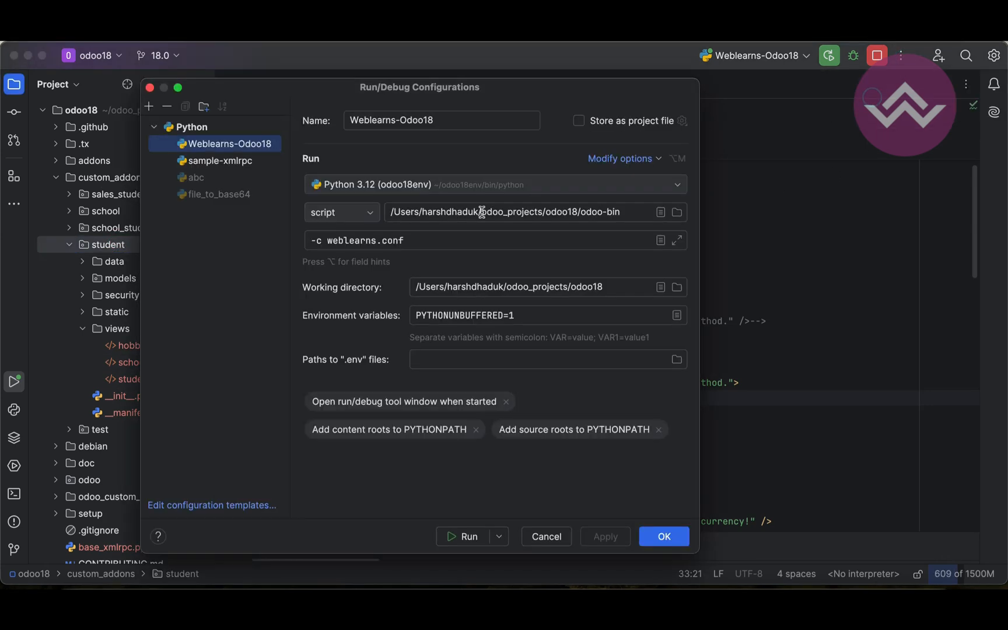
pyautogui.write('-u student')
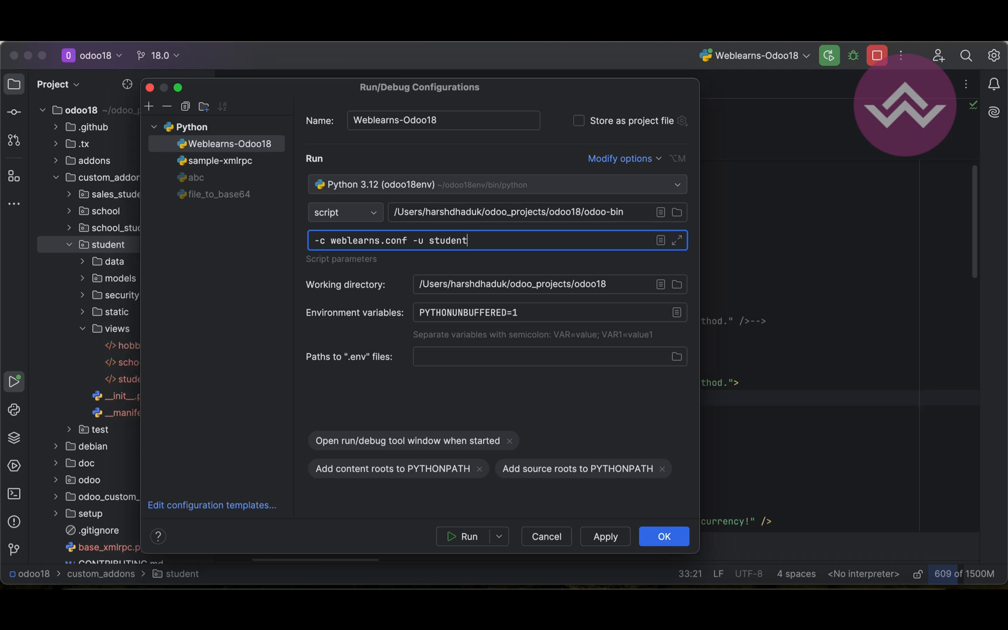
pyautogui.click(663, 536)
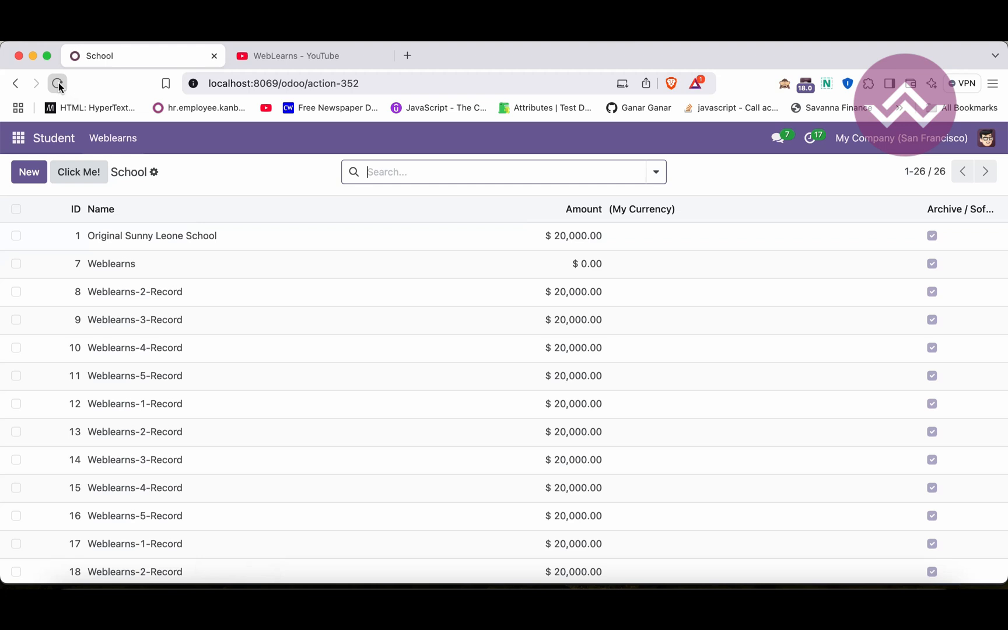
# - Reload the school list and view the Original Sunny Leone School record with its Custom Method button
pyautogui.click(57, 84)
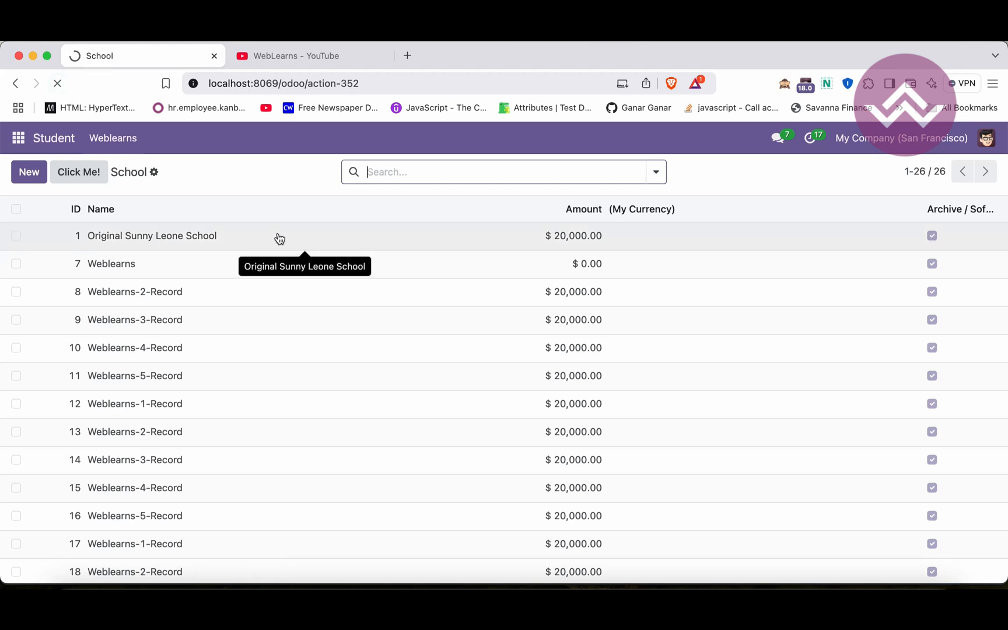
pyautogui.click(151, 236)
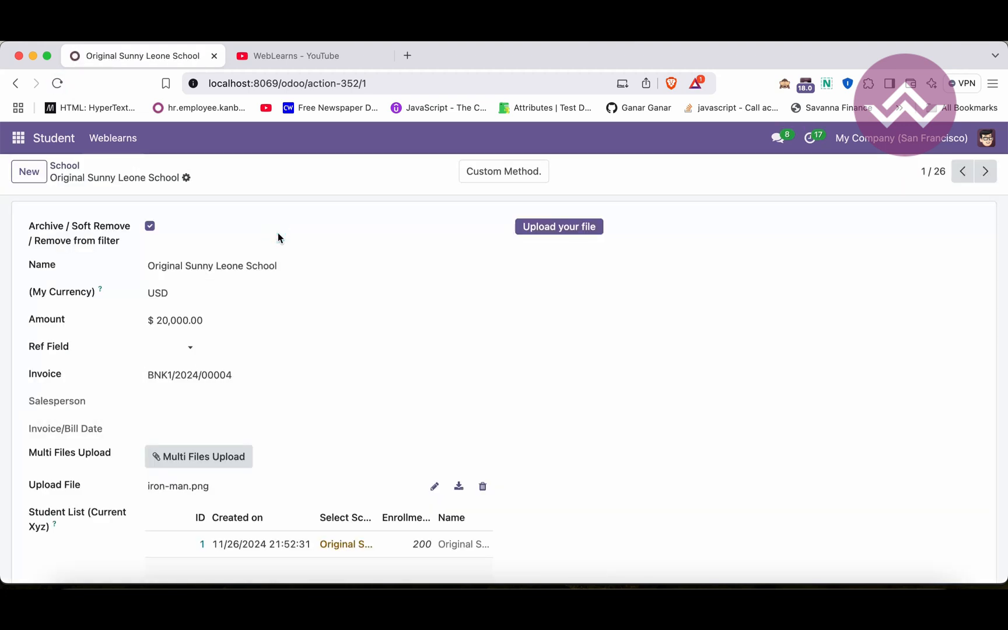
pyautogui.moveTo(477, 182)
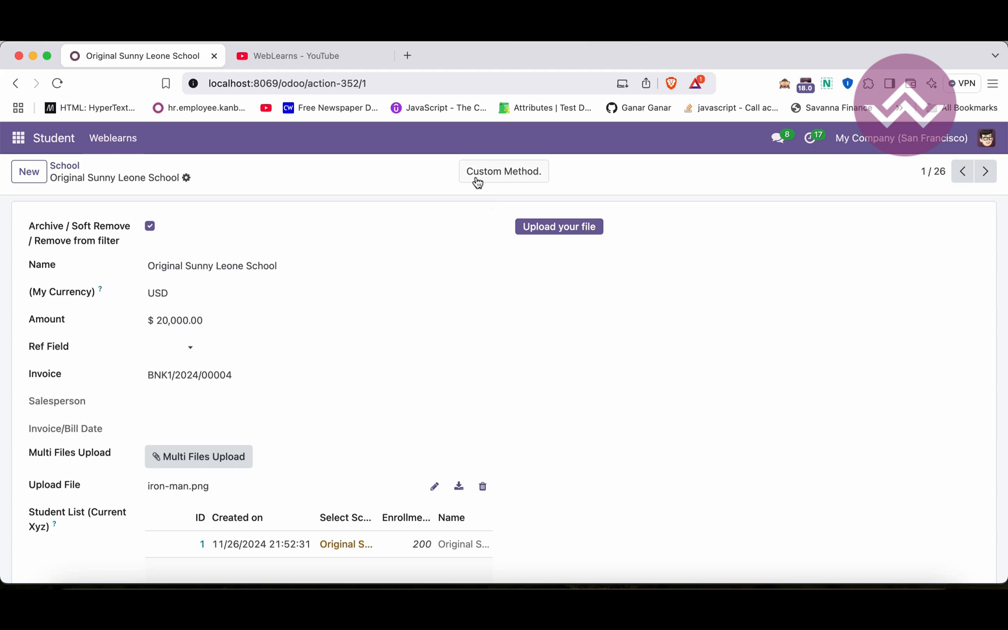
pyautogui.moveTo(519, 177)
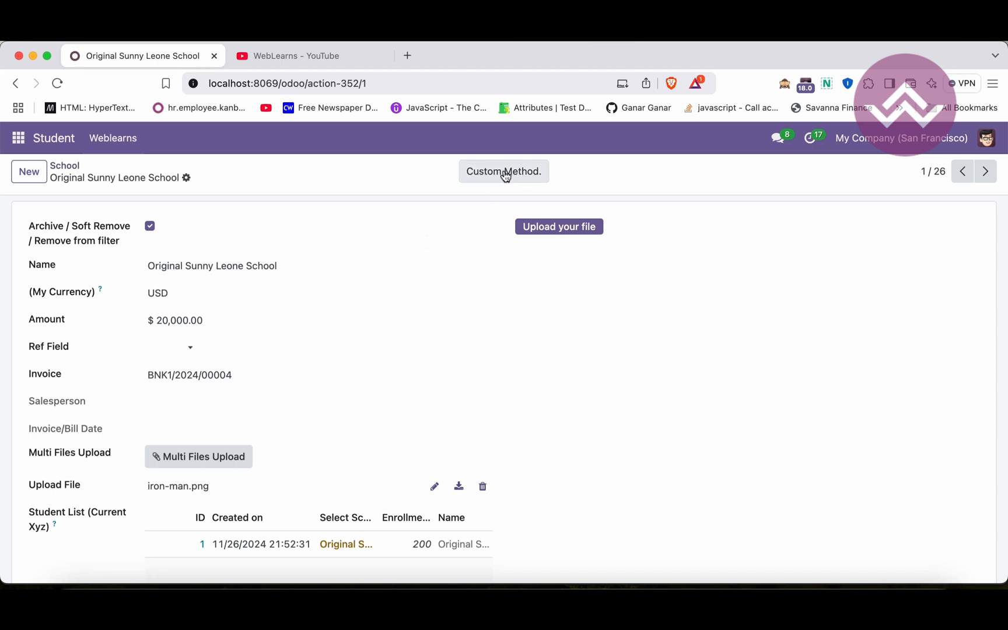
pyautogui.moveTo(398, 175)
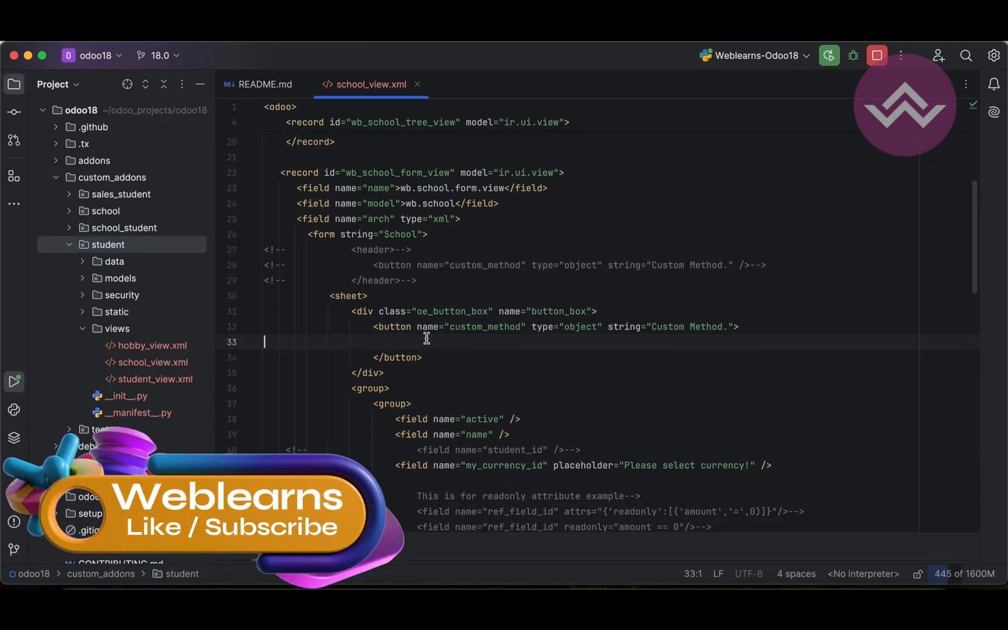
# - Give the Custom Method button icon="fa-bars" and an o_stat_info div
pyautogui.click(425, 342)
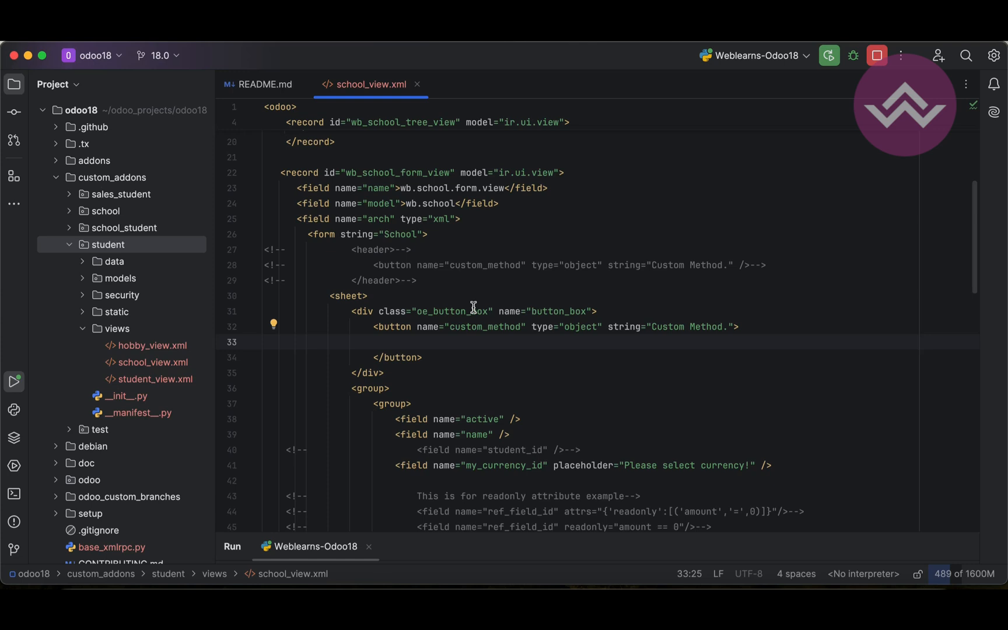
pyautogui.write('icon')
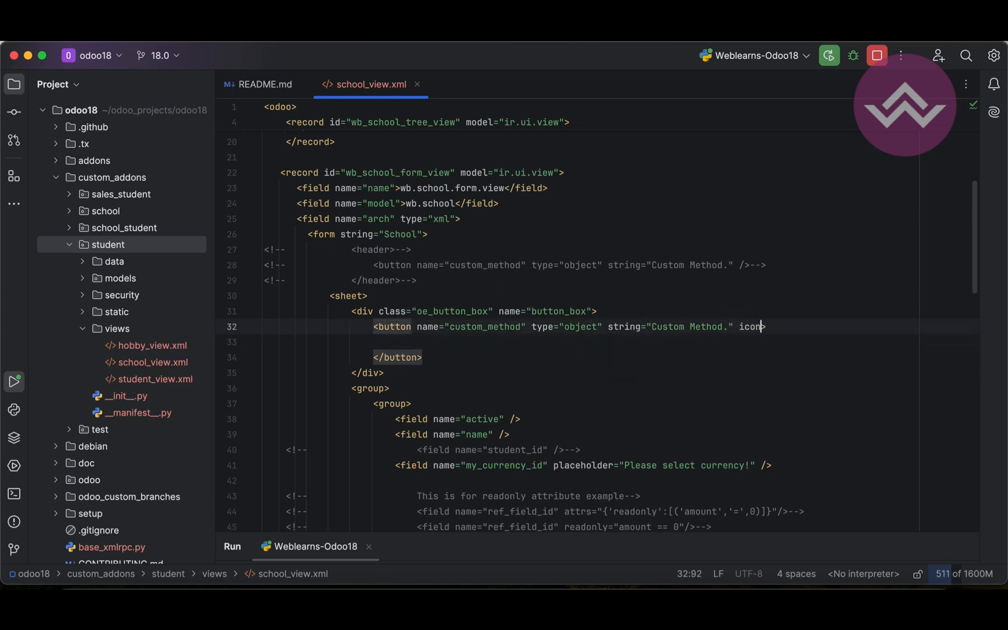
pyautogui.write('="')
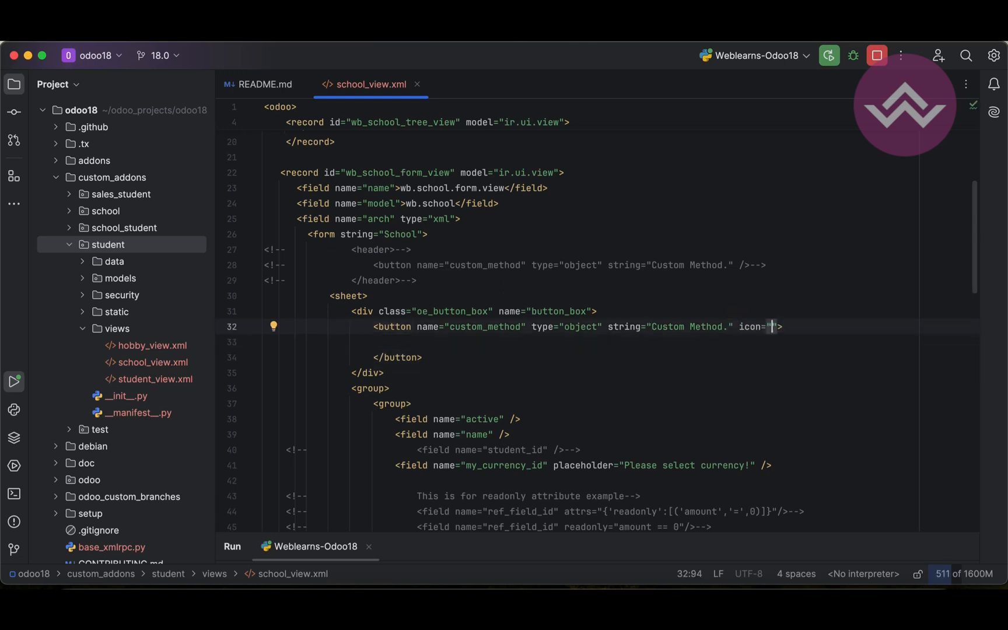
pyautogui.write('fa-bars')
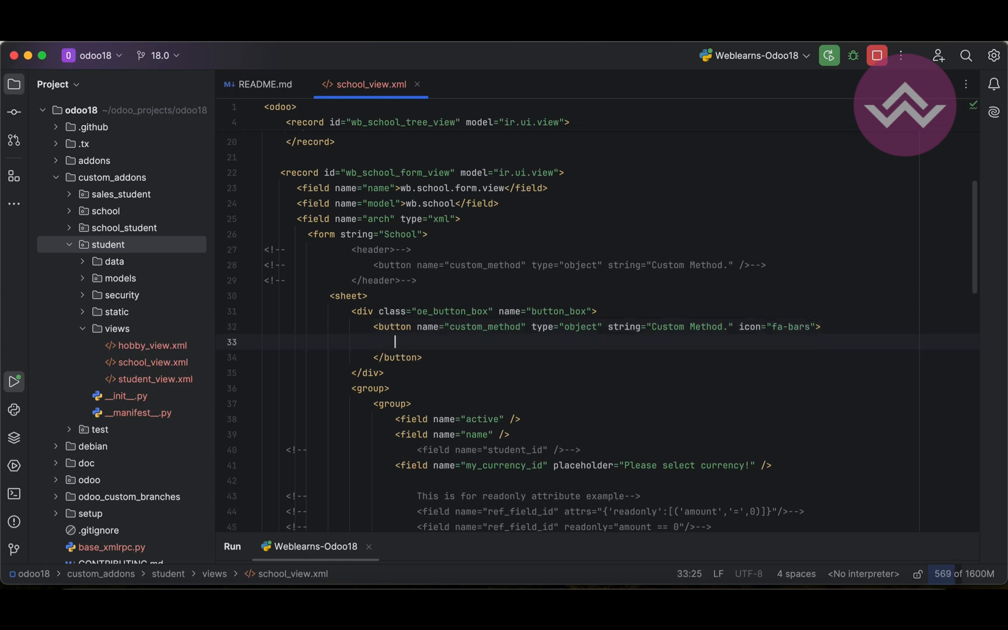
pyautogui.write('<div class="o_state_info"')
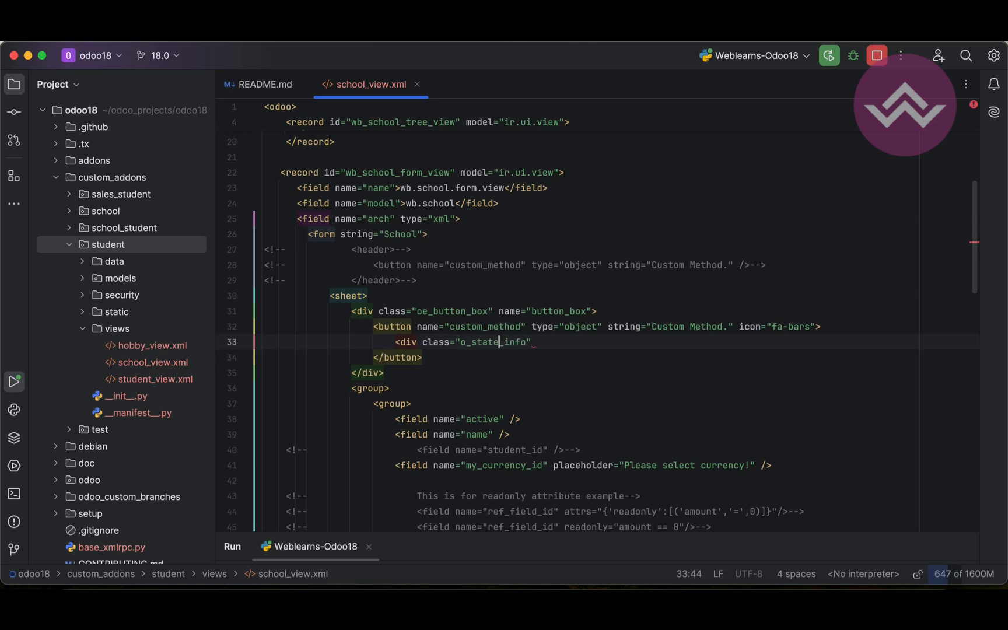
pyautogui.write('>')
pyautogui.press('Enter')
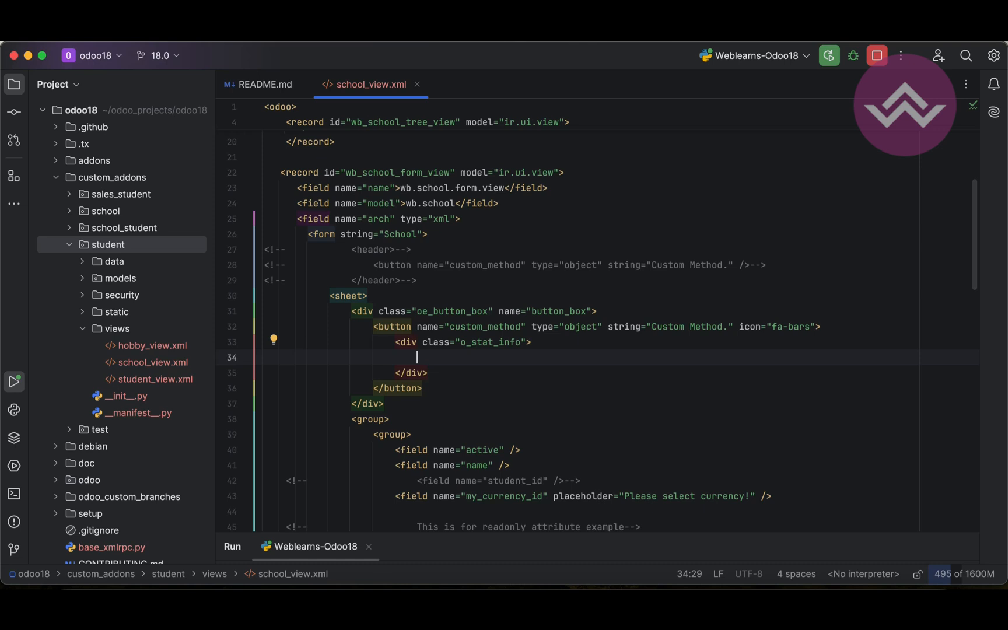
# - Add o_stat_value and o_stat_text spans with placeholder text, starting a <field name=" inside the value span
pyautogui.write('<span')
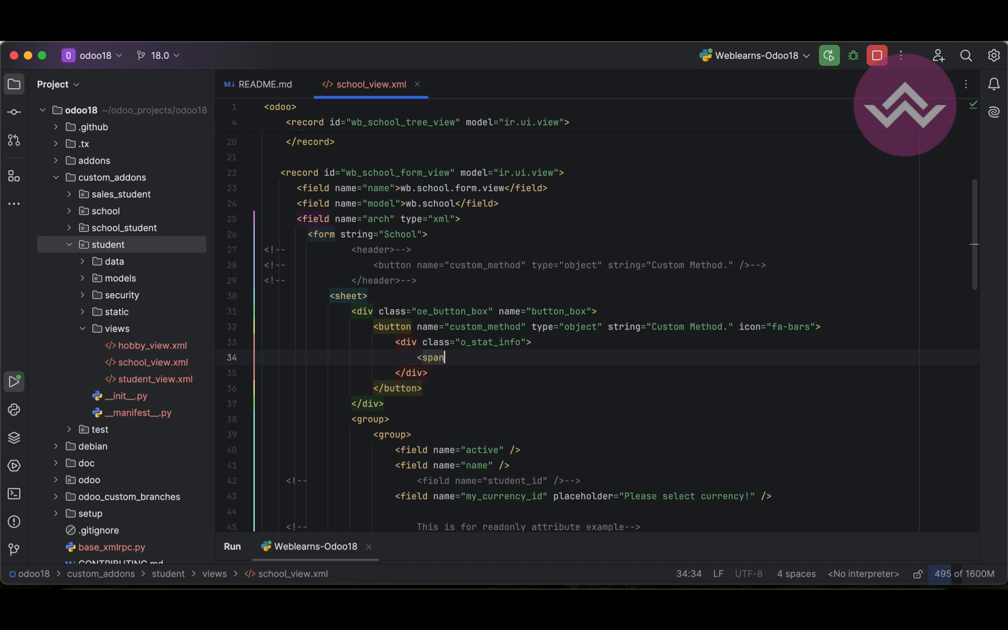
pyautogui.write('class=""')
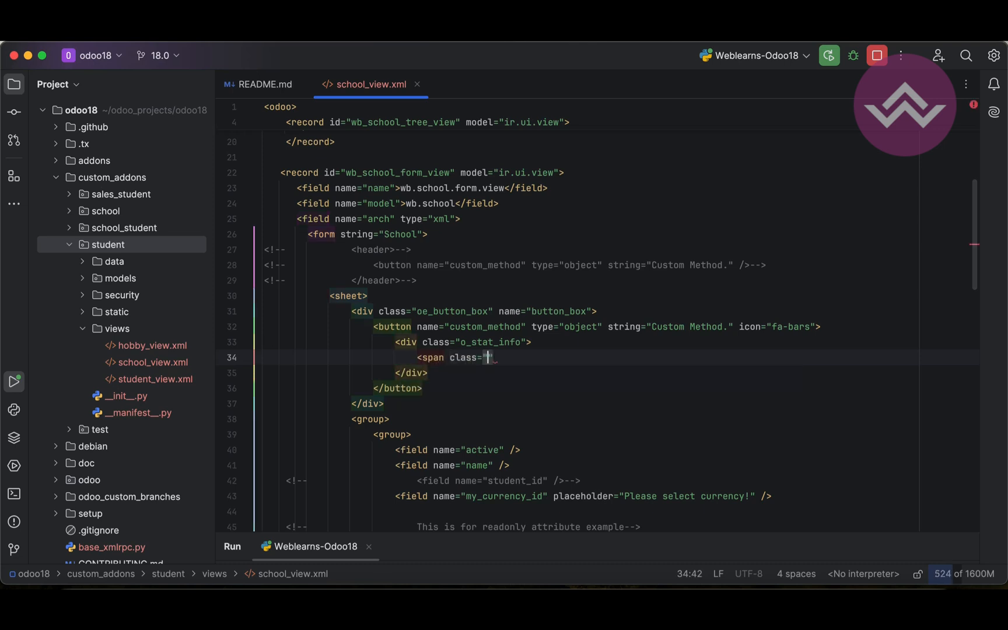
pyautogui.write('o_stat_value')
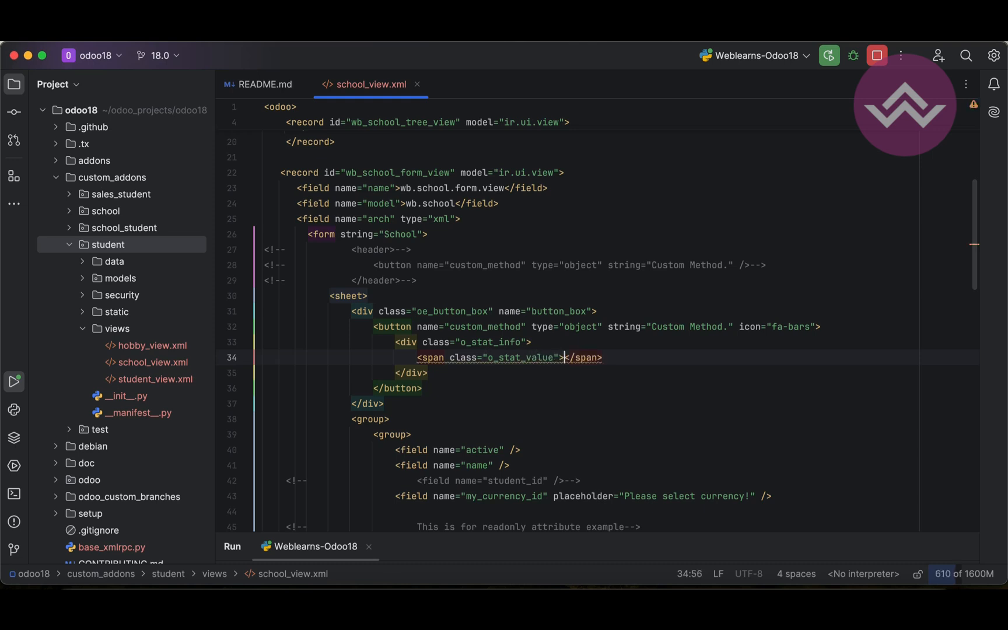
pyautogui.write('<span class="')
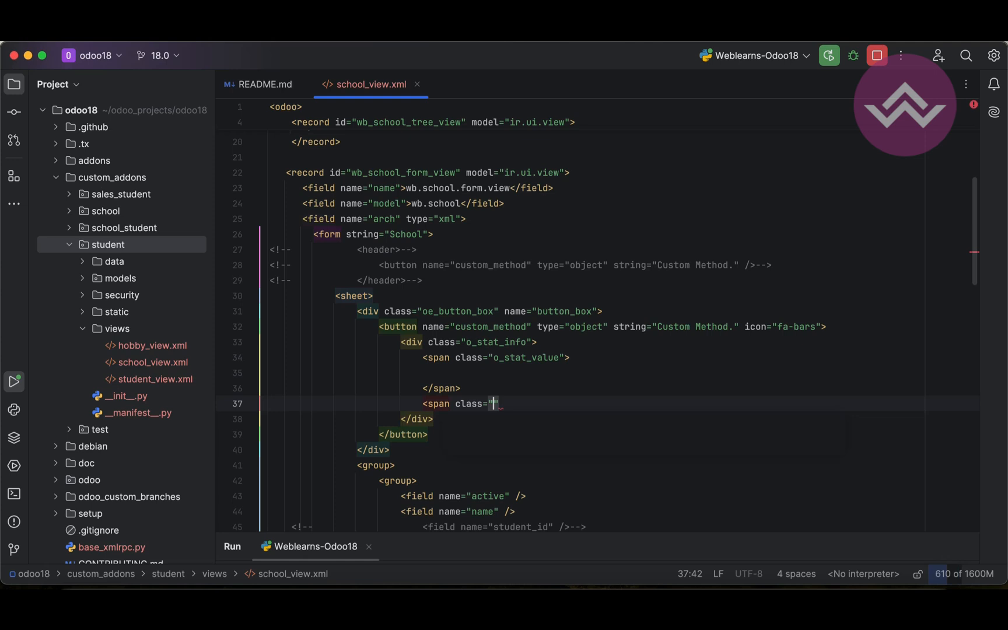
pyautogui.write('o_stat')
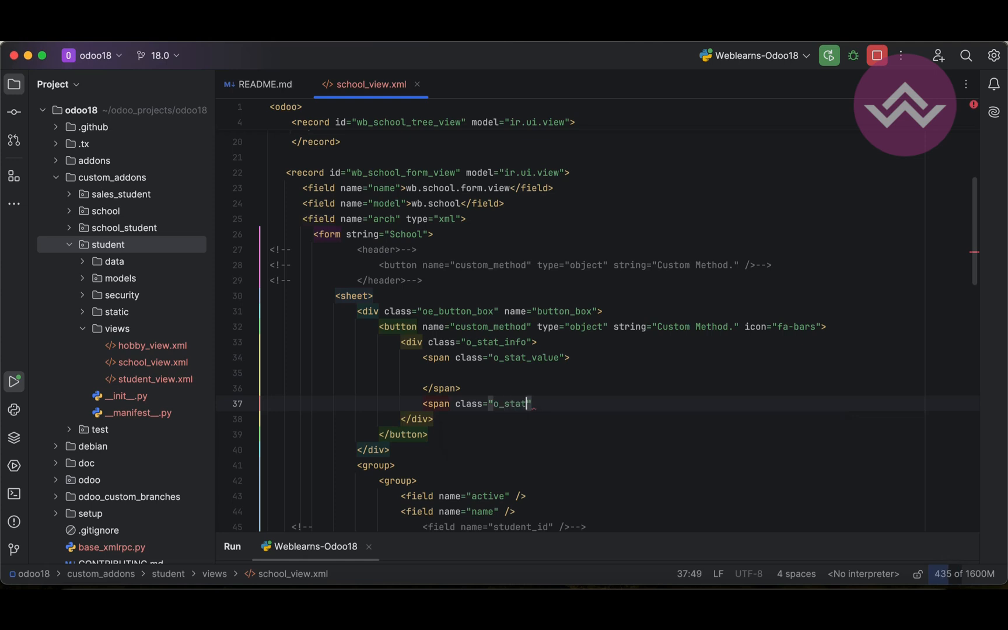
pyautogui.write('_text"></span>')
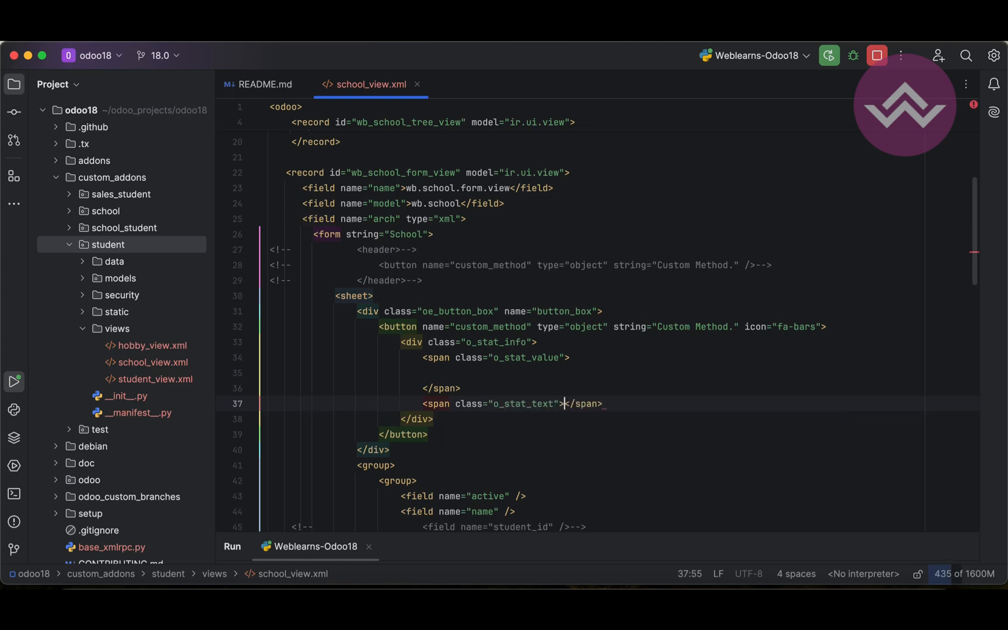
pyautogui.write('alksdfjlaksdjf')
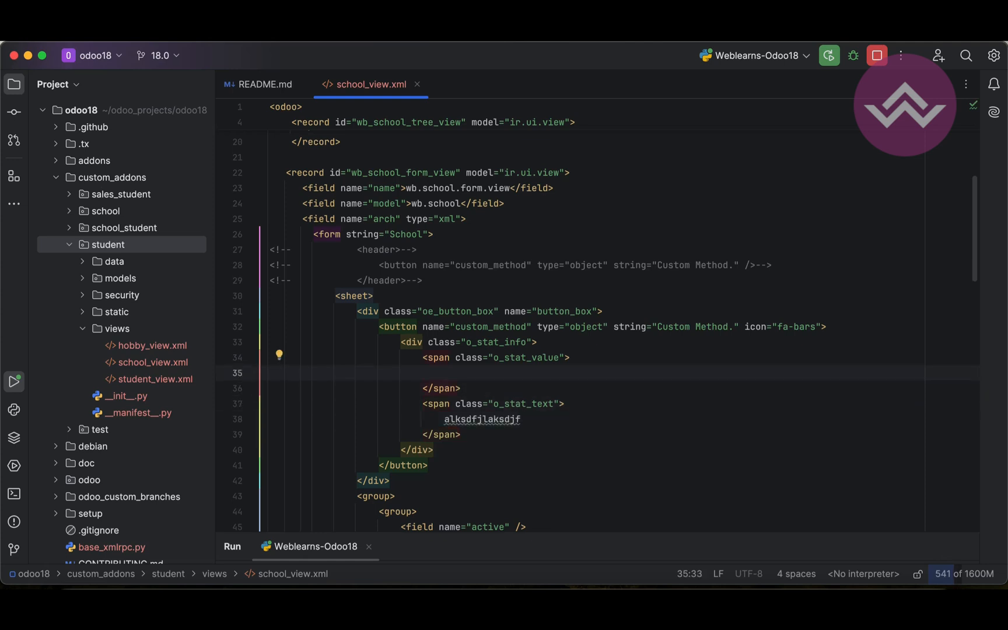
pyautogui.click(445, 373)
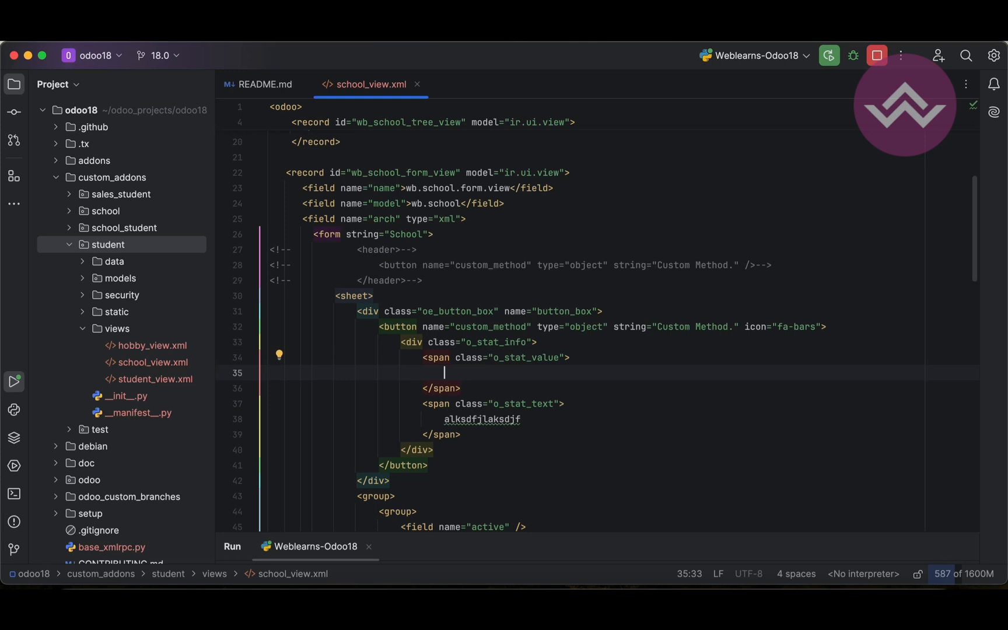
pyautogui.write('<field name="')
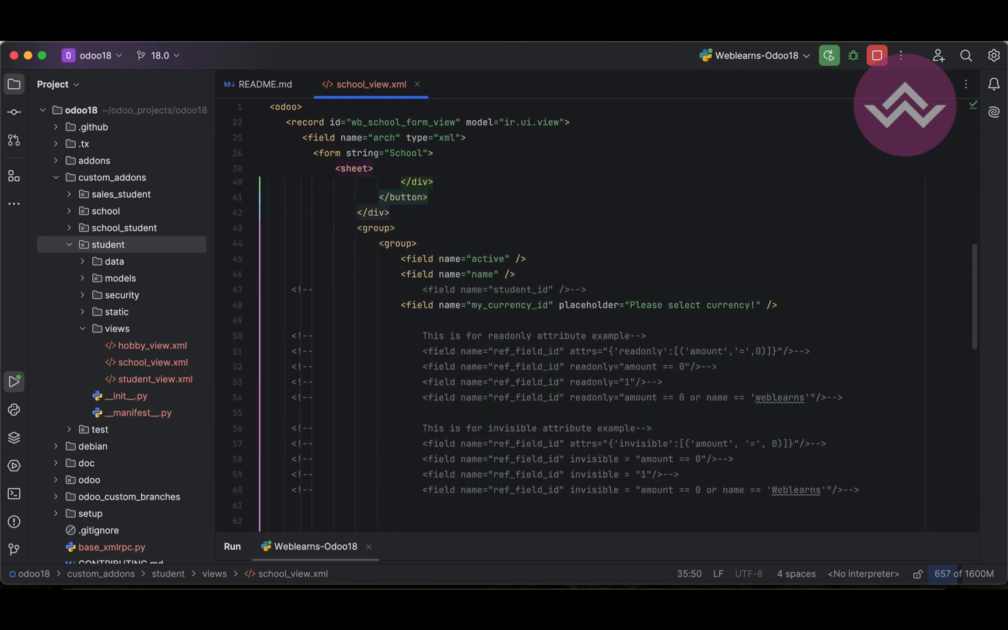
# - Bind the value span to the amount field and label the text span School Fees
pyautogui.scroll(-3)
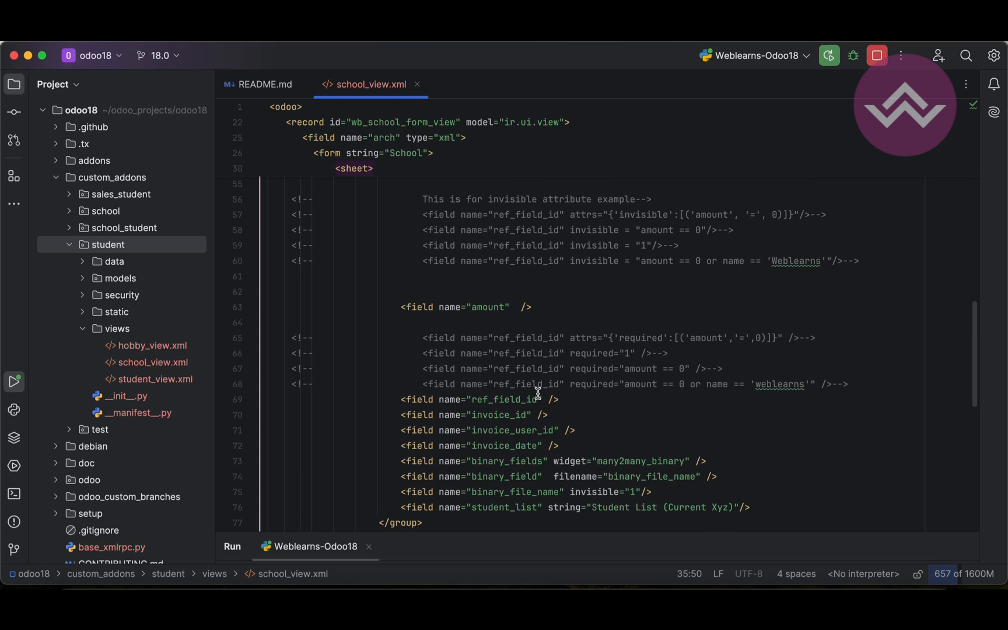
pyautogui.scroll(-3)
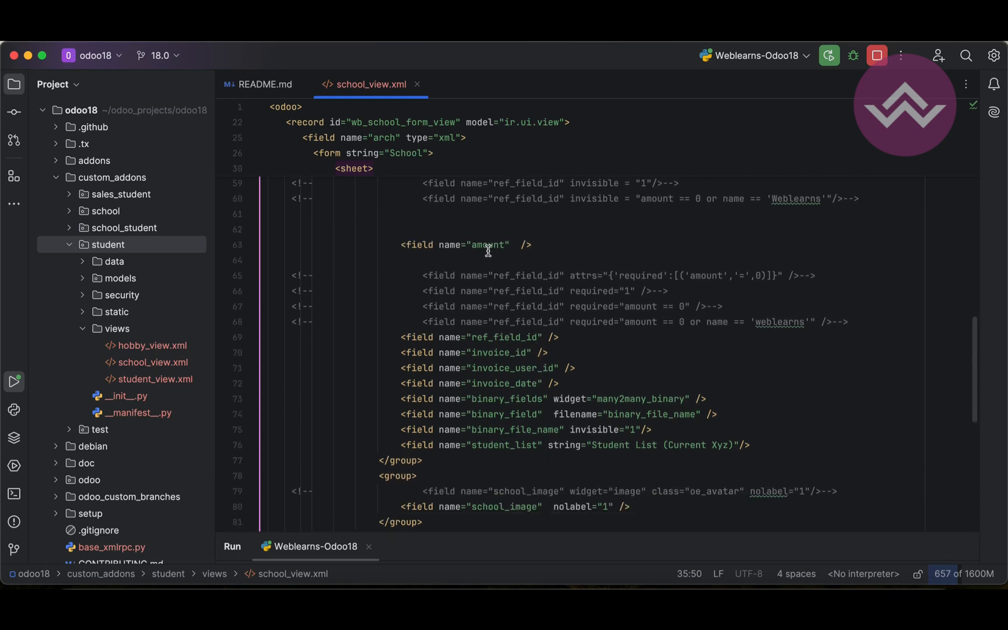
pyautogui.scroll(3)
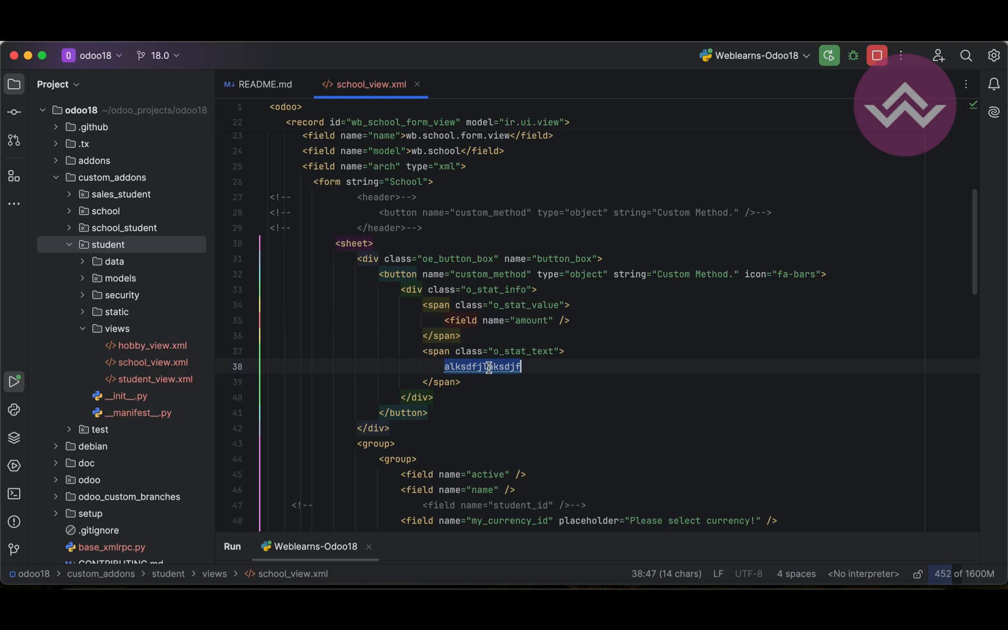
pyautogui.write('st')
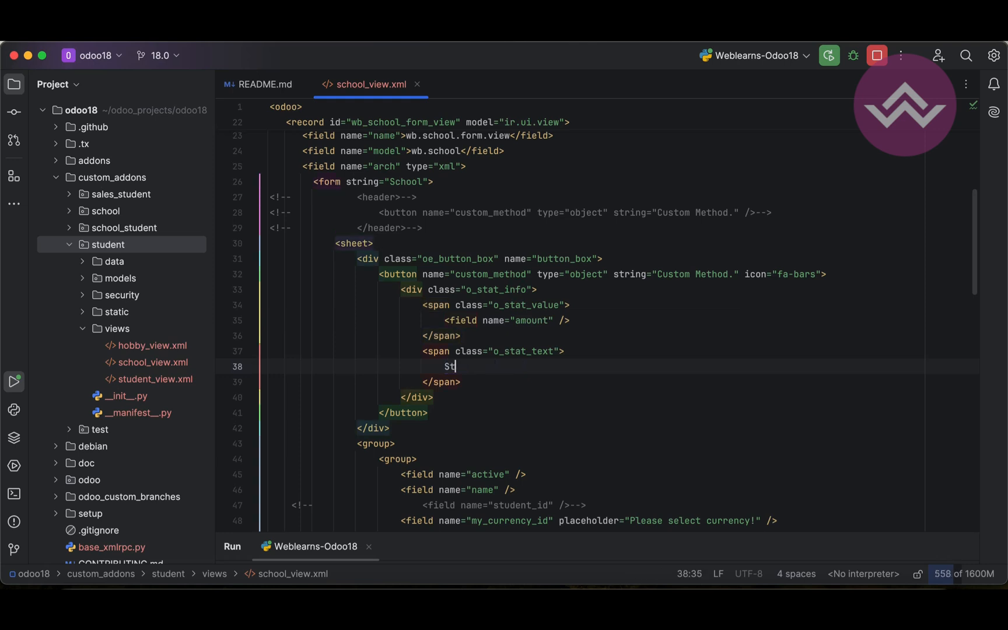
pyautogui.write('chool Fee')
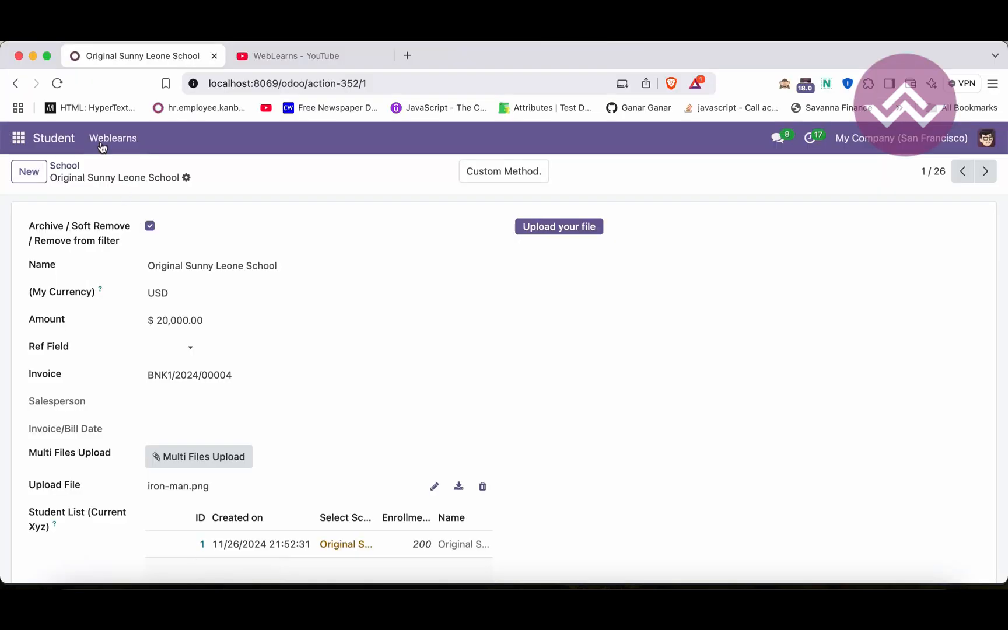
# - Reload the record so the School Fees smart button shows $ 20,000.00 with a bars icon
pyautogui.click(503, 171)
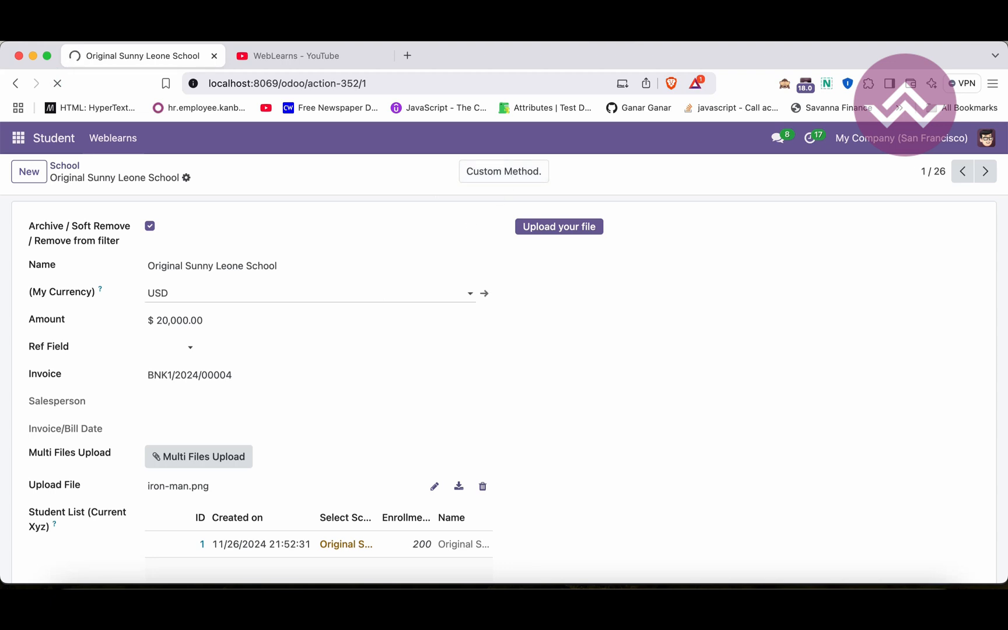
pyautogui.click(502, 171)
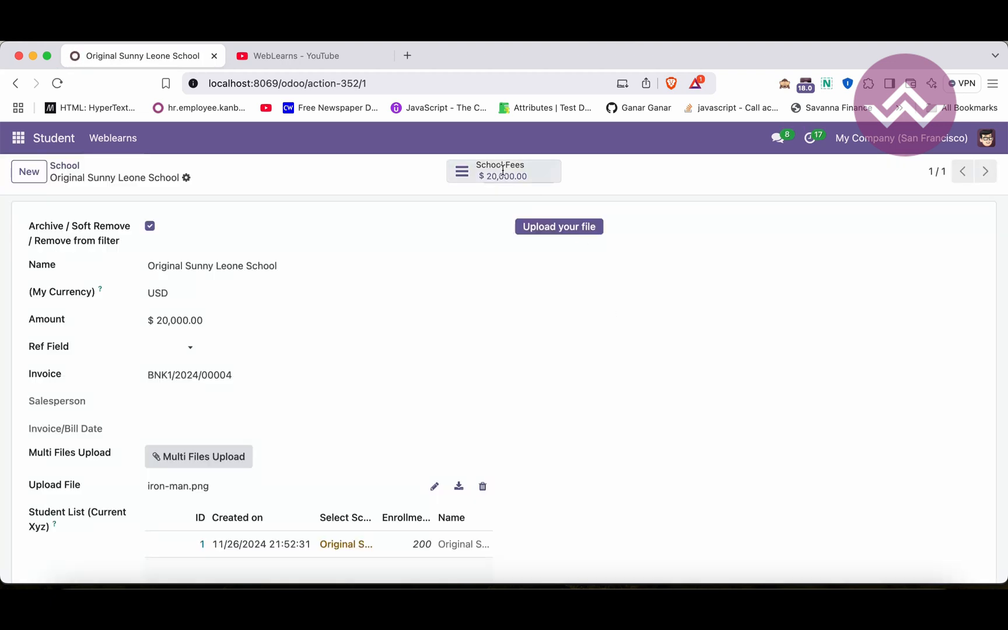
pyautogui.moveTo(440, 190)
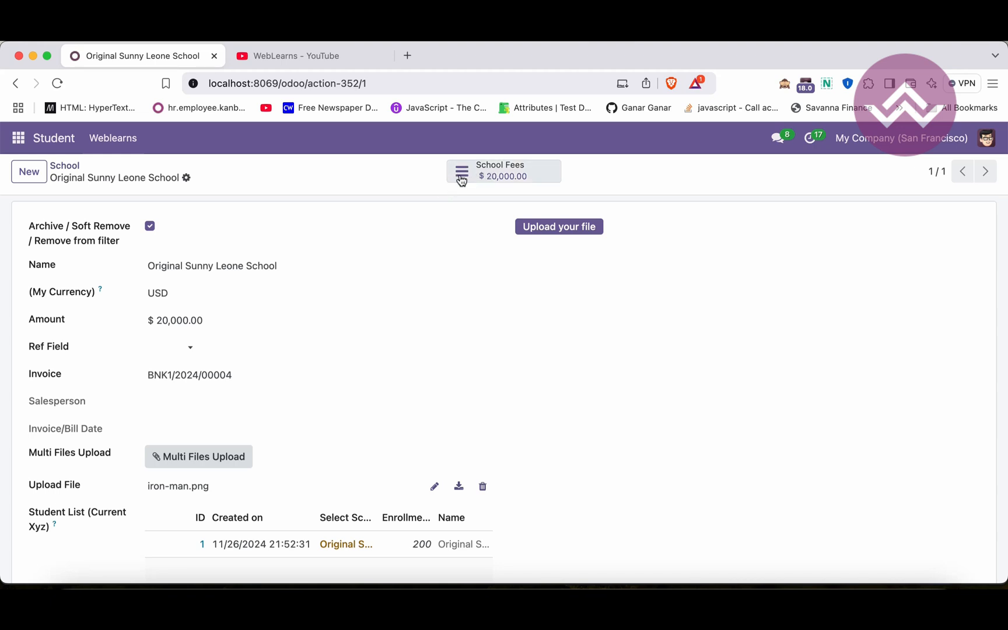
pyautogui.moveTo(462, 174)
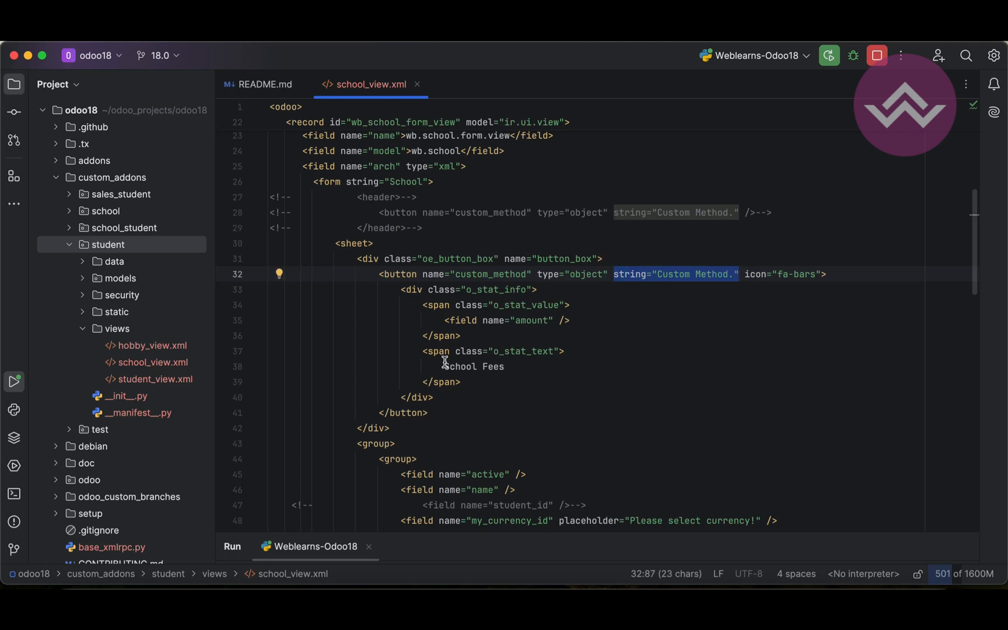
pyautogui.doubleClick(475, 366)
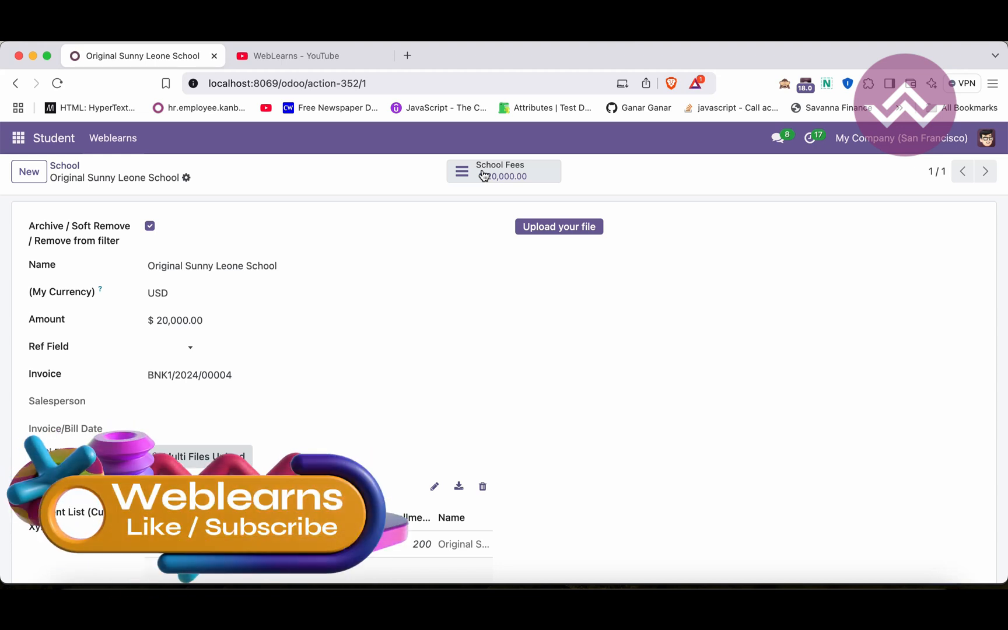
pyautogui.click(236, 569)
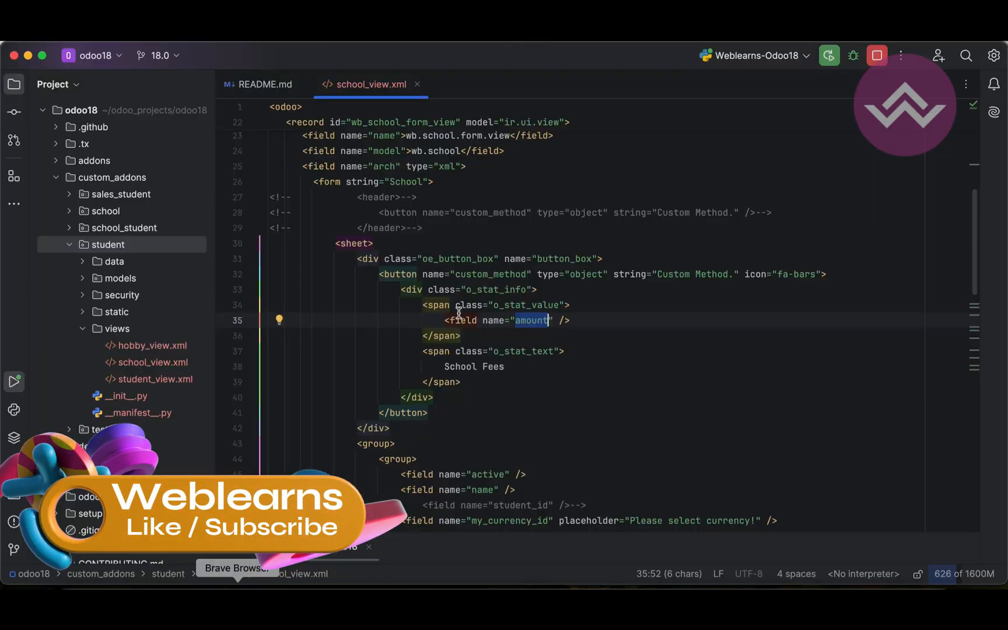
pyautogui.doubleClick(492, 274)
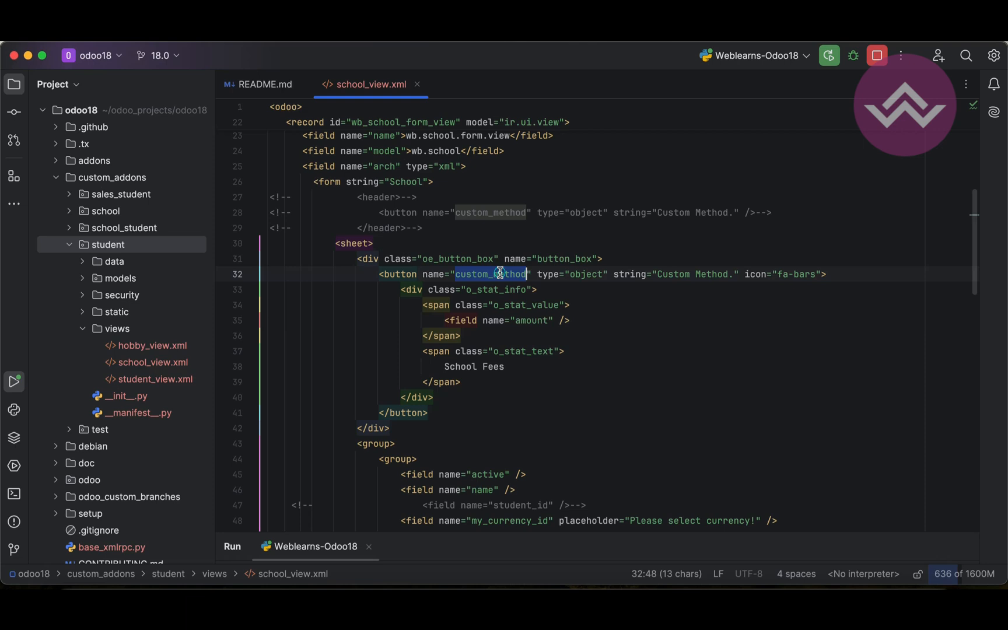
pyautogui.click(119, 278)
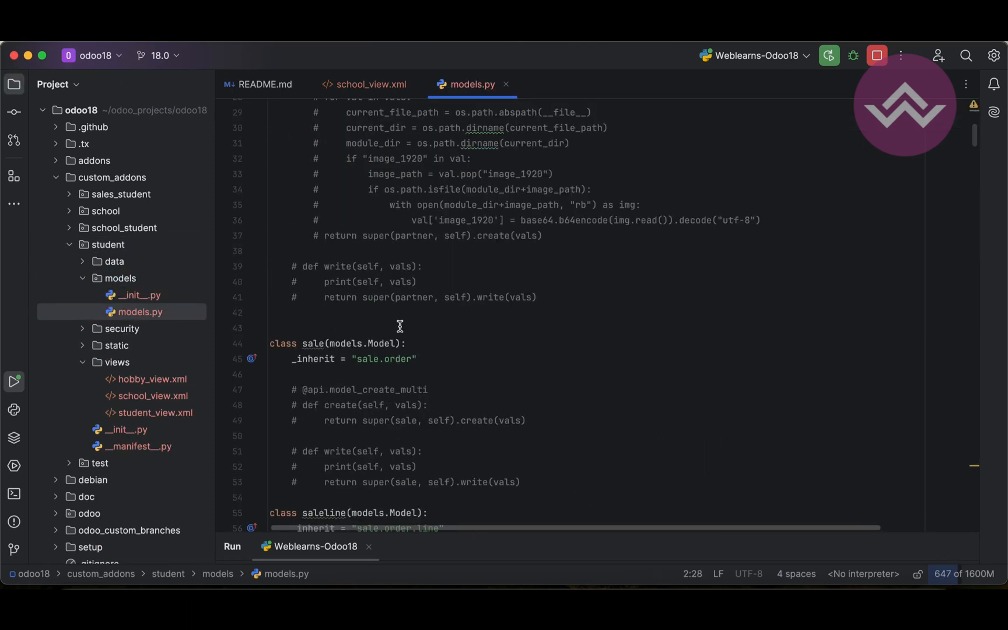
# - Scroll through the School model's custom_method definition in models.py
pyautogui.scroll(-3)
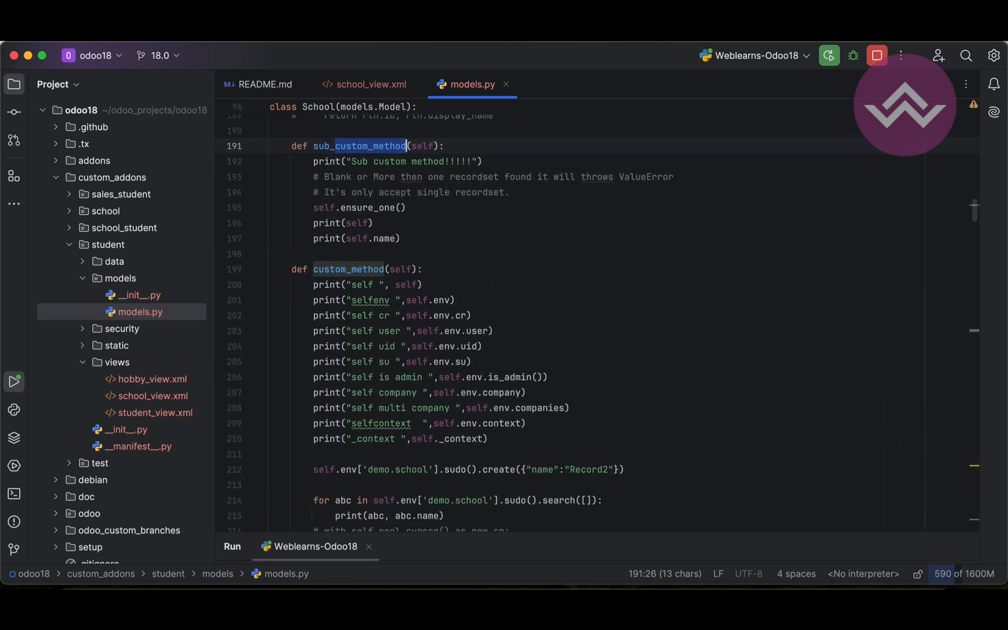
pyautogui.scroll(-3)
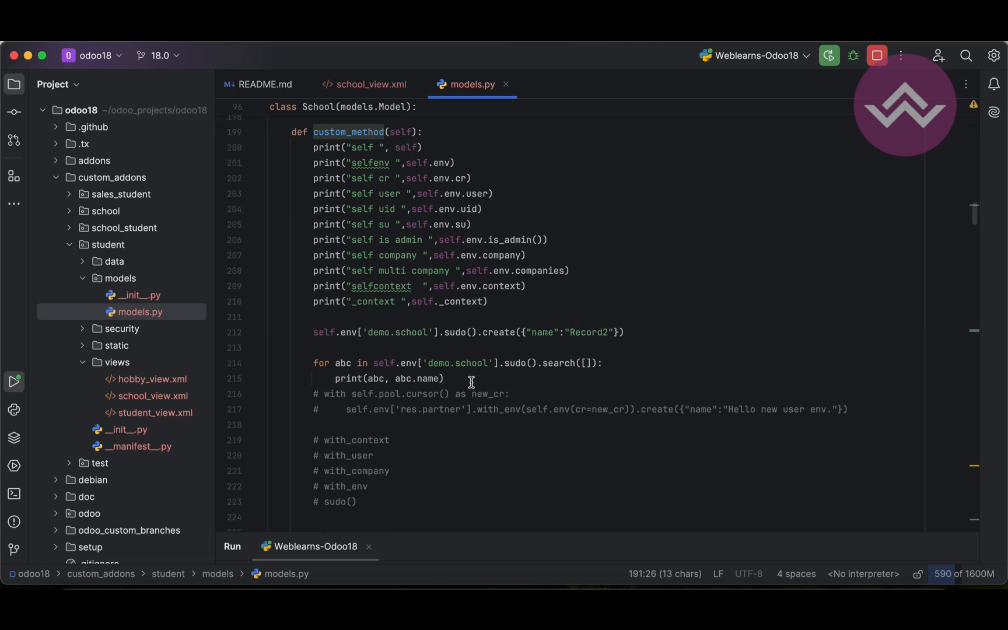
pyautogui.scroll(-3)
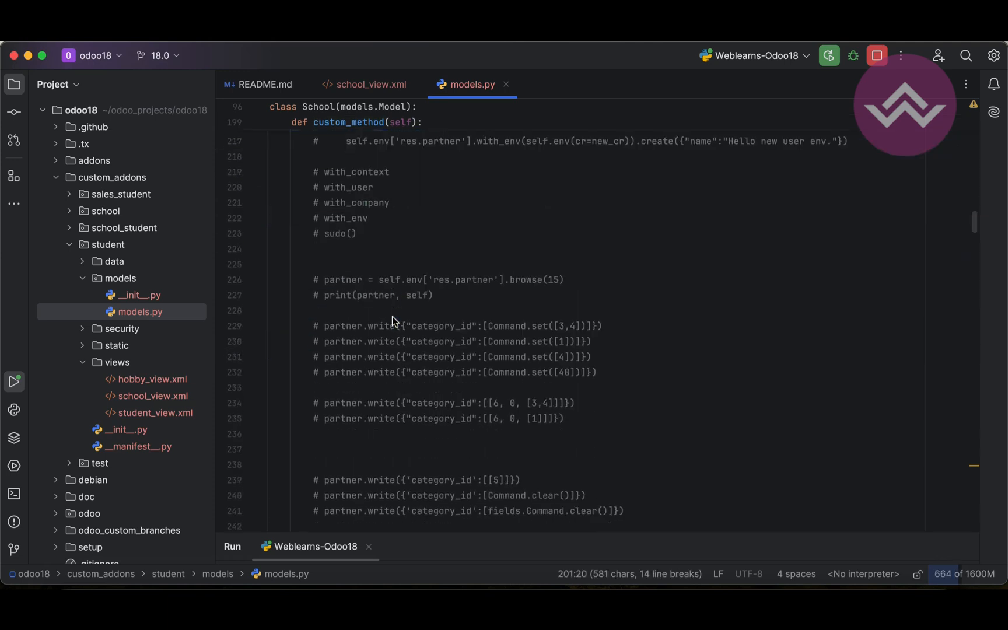
pyautogui.scroll(-3)
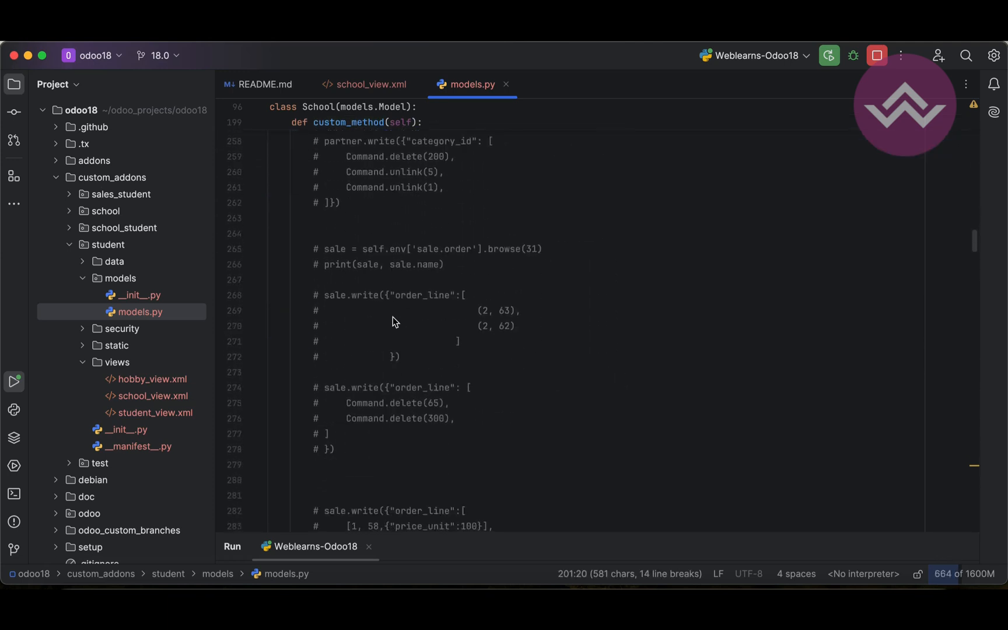
pyautogui.scroll(3)
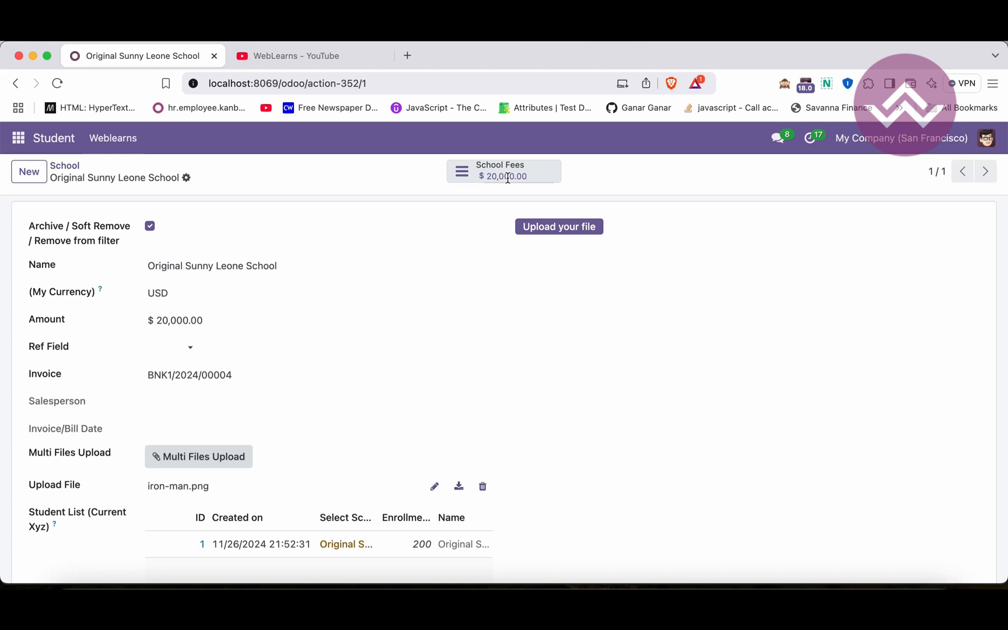
pyautogui.moveTo(470, 213)
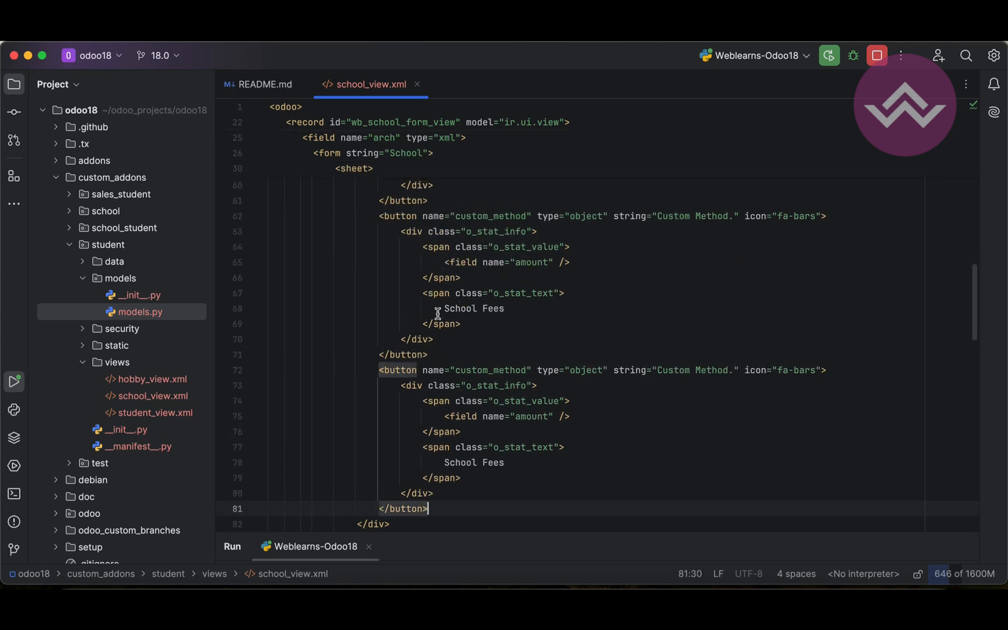
# - Relabel the second and third copied buttons as Taxes and No.of Students
pyautogui.scroll(3)
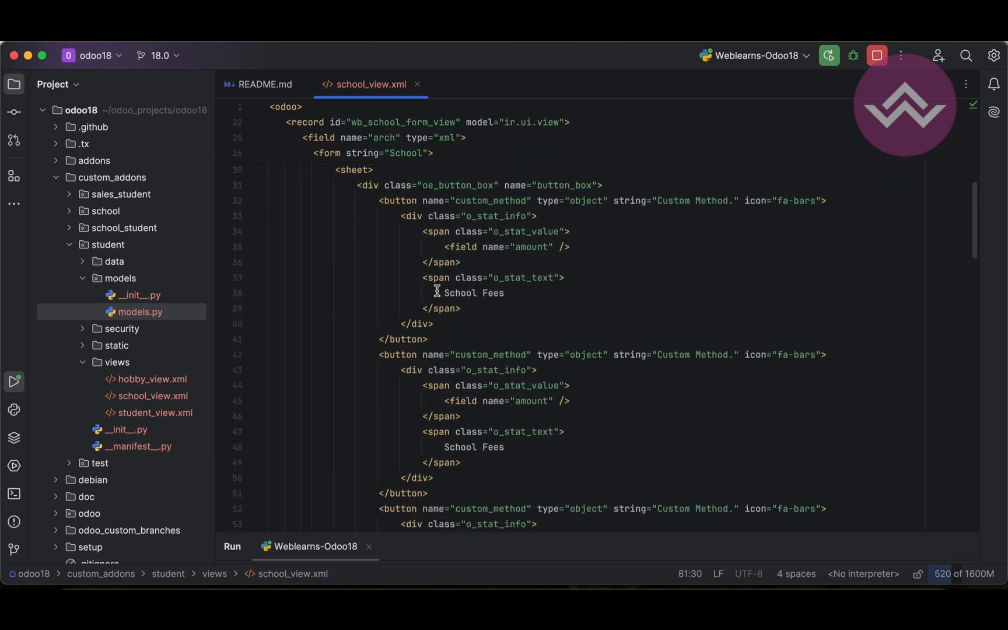
pyautogui.doubleClick(474, 354)
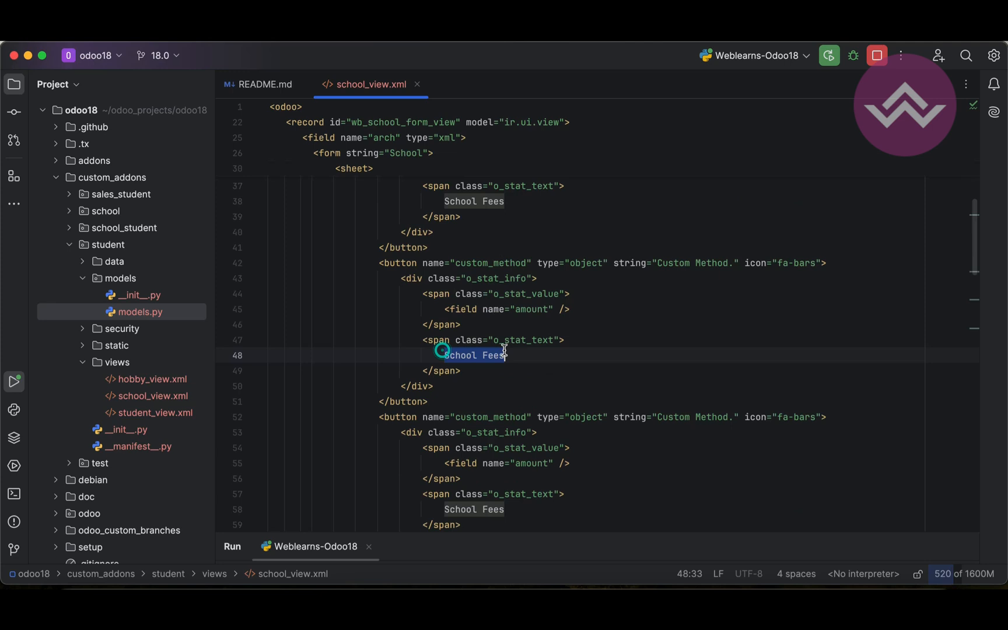
pyautogui.write('Taxes')
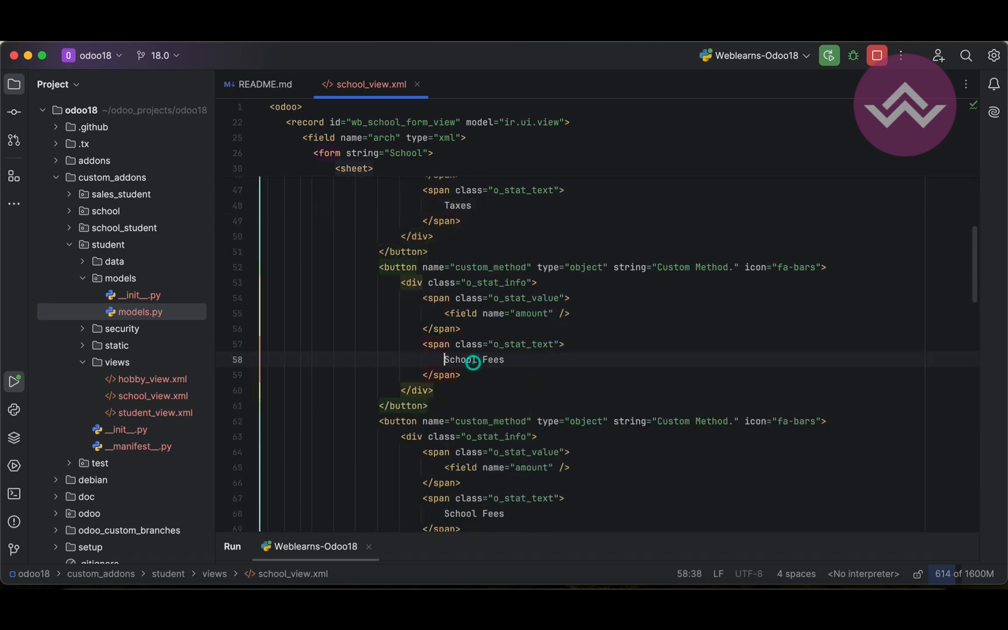
pyautogui.write('N')
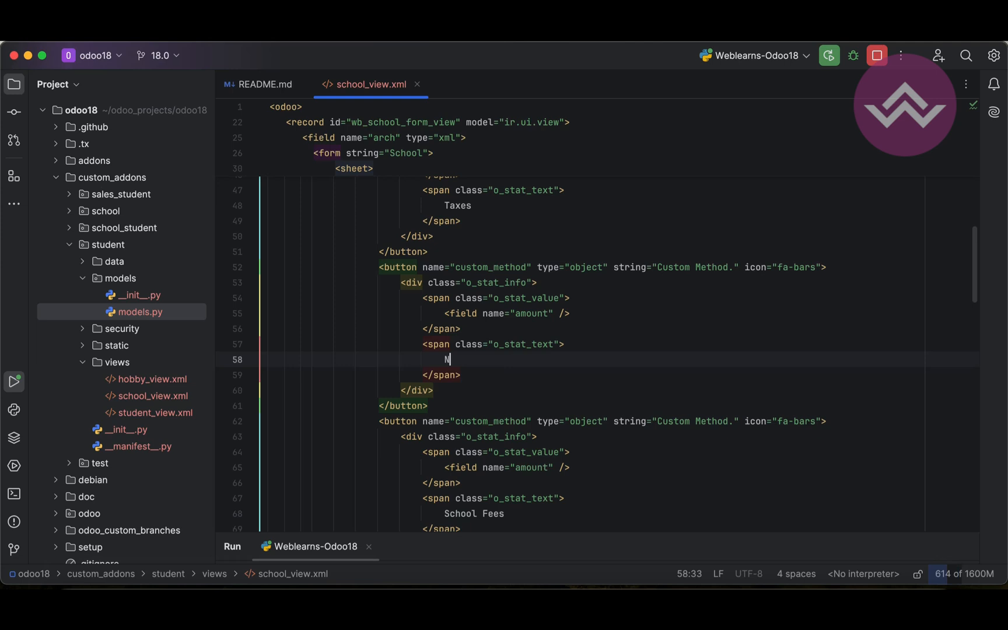
pyautogui.write('o.of Students')
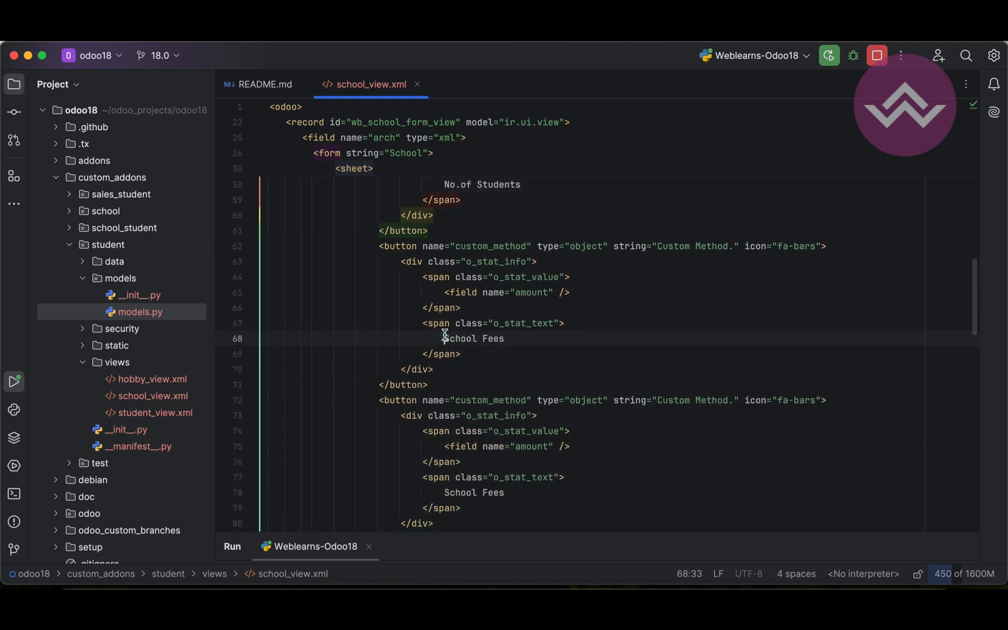
# - Relabel the remaining copied buttons as No.of faculty and Subjects
pyautogui.doubleClick(474, 338)
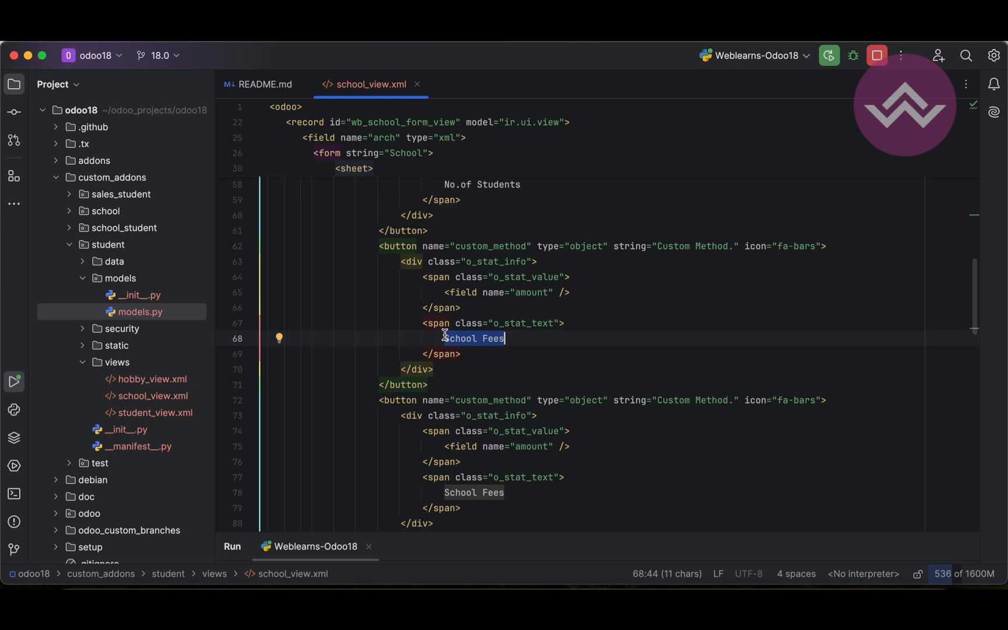
pyautogui.write('N')
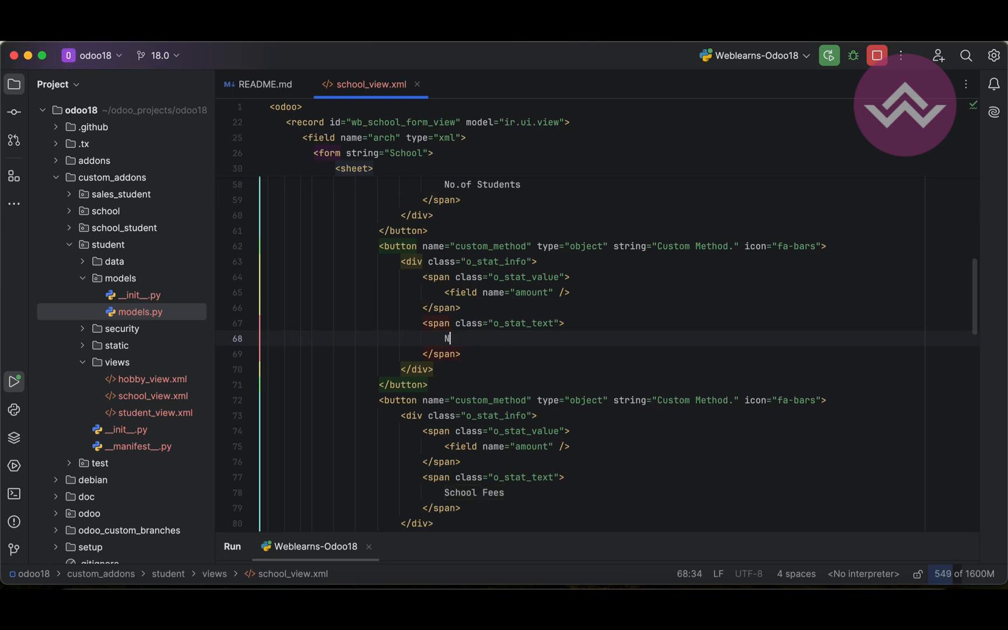
pyautogui.write('o.of fac')
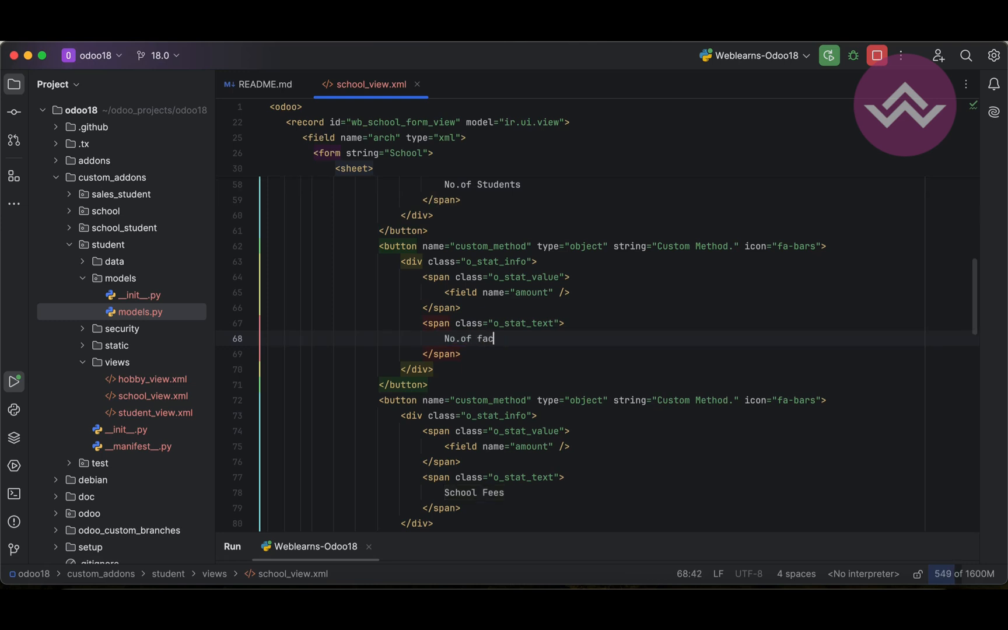
pyautogui.write('tult')
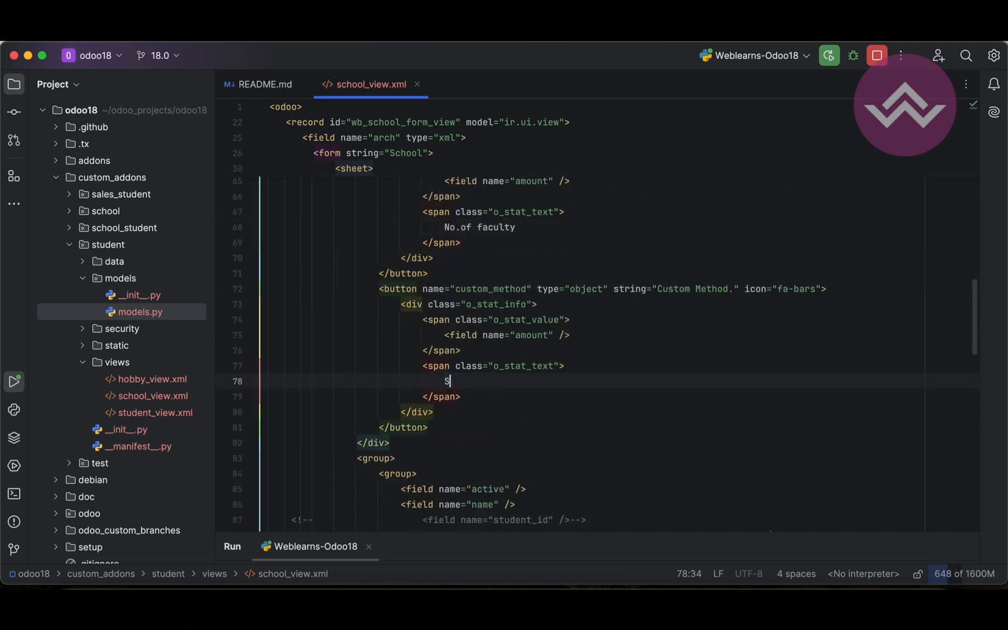
pyautogui.write('ubjects')
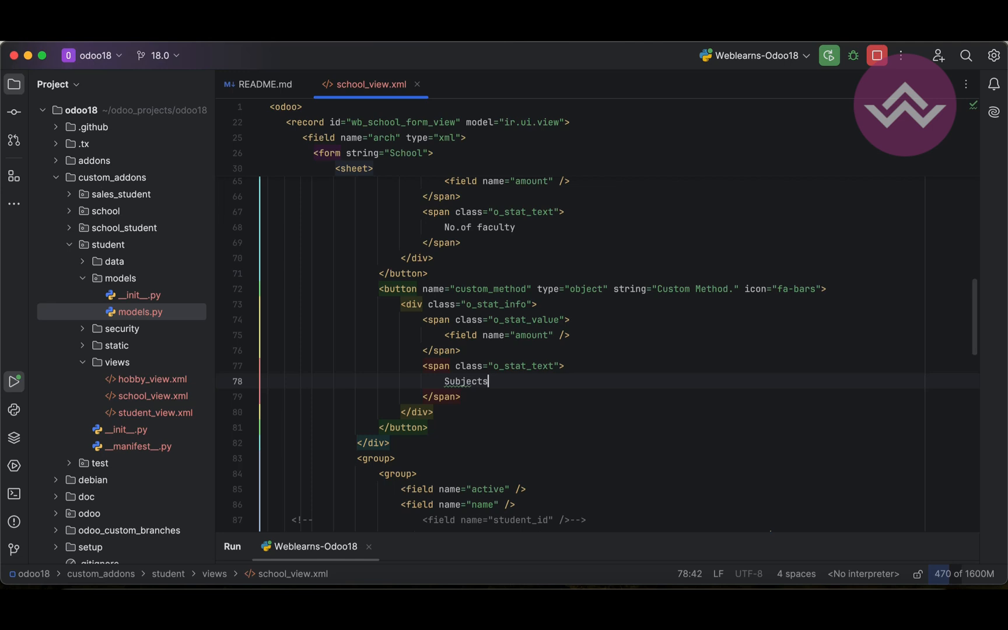
pyautogui.scroll(3)
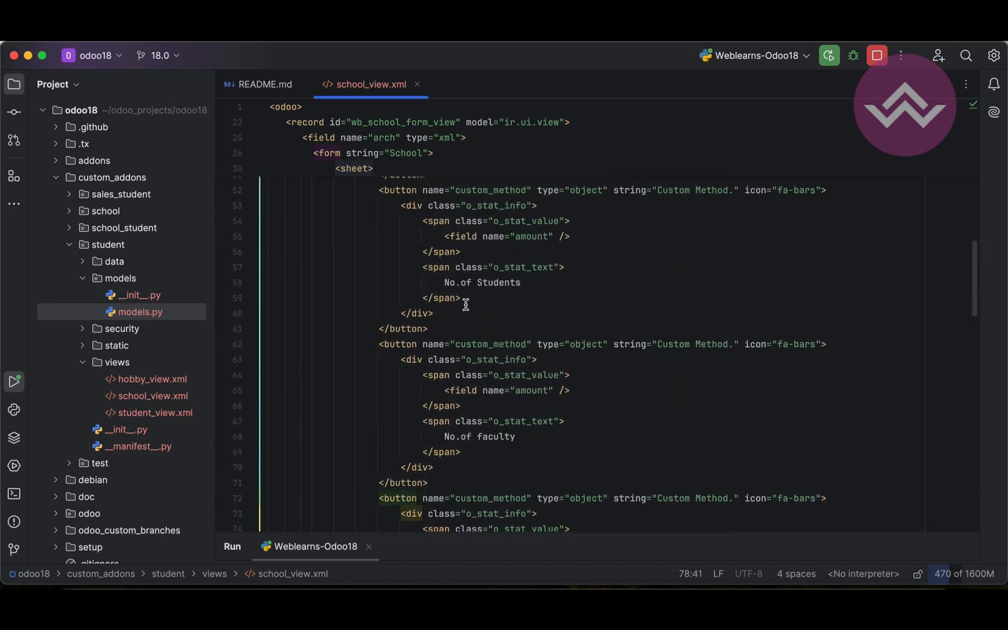
pyautogui.scroll(3)
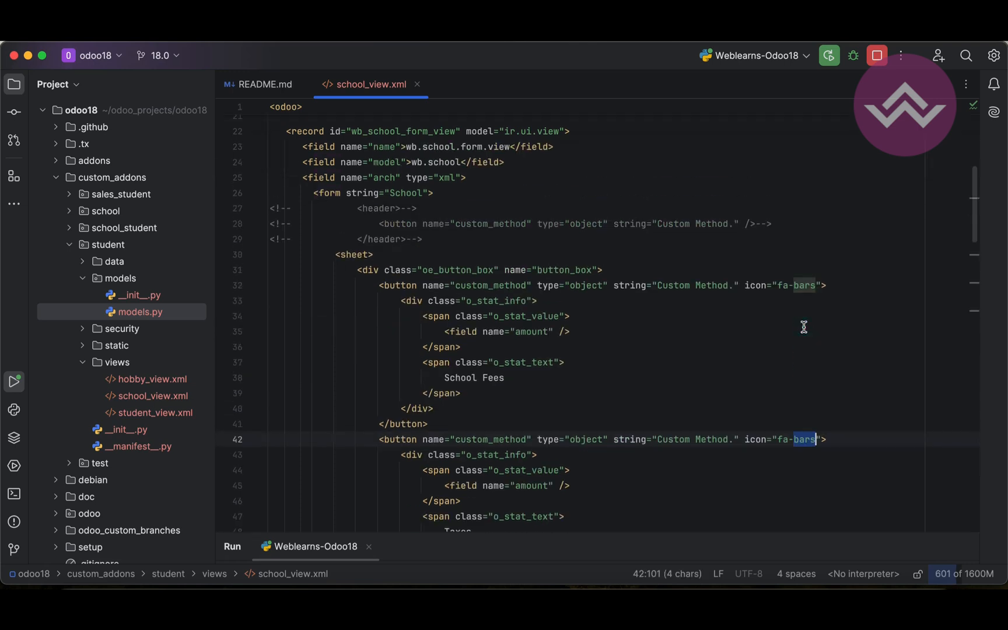
# - Replace each button's fa-bars icon with fa-users, fa-list-ul, fa-book, fa-star and fa-home, then check in Odoo
pyautogui.scroll(-3)
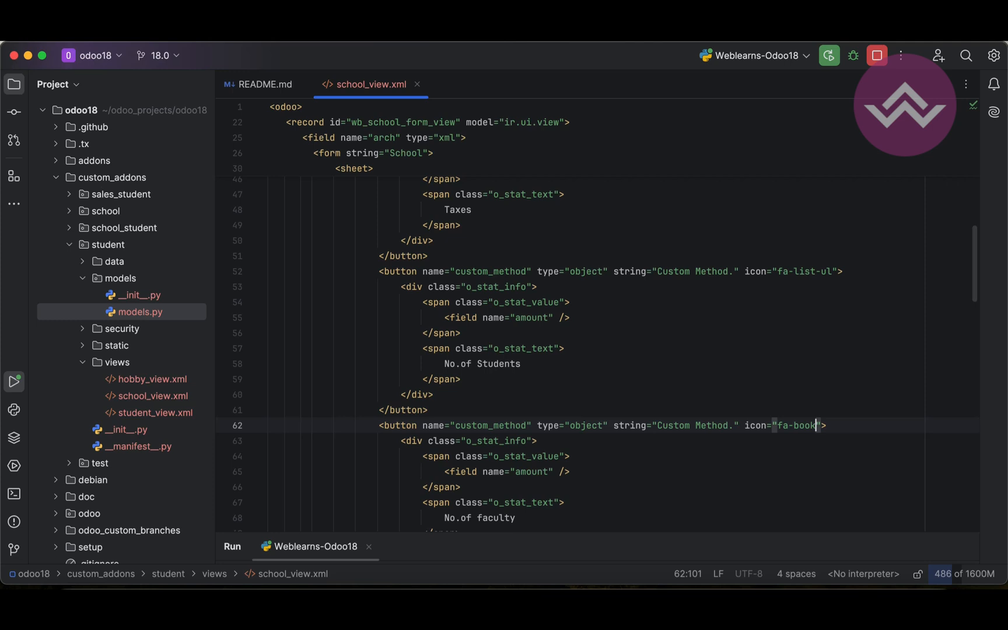
pyautogui.scroll(-3)
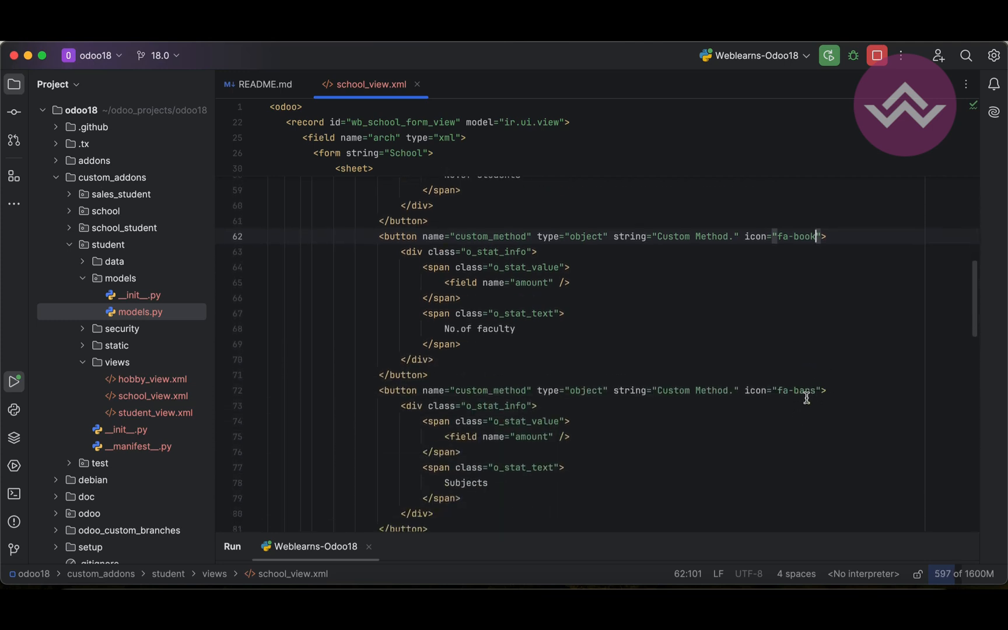
pyautogui.scroll(-3)
pyautogui.write('st')
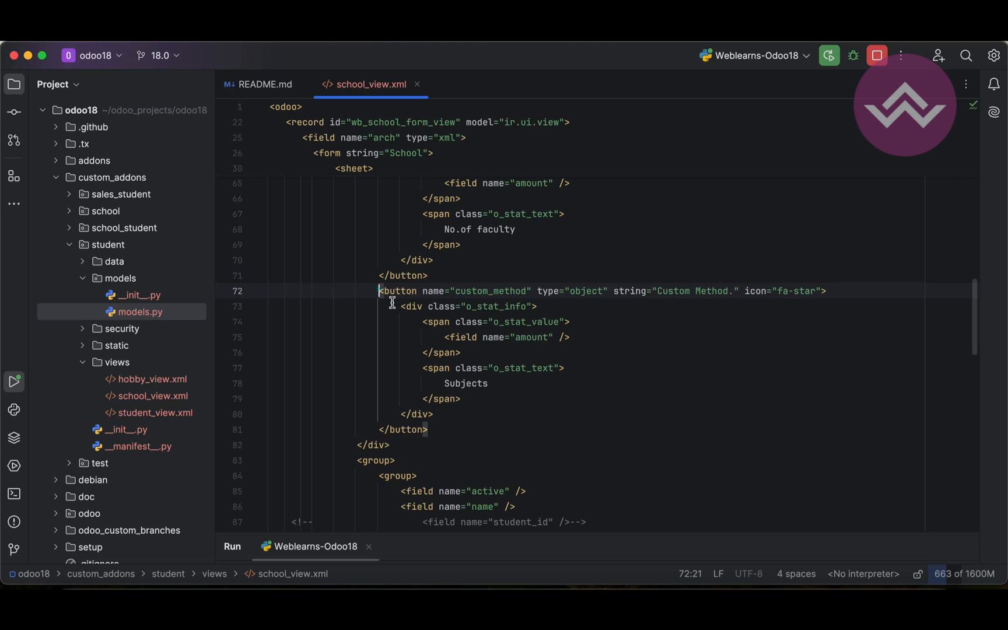
pyautogui.click(427, 429)
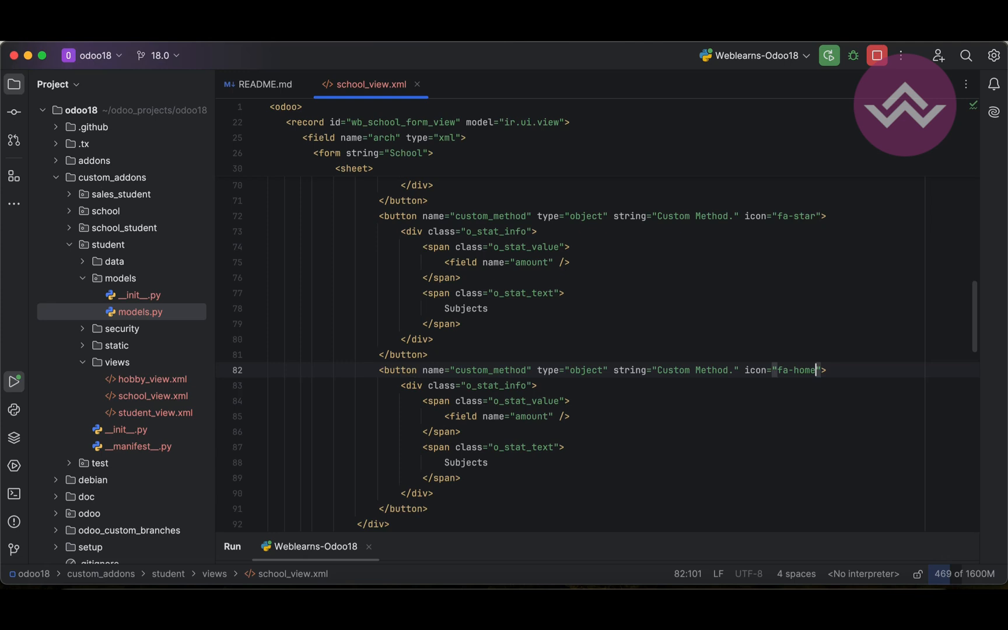
pyautogui.scroll(3)
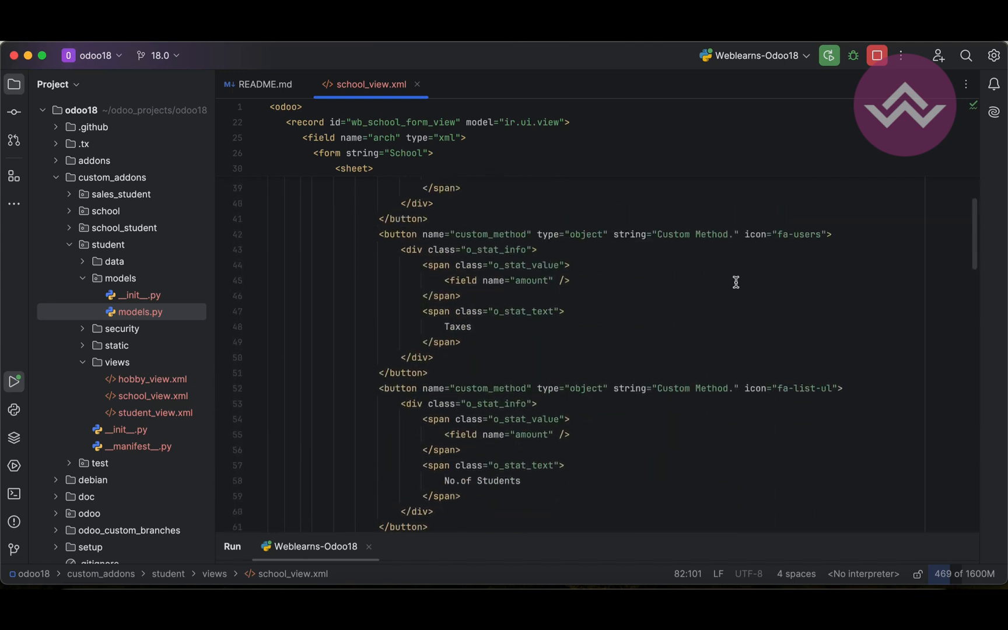
pyautogui.scroll(-3)
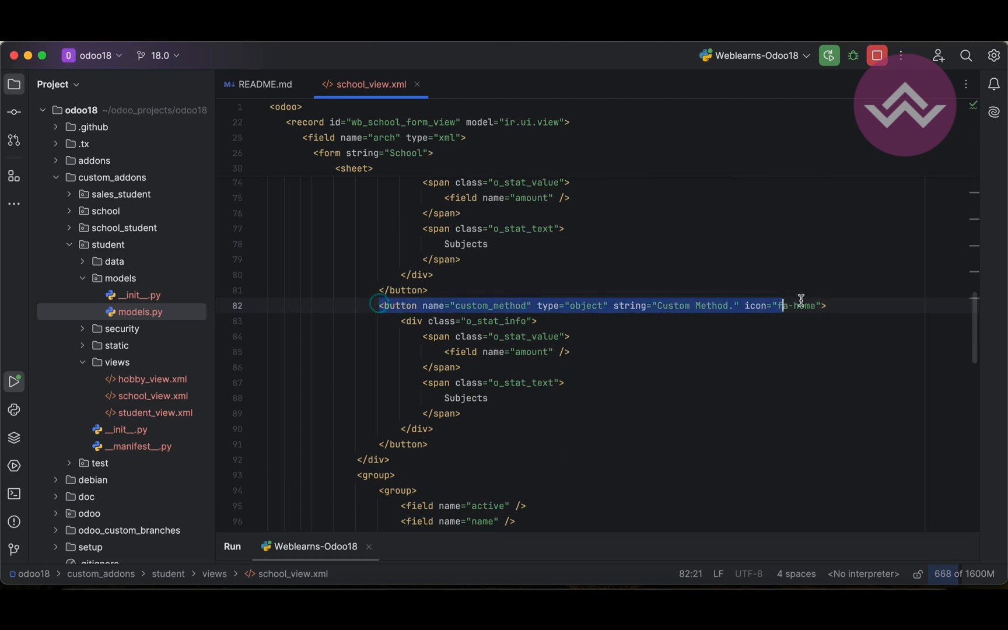
pyautogui.click(380, 443)
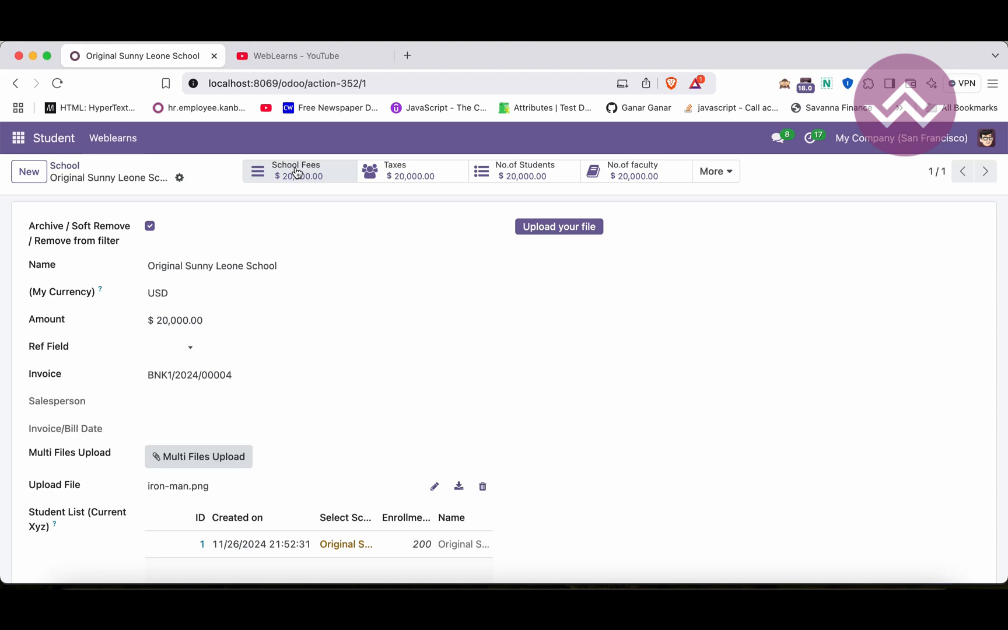
pyautogui.moveTo(363, 211)
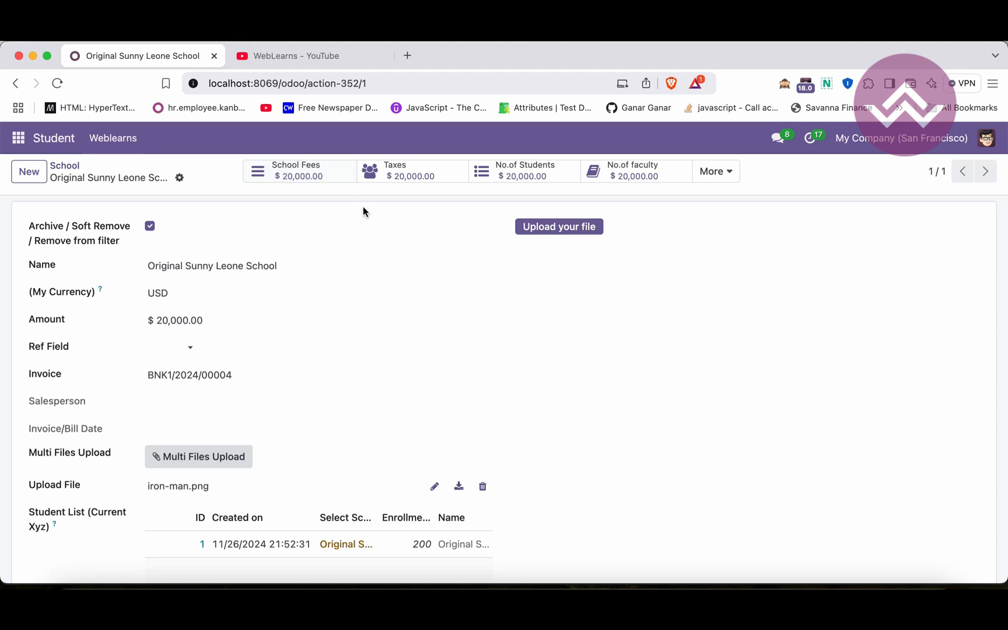
pyautogui.moveTo(778, 169)
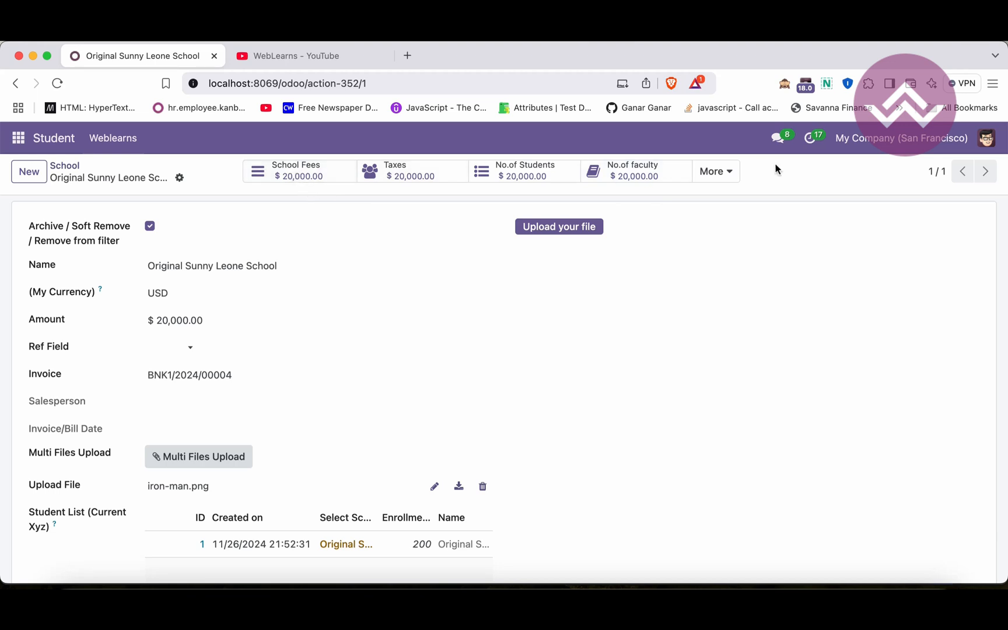
pyautogui.moveTo(779, 168)
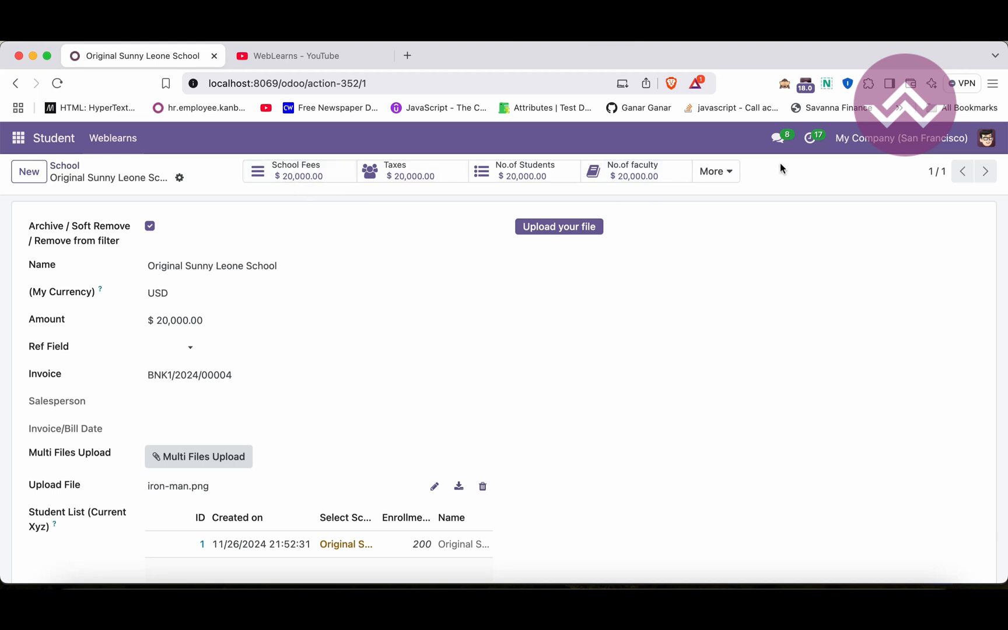
# - Expand the More dropdown to show the two hidden Subjects buttons with star and home icons
pyautogui.click(716, 171)
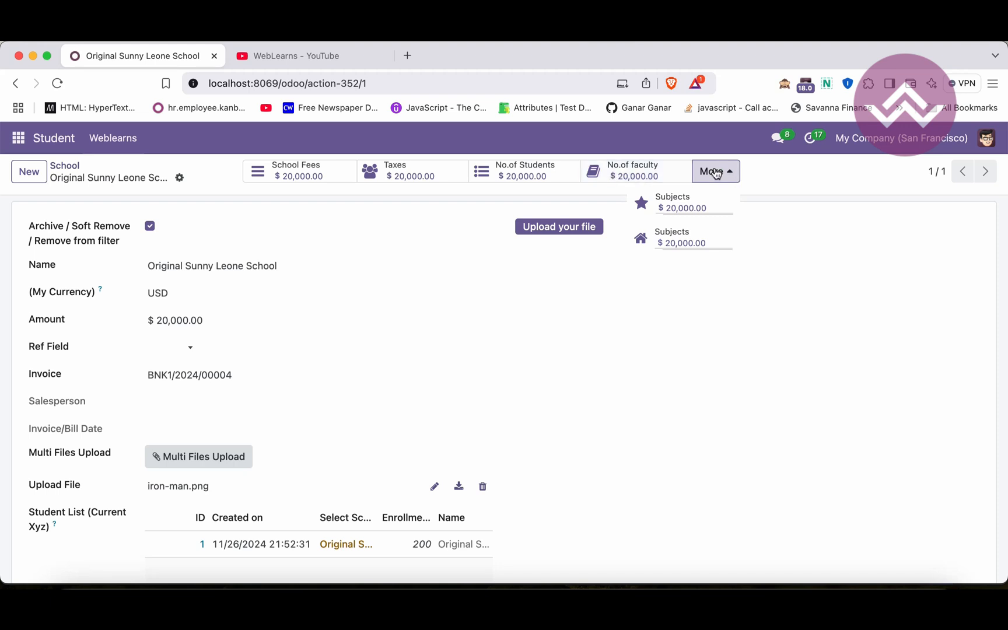
pyautogui.moveTo(680, 202)
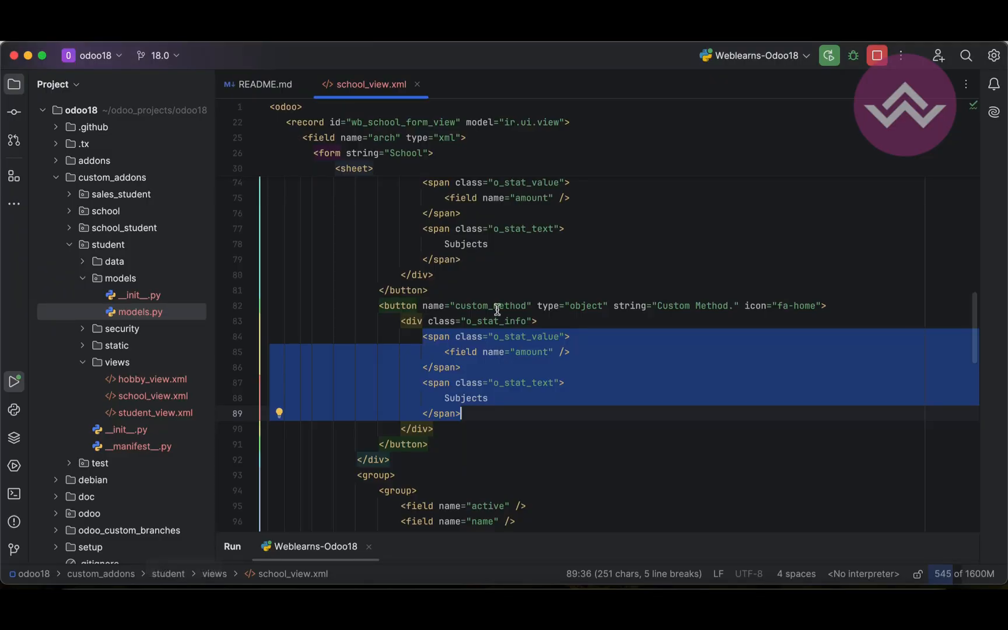
# - Hardcode Taxes as $8900 and No.of Students as 50 in school_view.xml and restart the server
pyautogui.scroll(3)
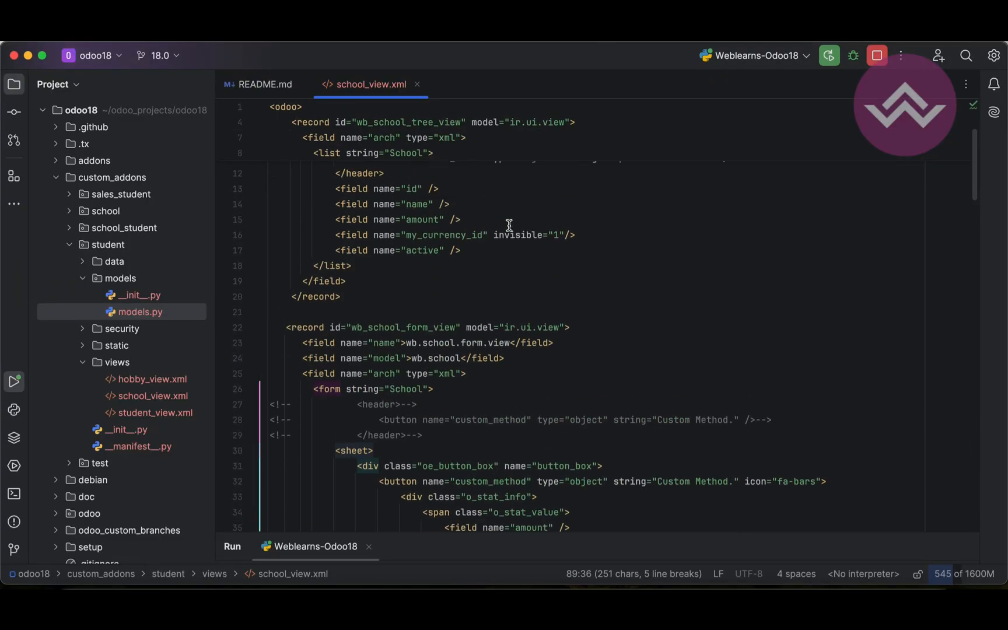
pyautogui.scroll(-3)
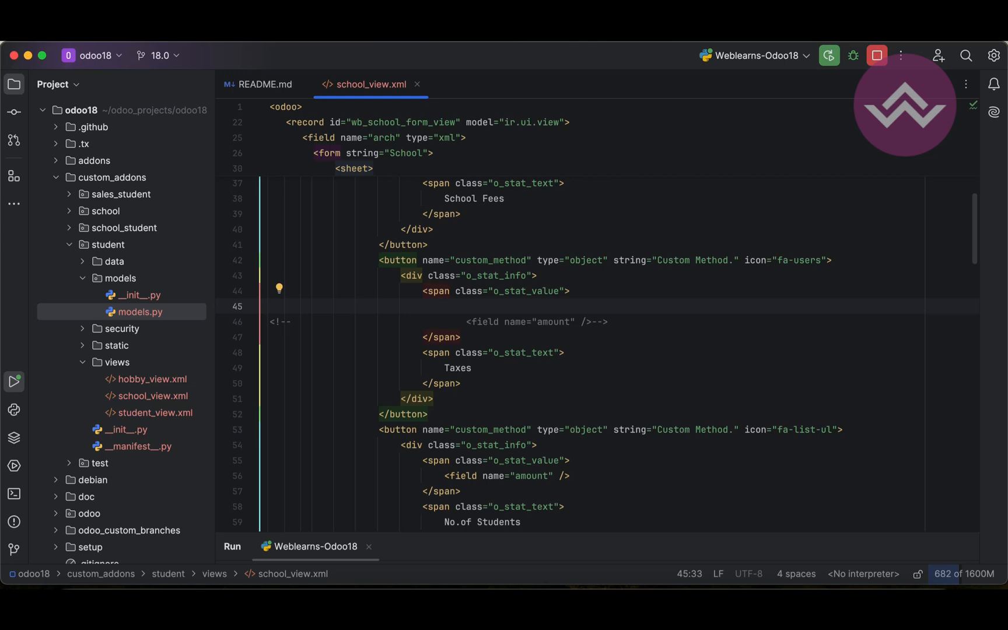
pyautogui.write('$')
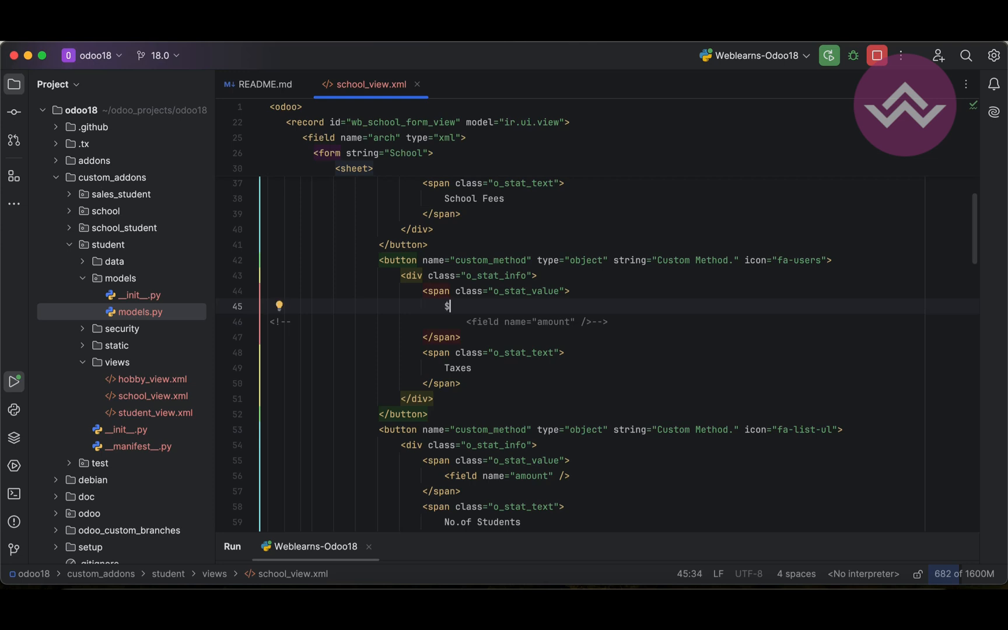
pyautogui.write('8900')
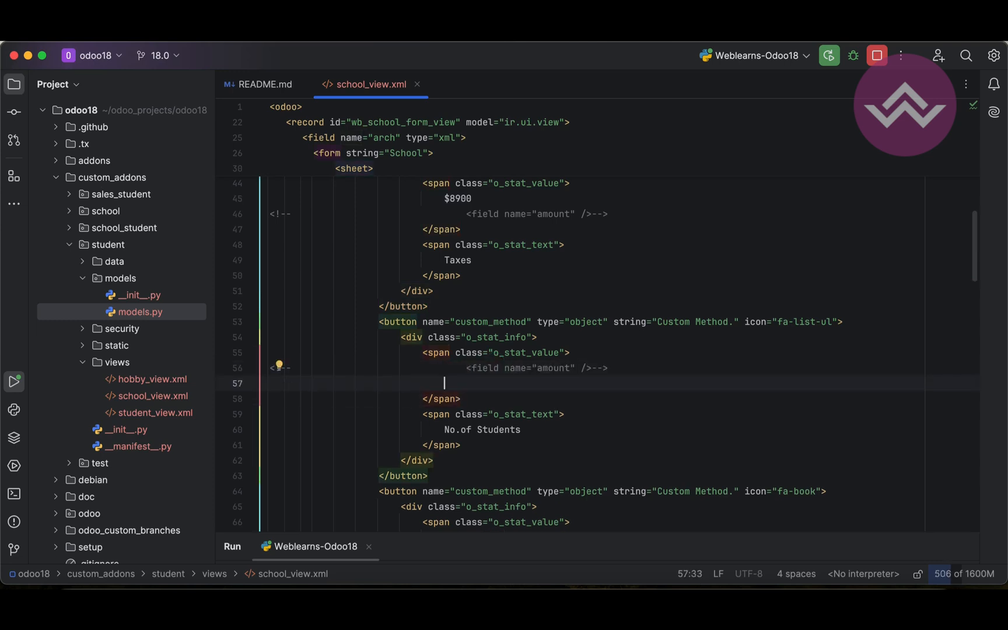
pyautogui.write('50')
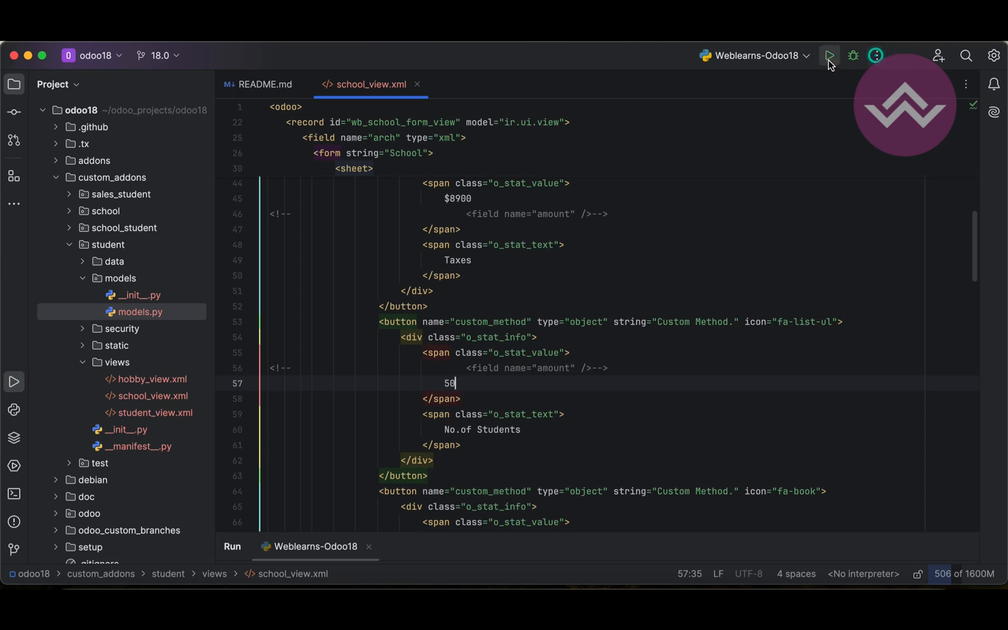
pyautogui.click(830, 55)
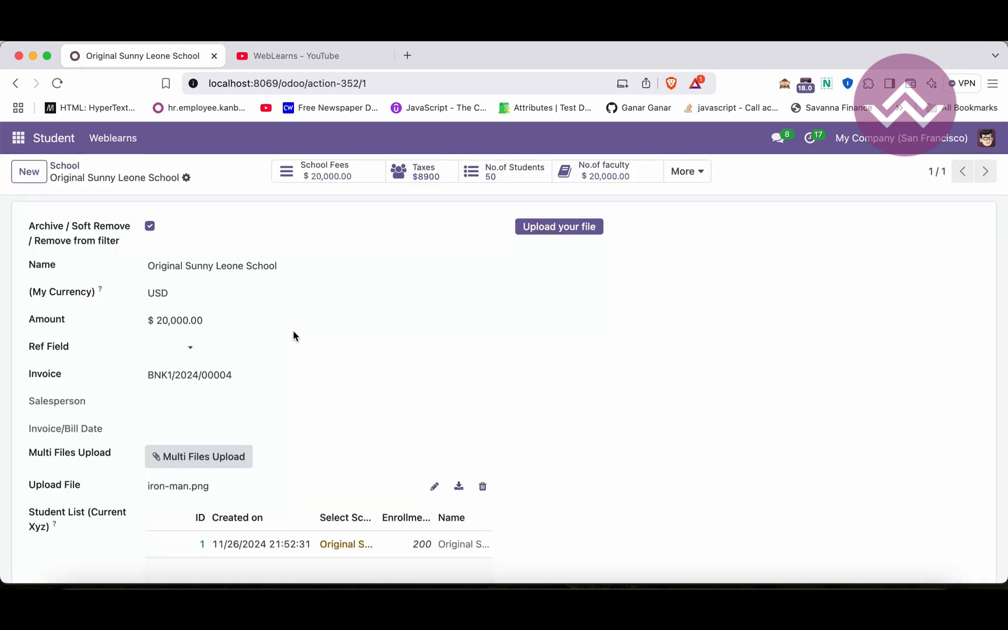
pyautogui.moveTo(488, 168)
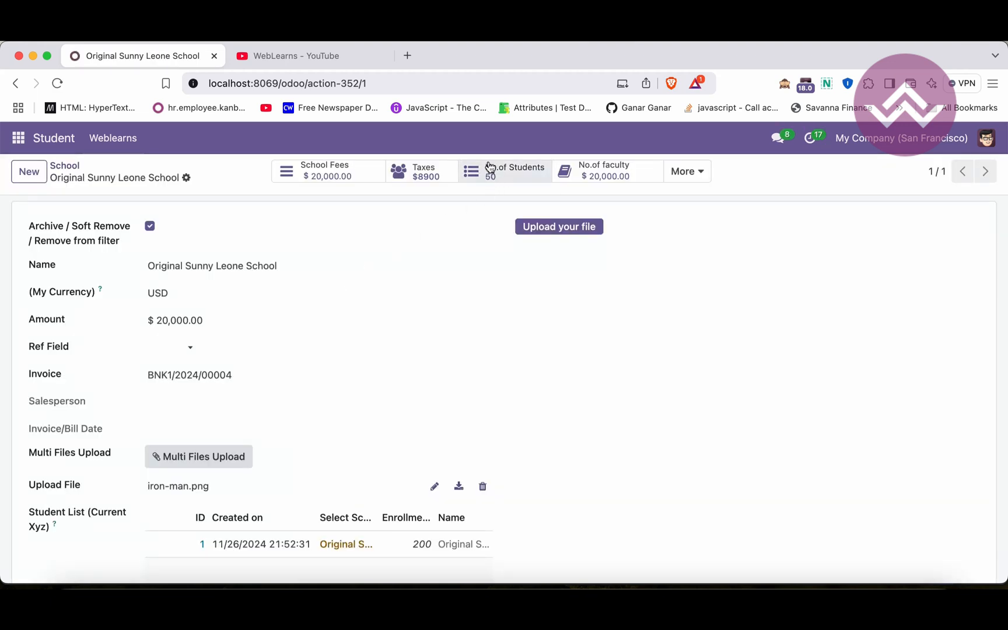
pyautogui.moveTo(470, 178)
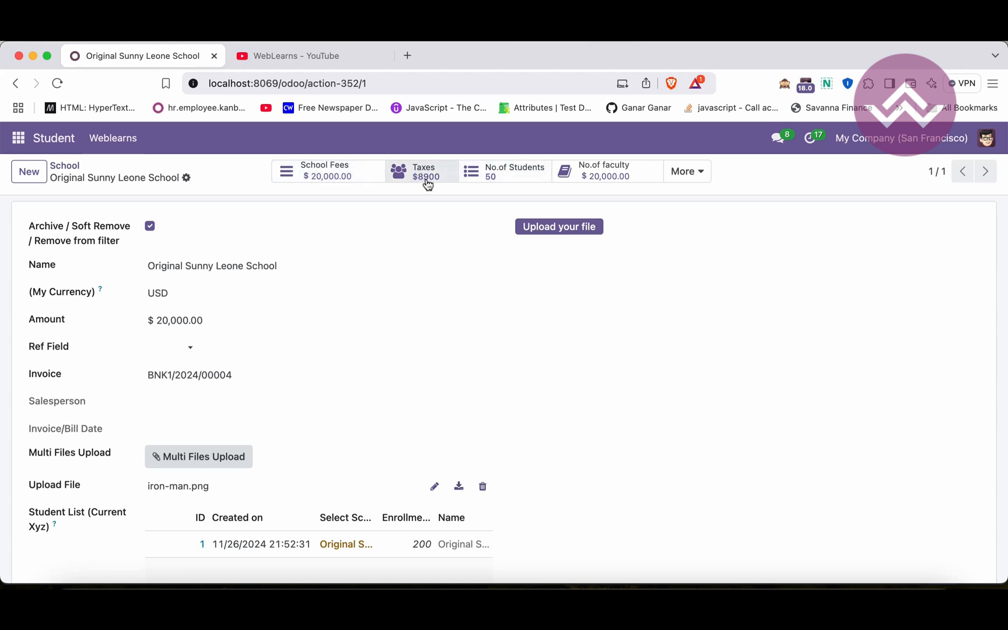
pyautogui.moveTo(493, 178)
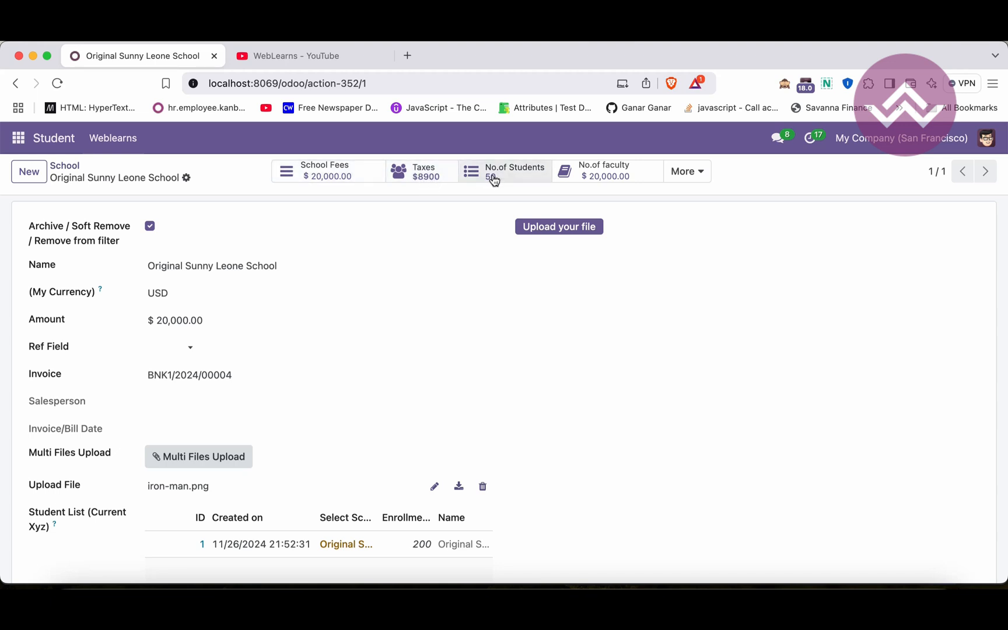
pyautogui.moveTo(310, 171)
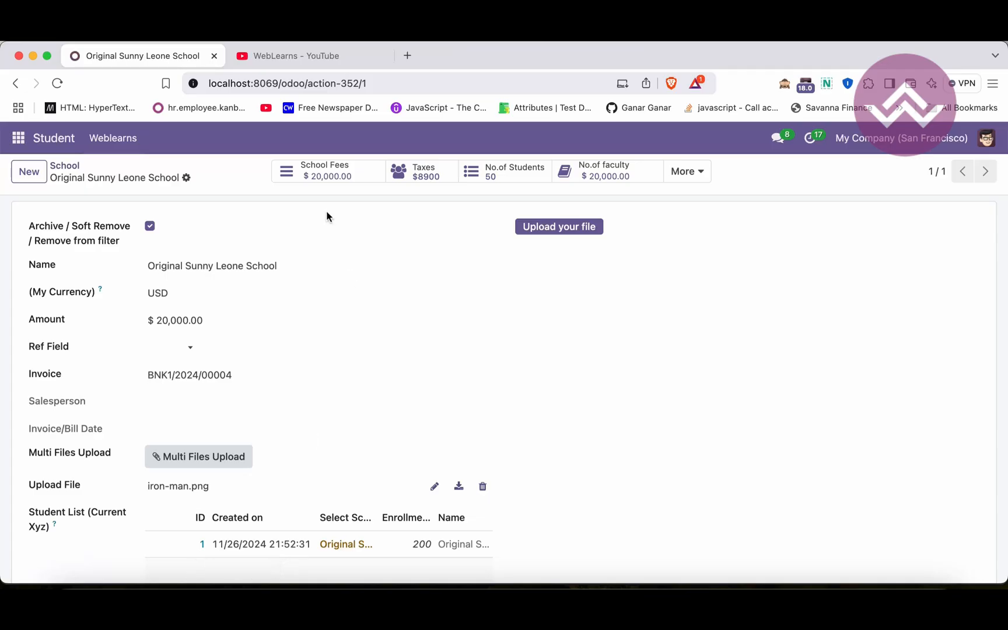
# - Scroll the reloaded school form to check Taxes reads $8900 and No.of Students 50
pyautogui.scroll(-3)
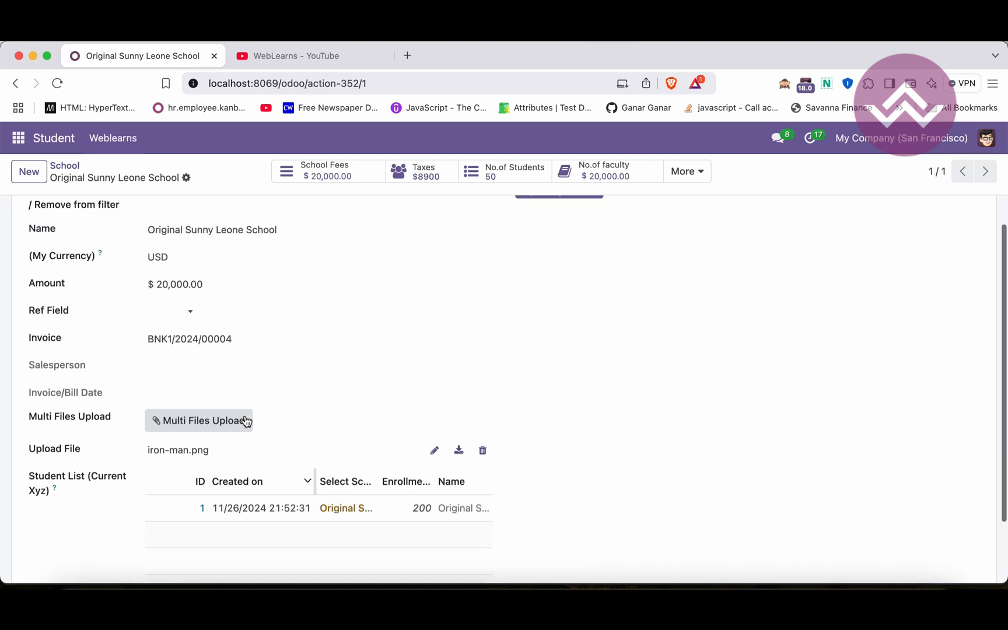
pyautogui.scroll(3)
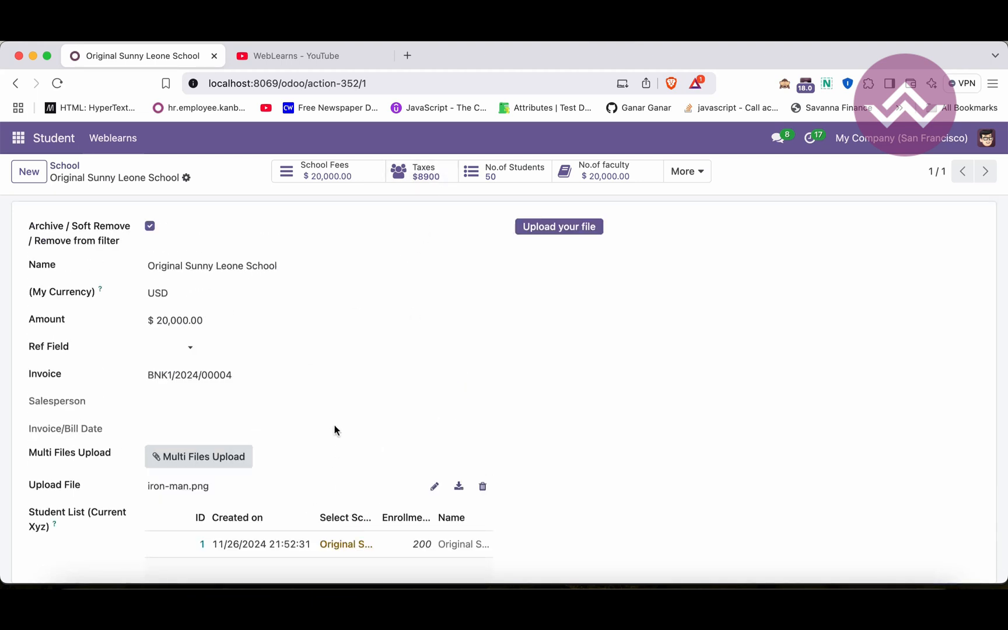
pyautogui.moveTo(412, 241)
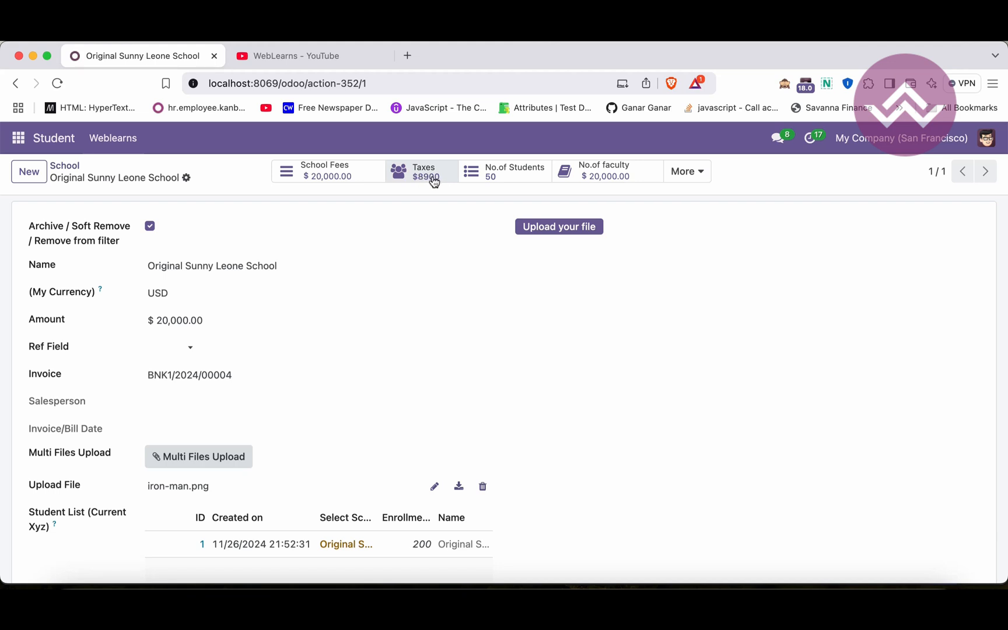
pyautogui.moveTo(486, 179)
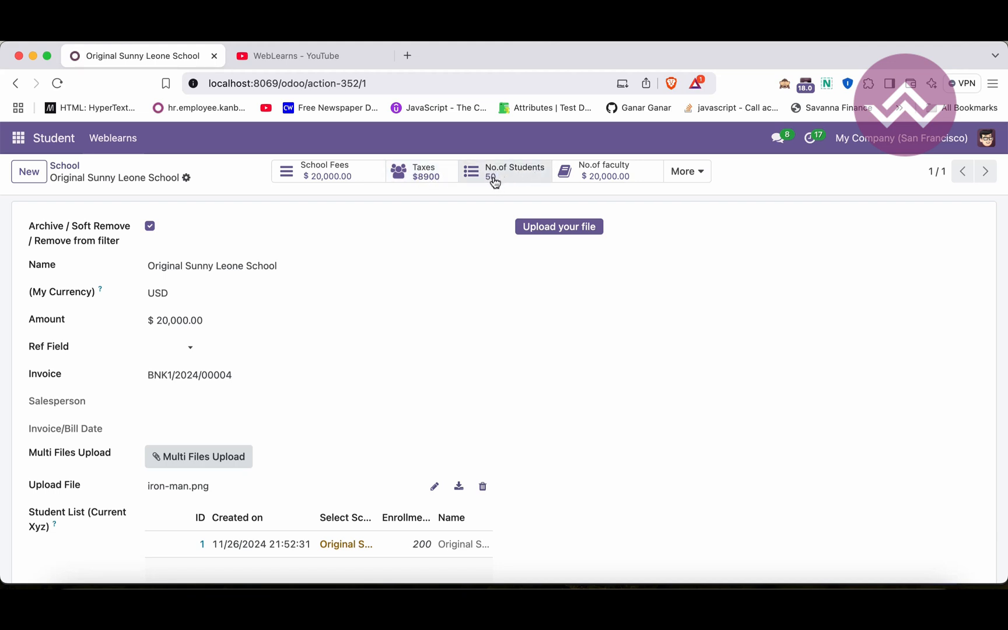
pyautogui.moveTo(475, 178)
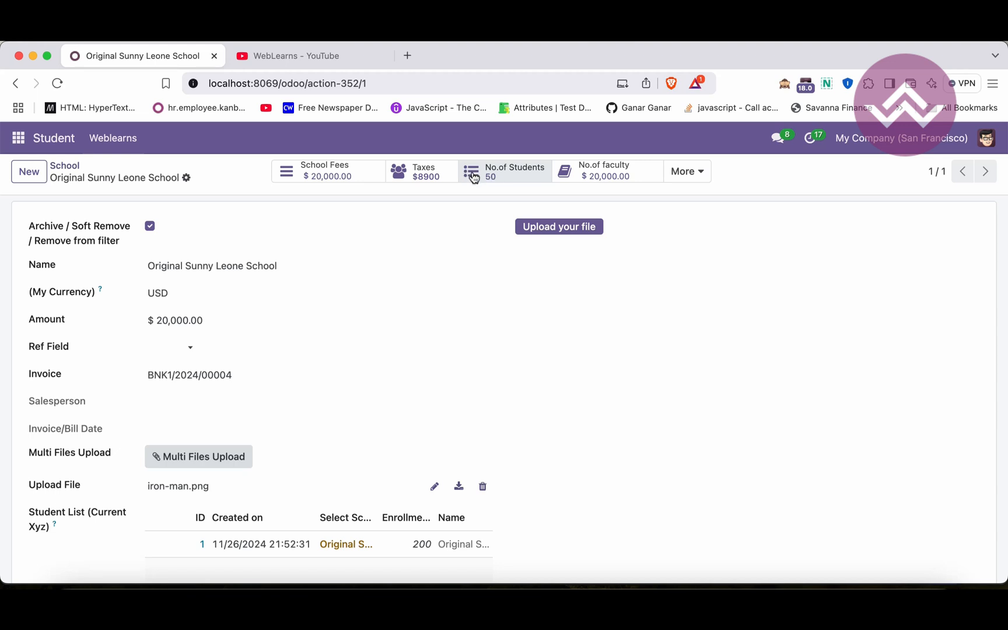
pyautogui.moveTo(412, 175)
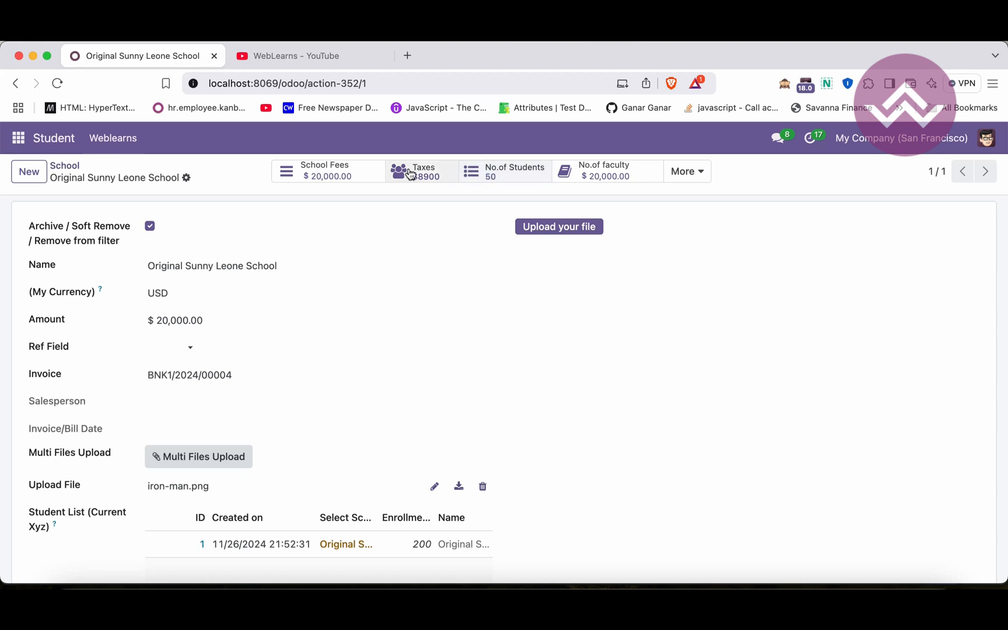
pyautogui.moveTo(481, 163)
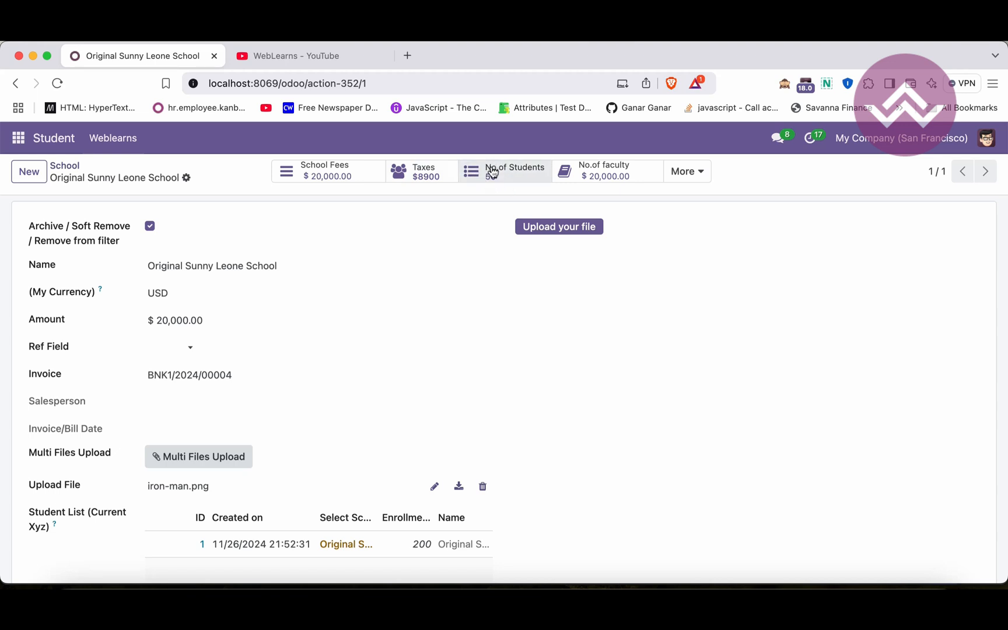
pyautogui.click(515, 171)
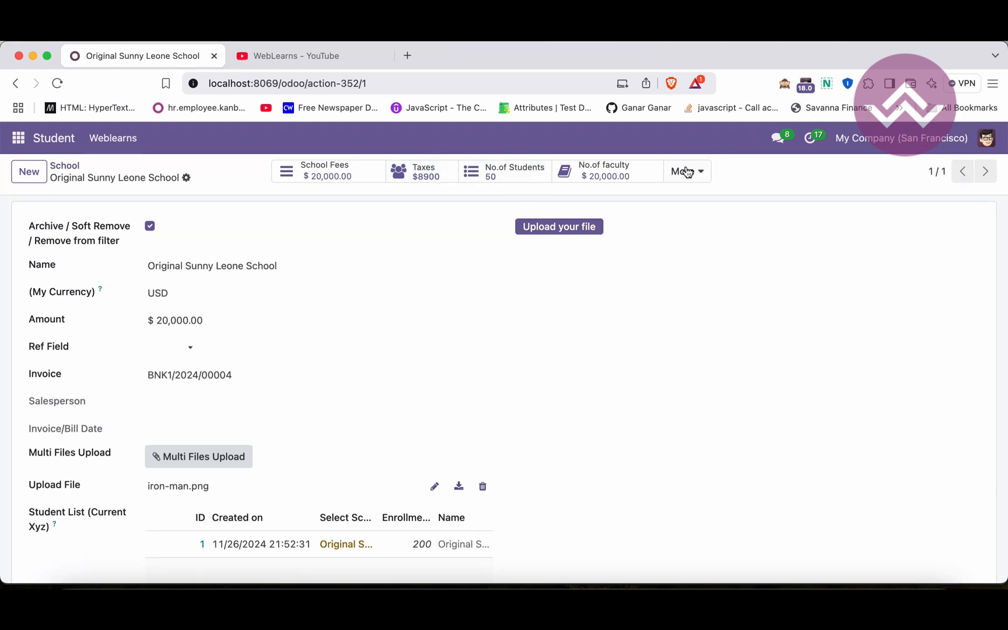
pyautogui.click(686, 172)
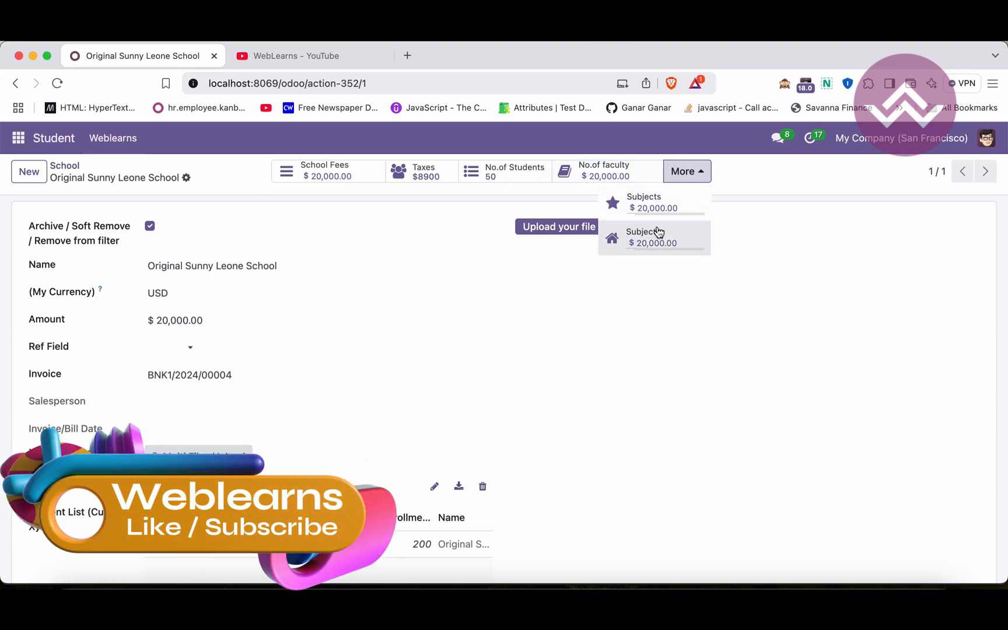
pyautogui.click(447, 203)
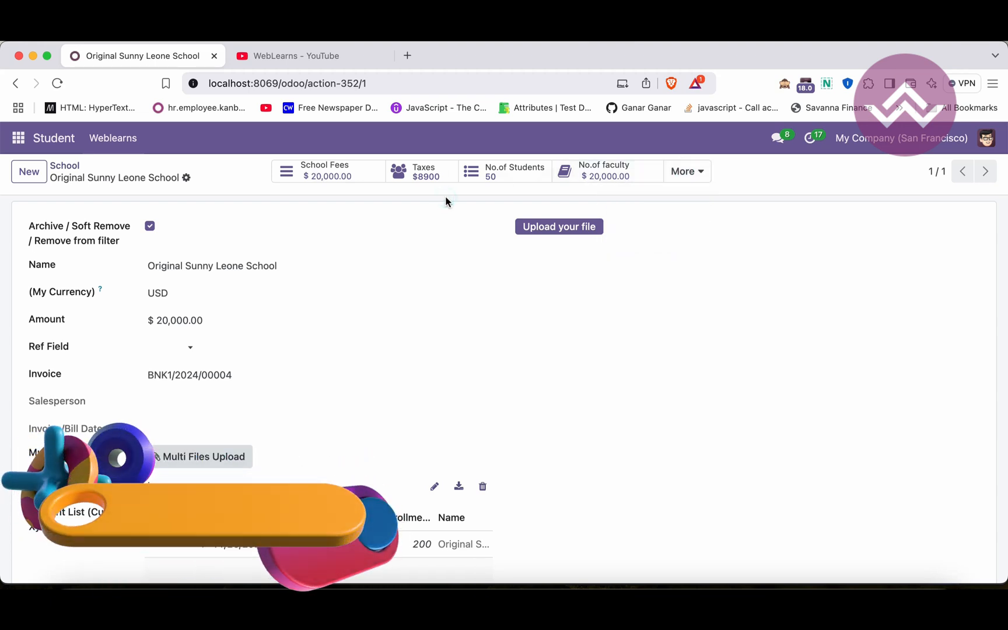